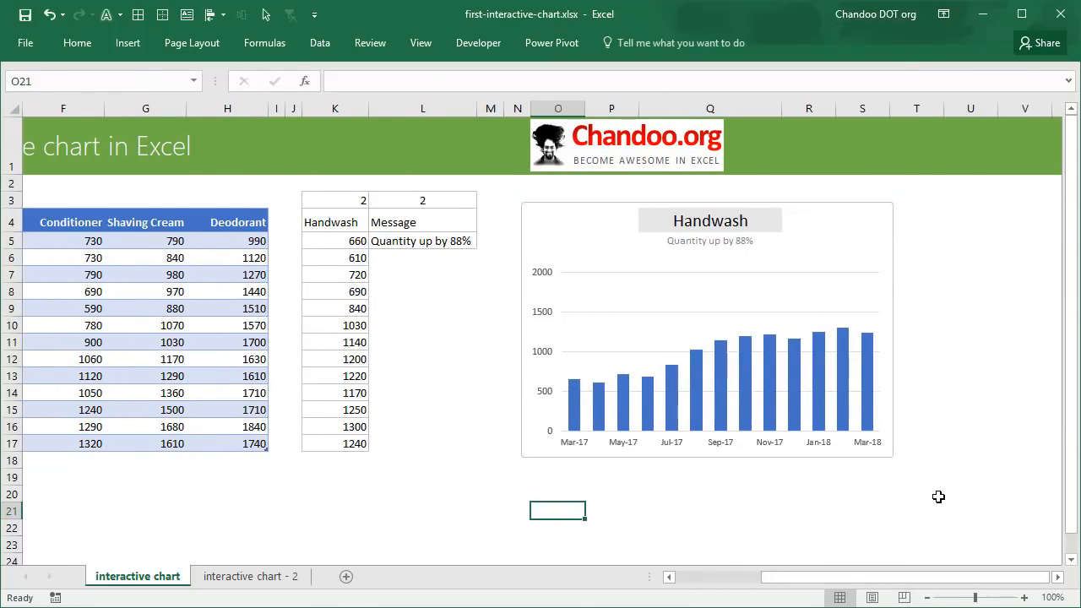
mouse_move(907, 276)
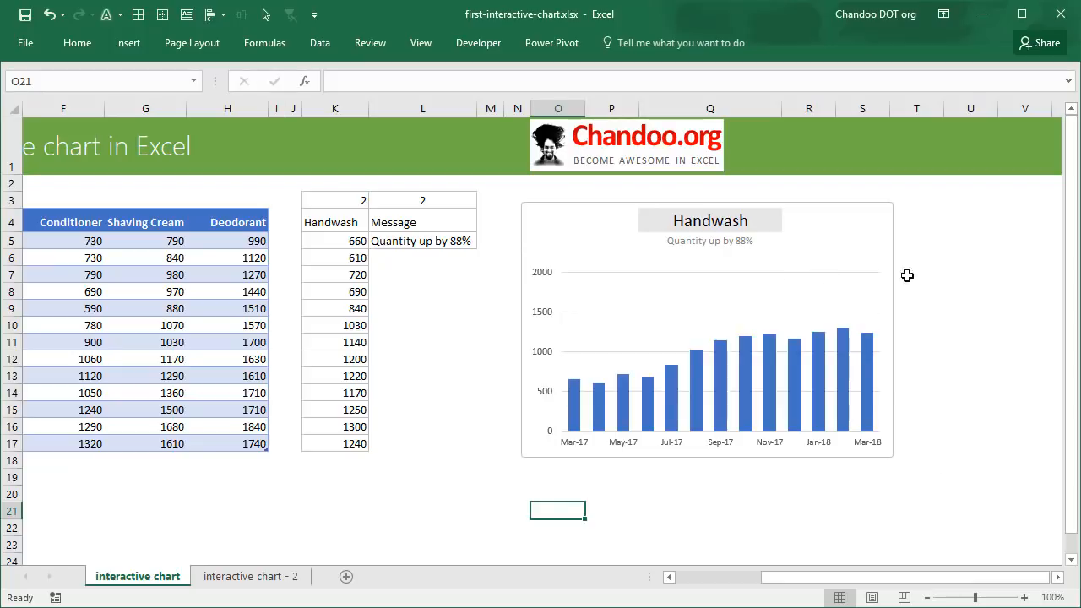
mouse_move(765, 545)
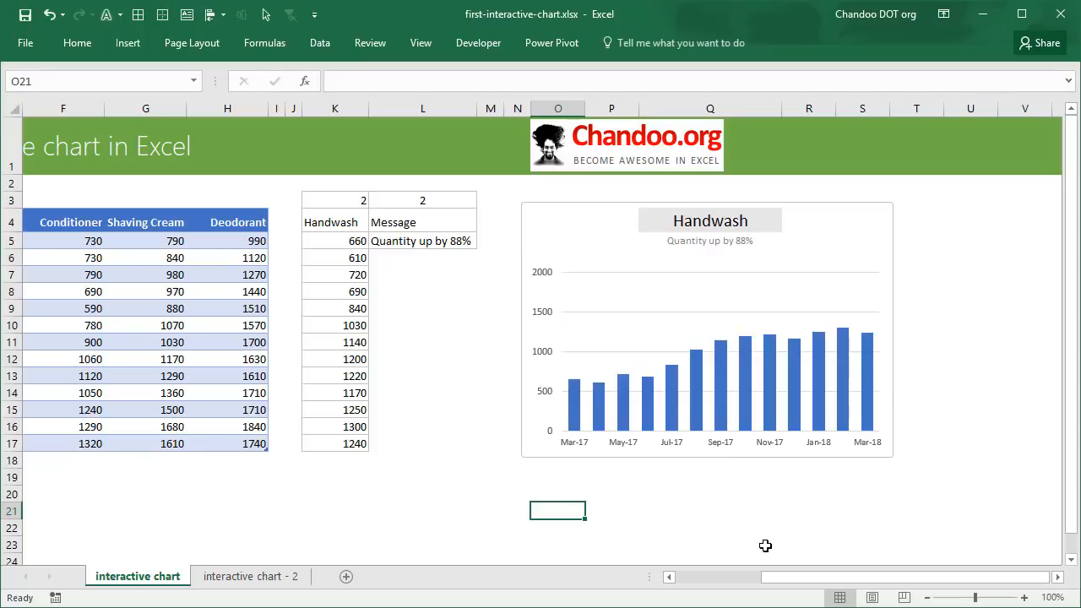
mouse_move(754, 547)
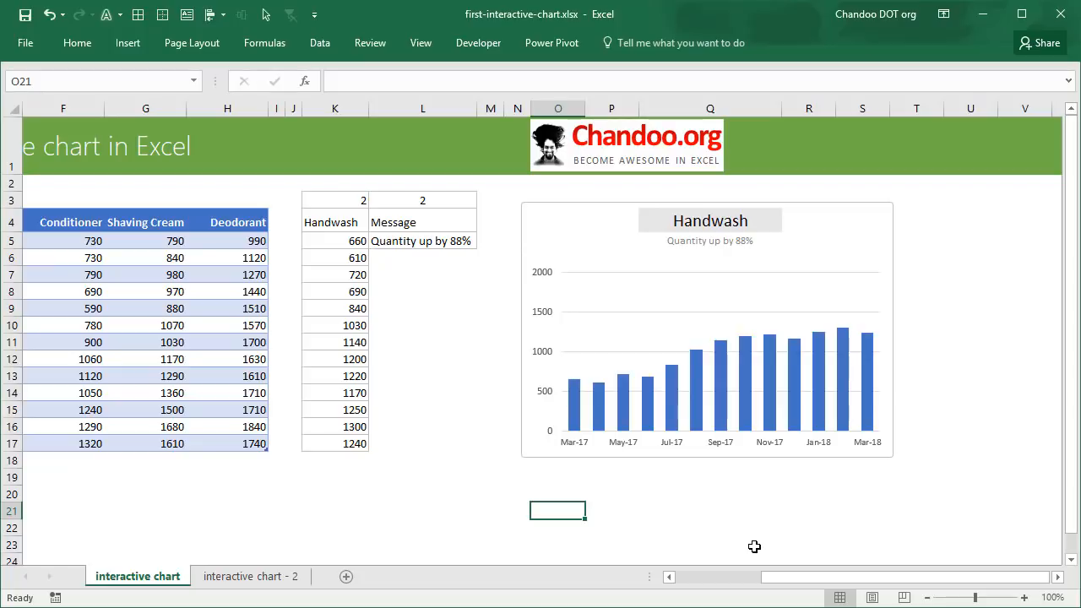
mouse_move(595, 456)
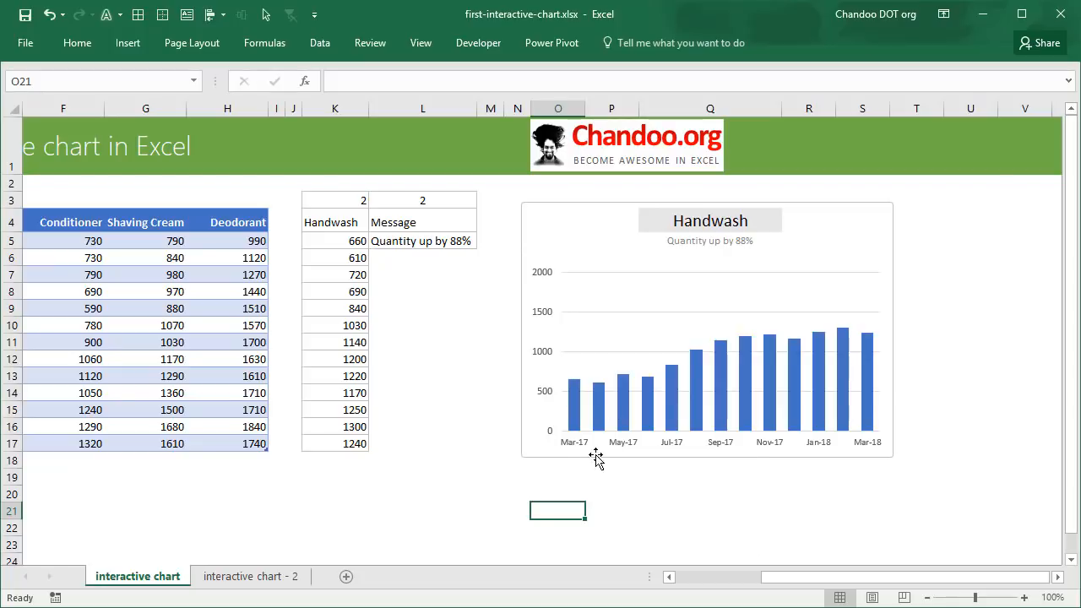
mouse_move(964, 490)
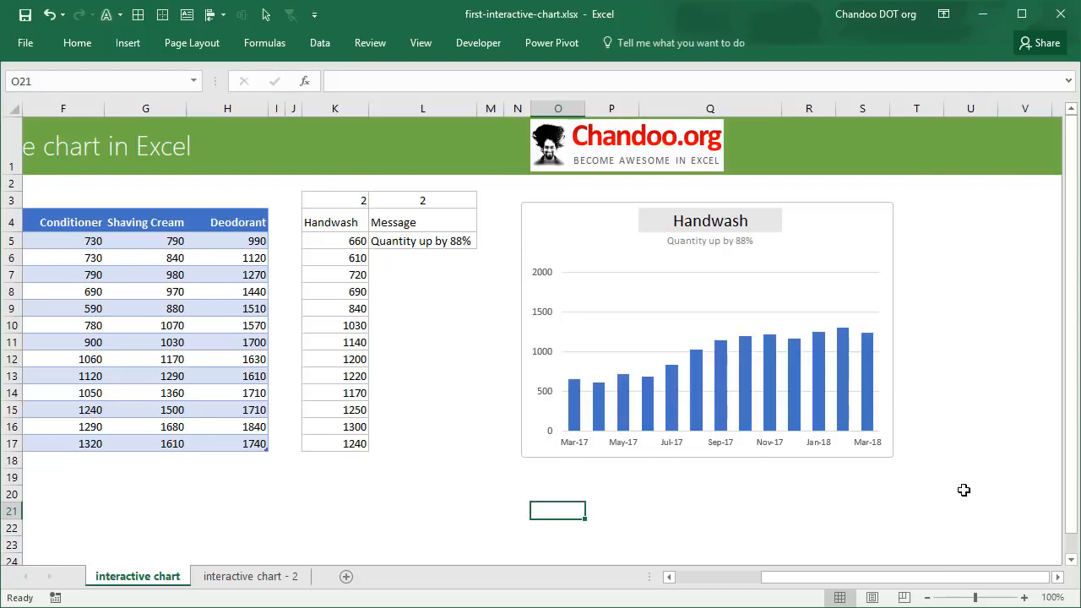
mouse_move(571, 452)
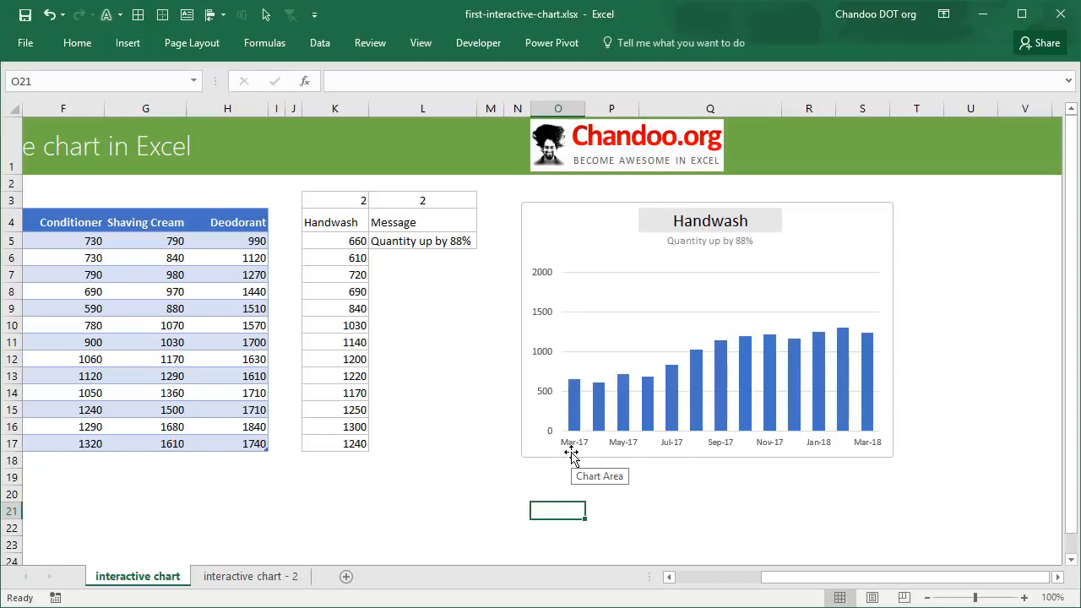
mouse_move(572, 463)
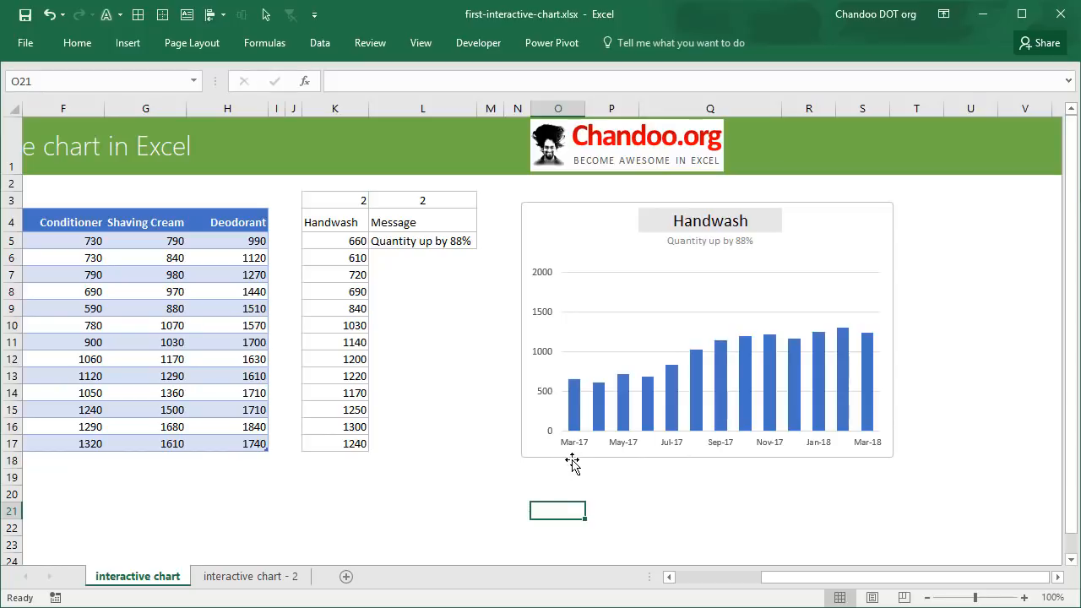
mouse_move(884, 454)
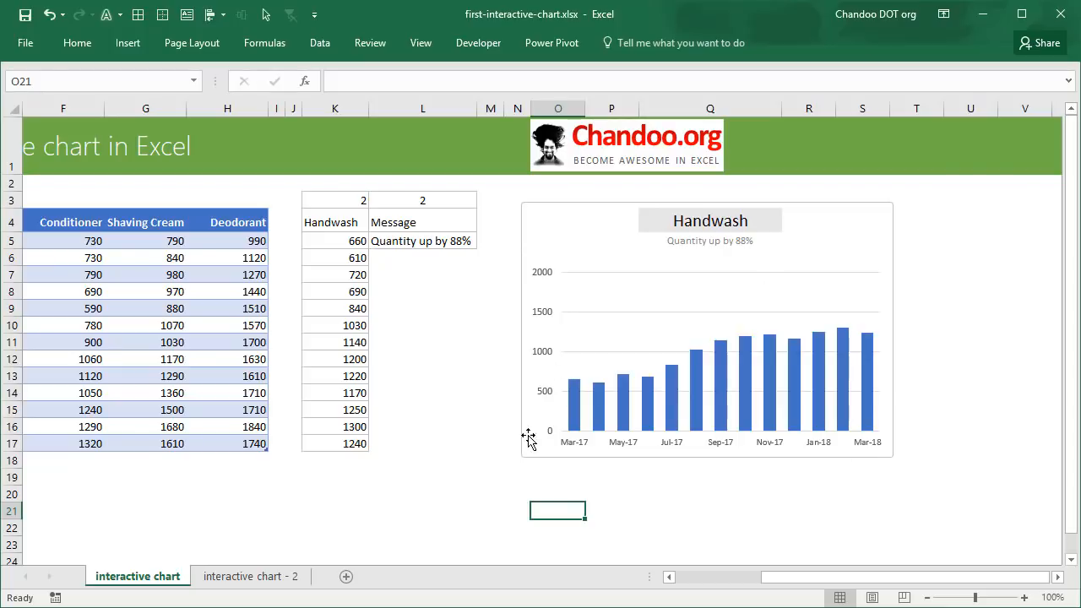
mouse_move(695, 355)
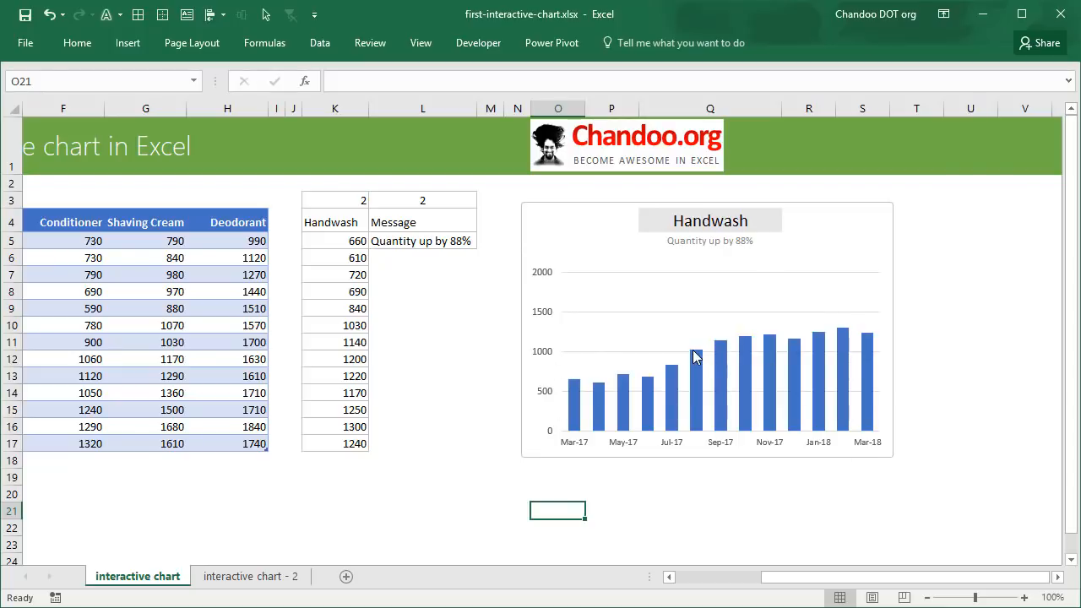
mouse_move(726, 440)
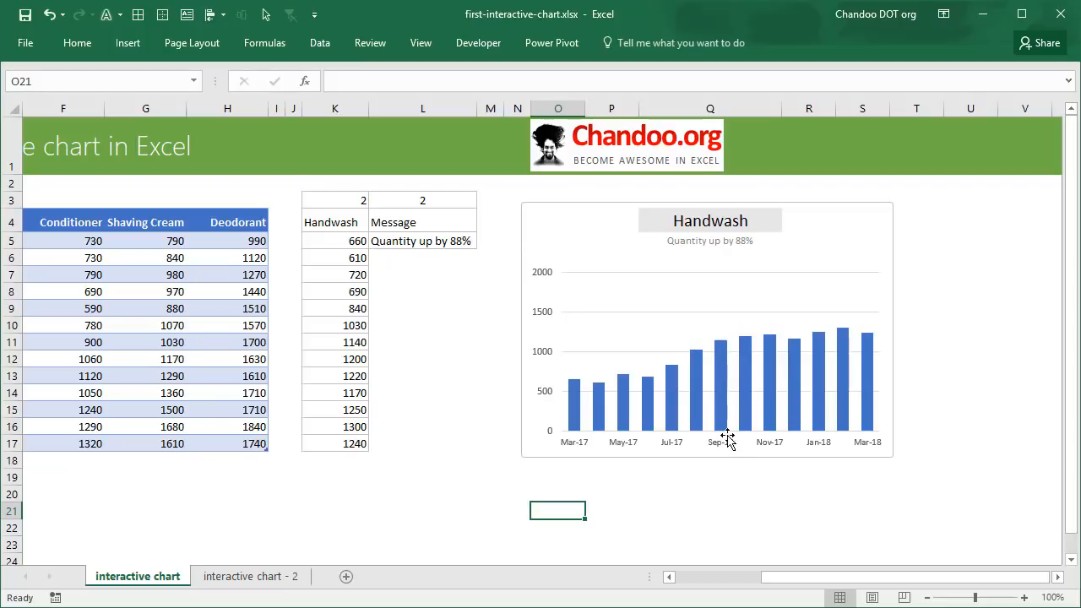
mouse_move(721, 464)
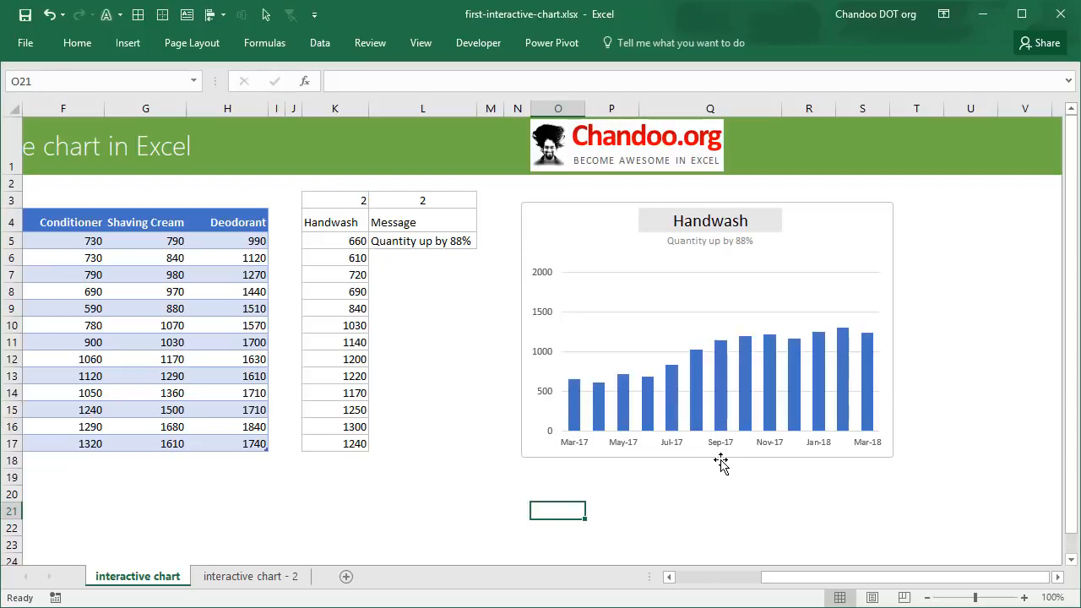
mouse_move(578, 468)
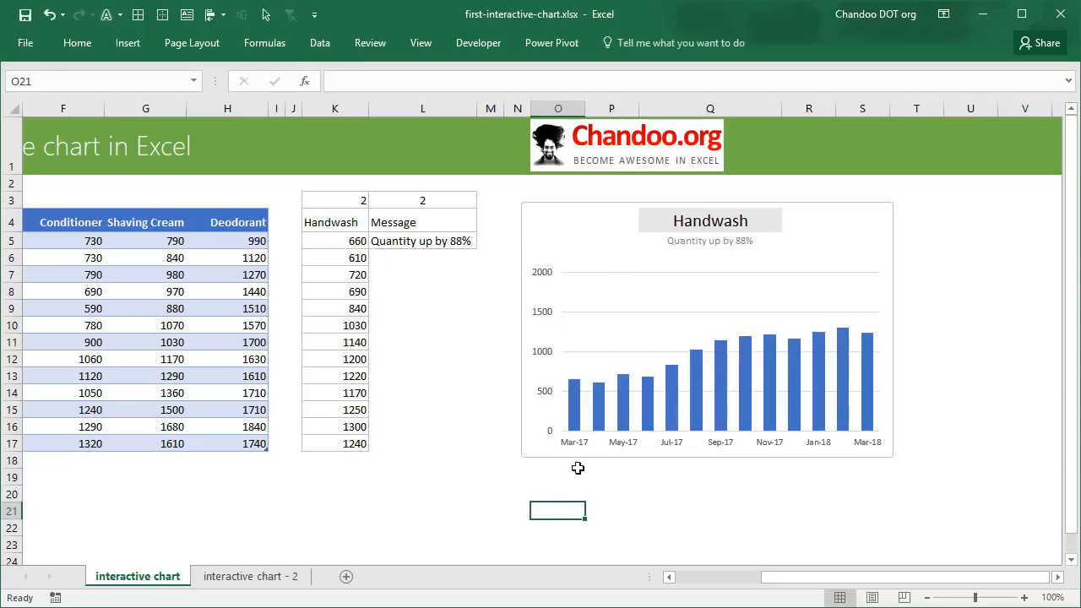
mouse_move(836, 436)
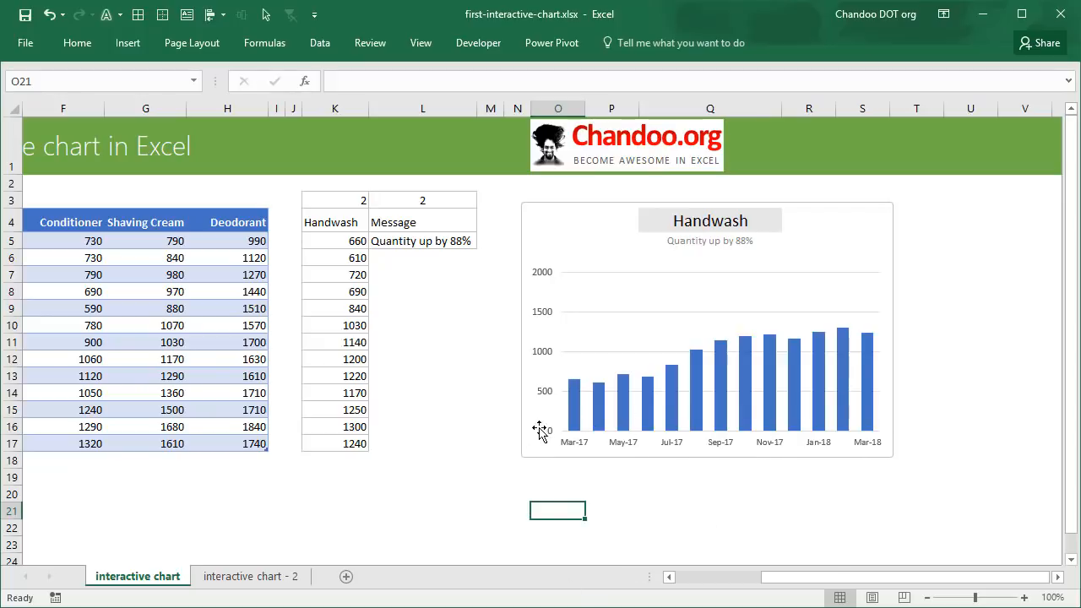
Switch the charted product in Q4 from Handwash to Shaving Cream, then Deodorant.
left_click(710, 220)
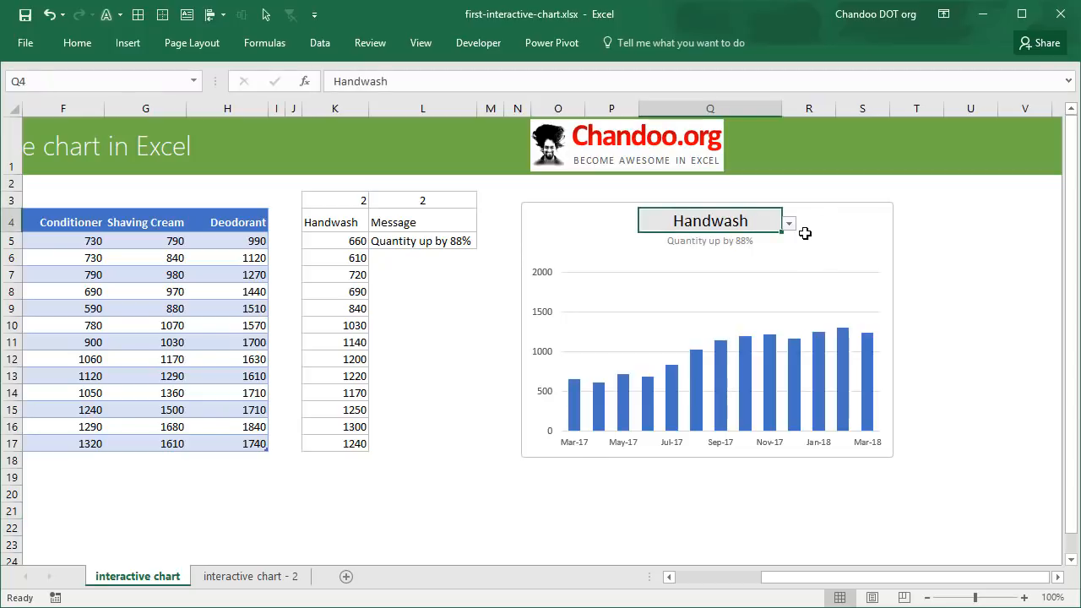
left_click(787, 221)
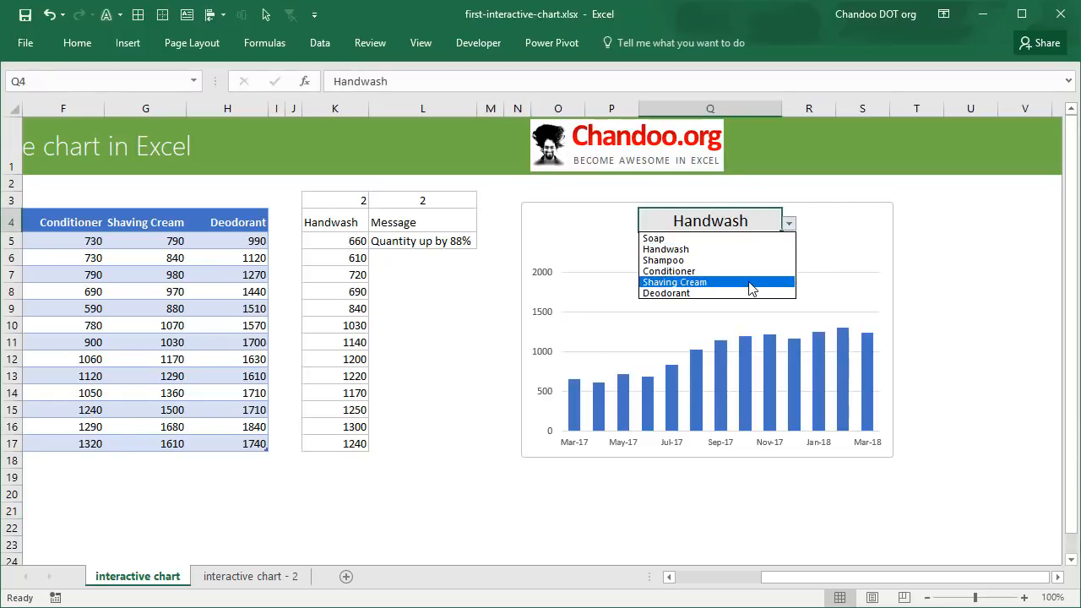
left_click(674, 281)
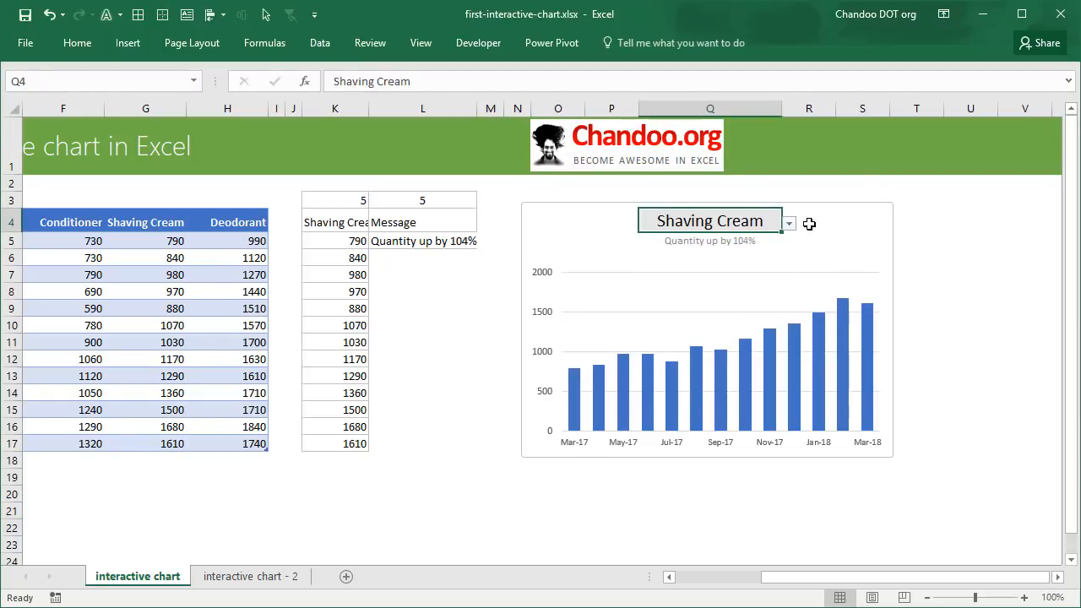
left_click(787, 223)
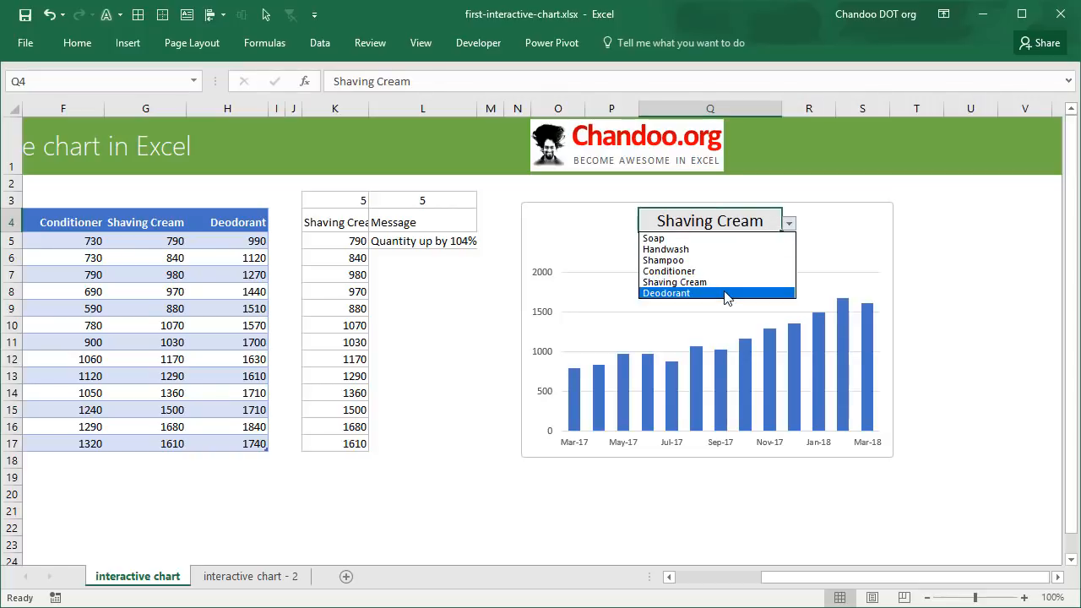
left_click(666, 293)
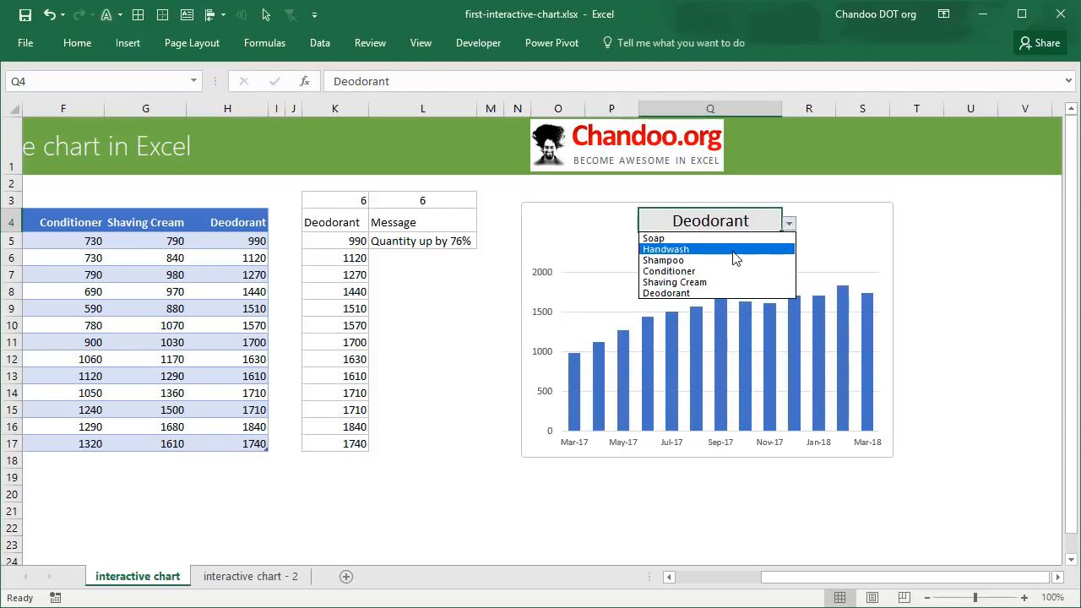
Chart Shampoo, then move to the 'interactive chart - 2' sheet.
left_click(664, 259)
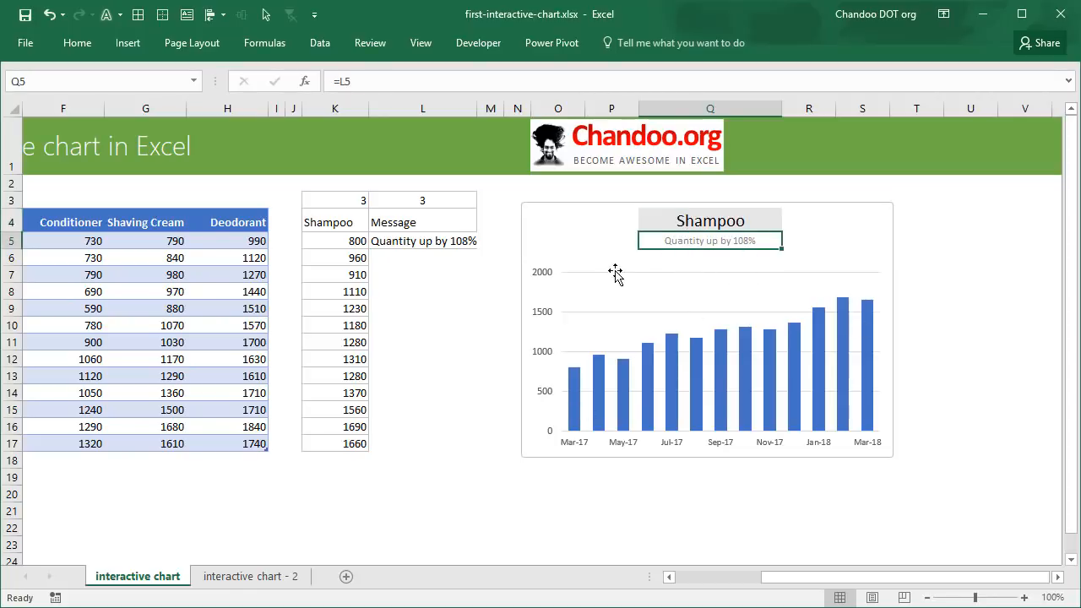
mouse_move(713, 272)
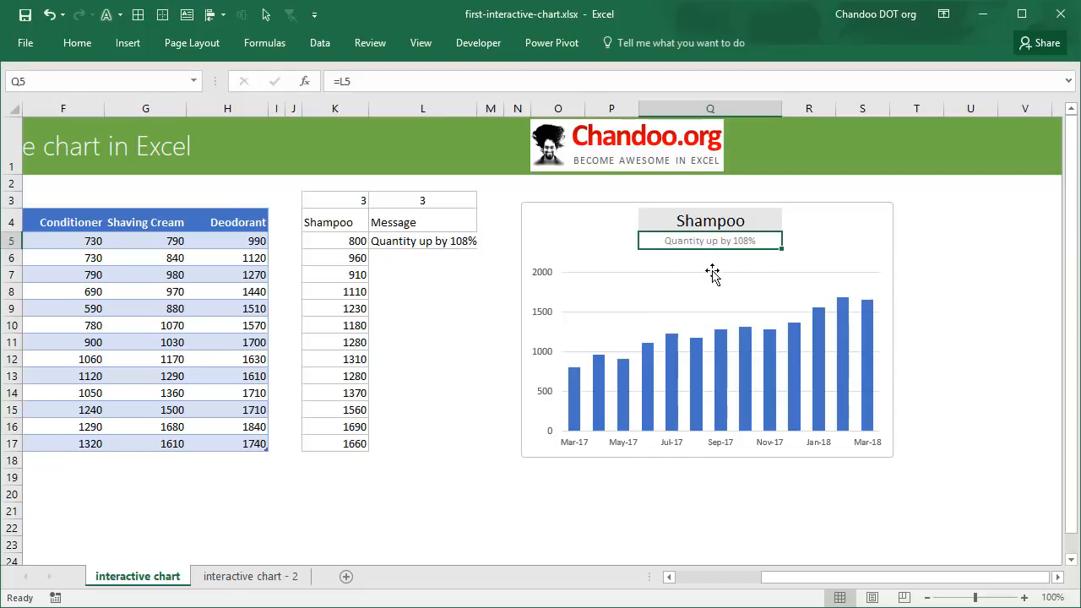
mouse_move(727, 294)
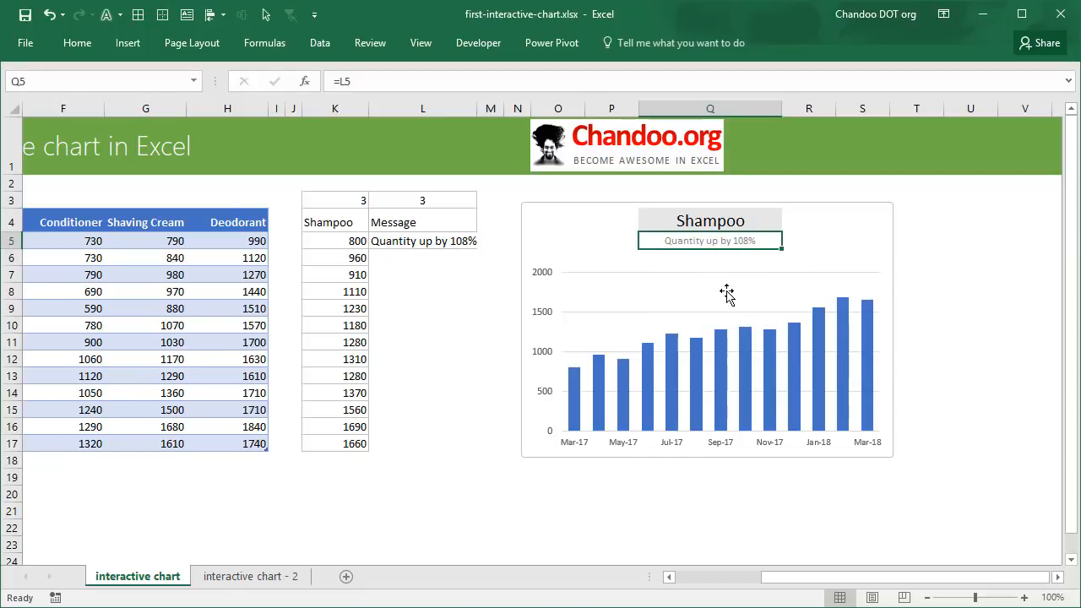
mouse_move(600, 420)
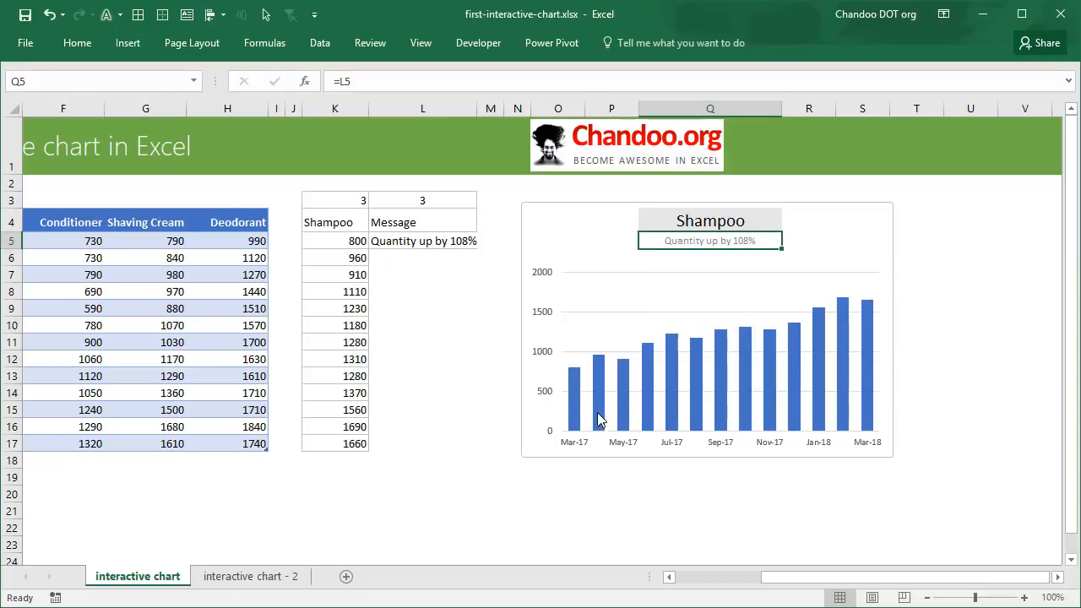
mouse_move(580, 407)
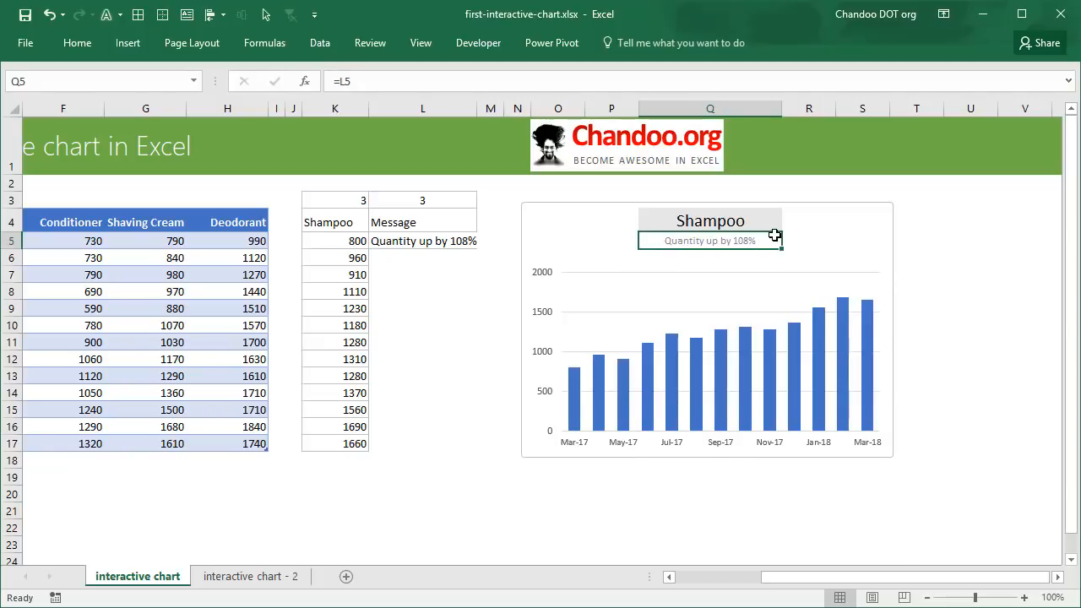
left_click(710, 220)
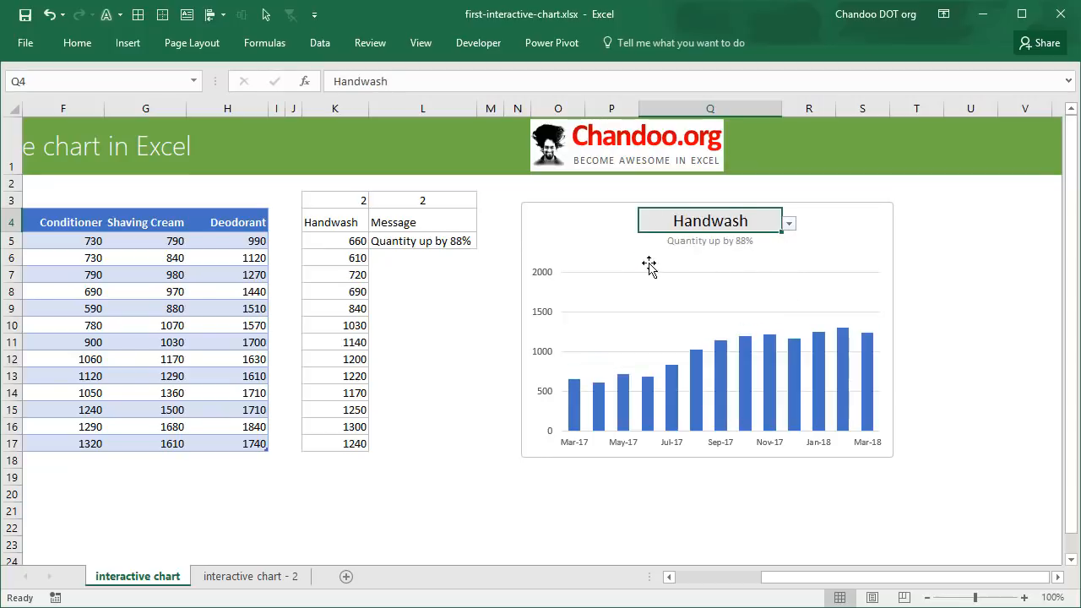
mouse_move(930, 336)
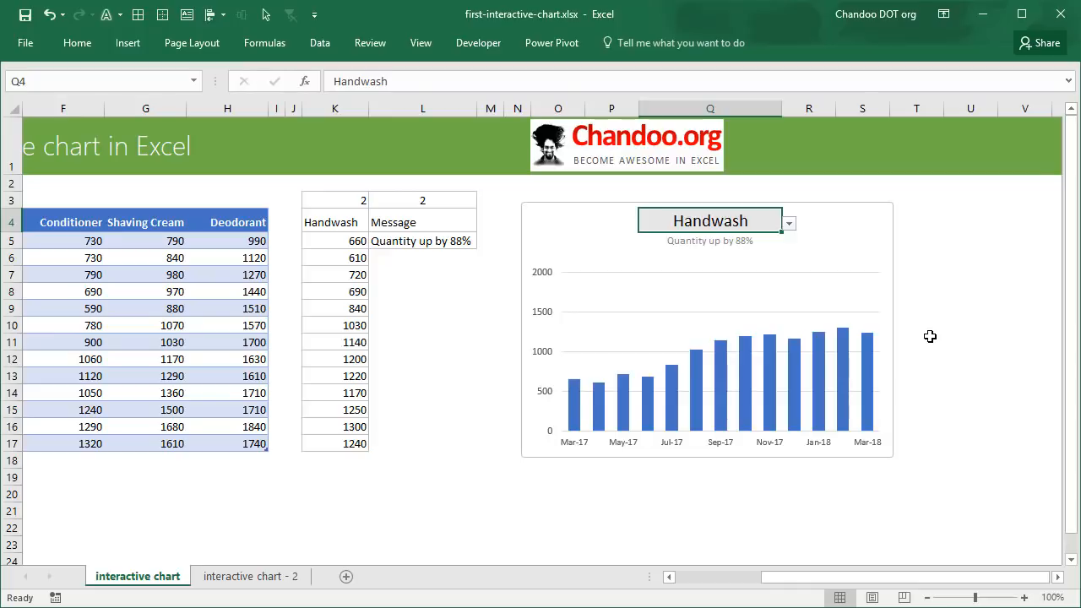
mouse_move(730, 332)
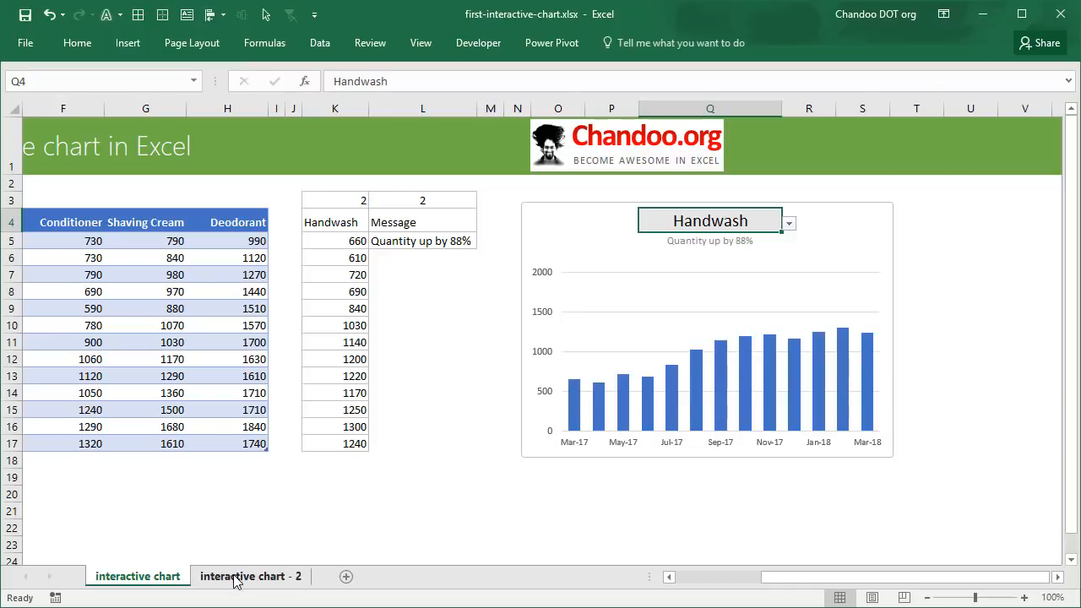
left_click(250, 576)
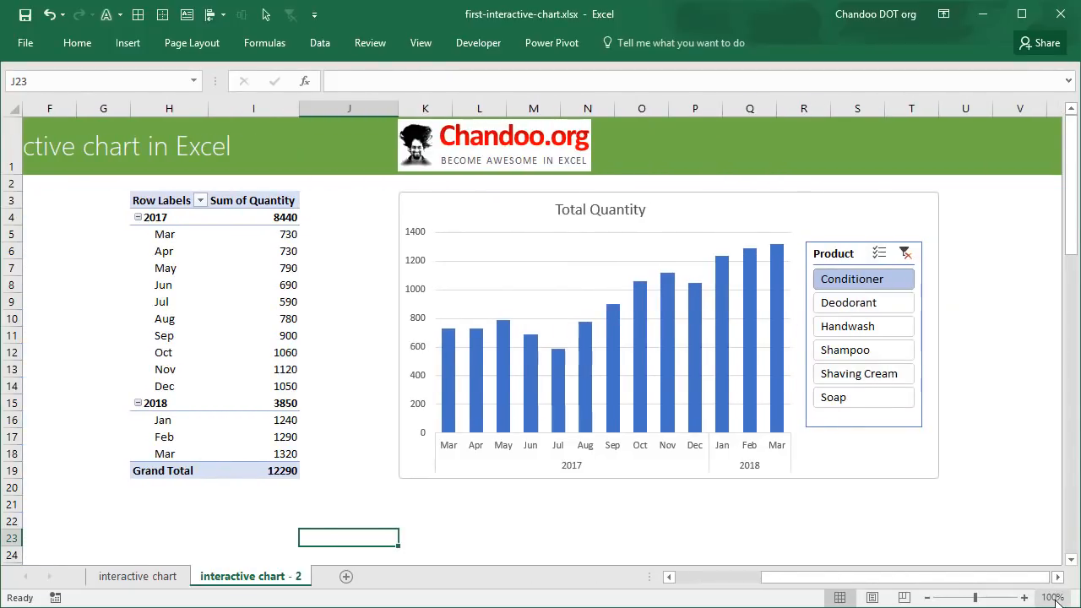
mouse_move(914, 236)
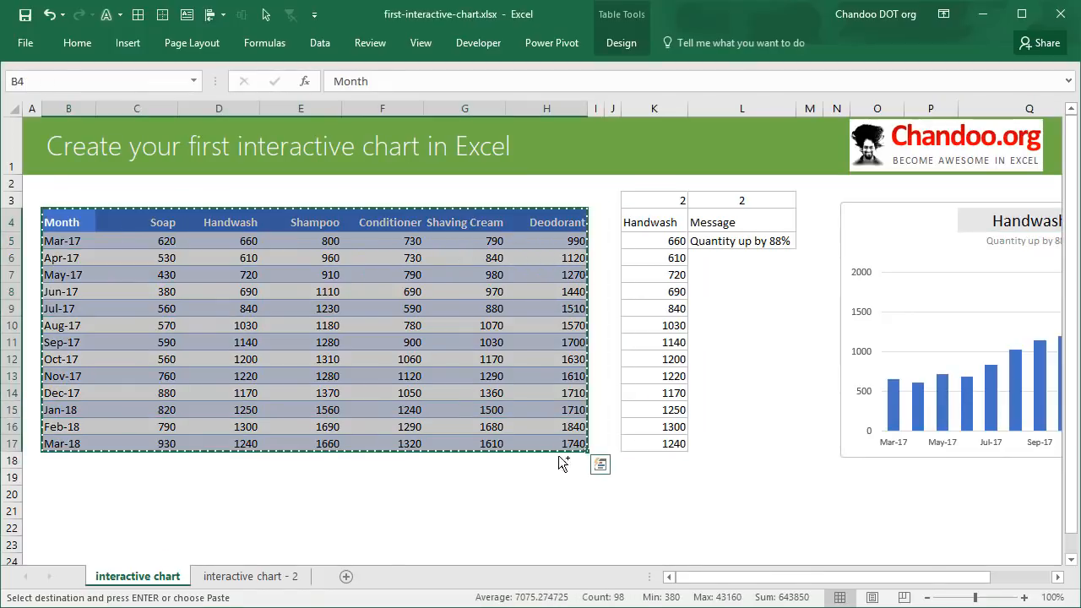
Paste the copied monthly sales table into Sheet8, abandoning a half-typed header beside Deodorant.
left_click(345, 575)
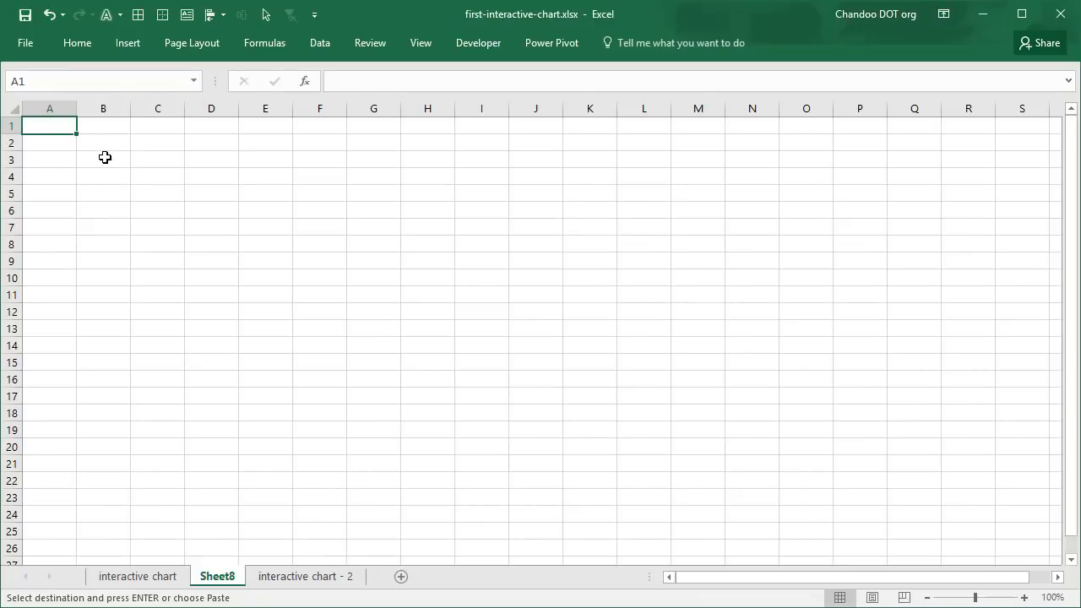
key("ctrl+v")
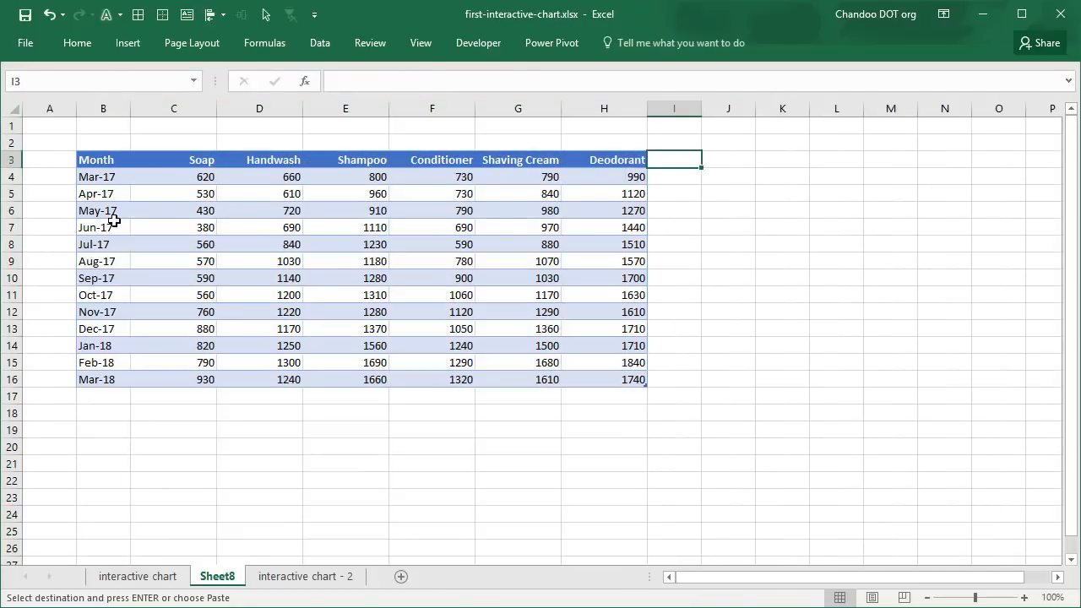
mouse_move(698, 200)
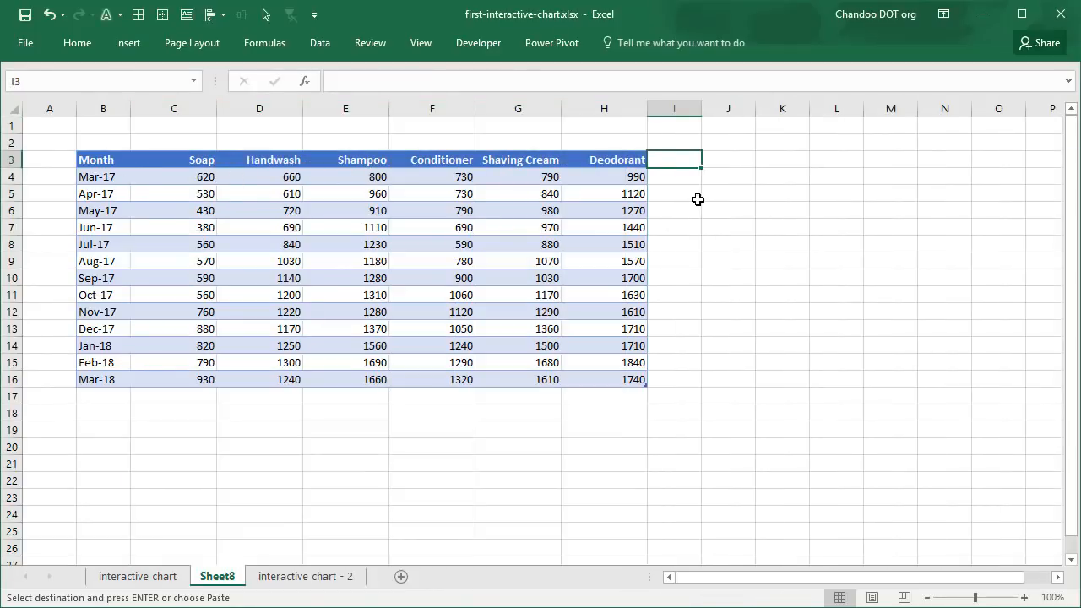
mouse_move(728, 212)
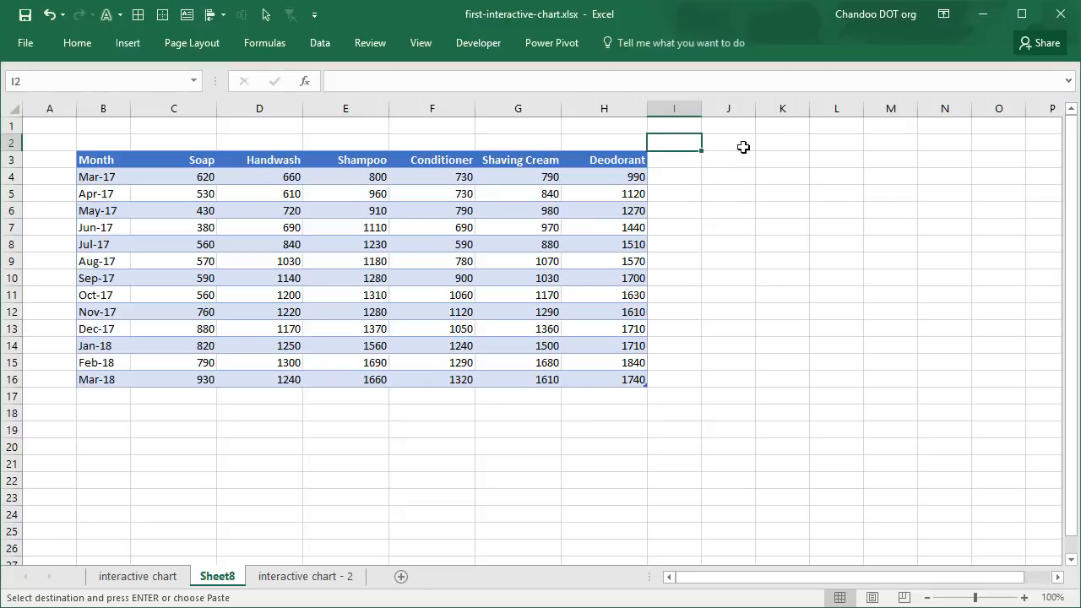
left_click(173, 159)
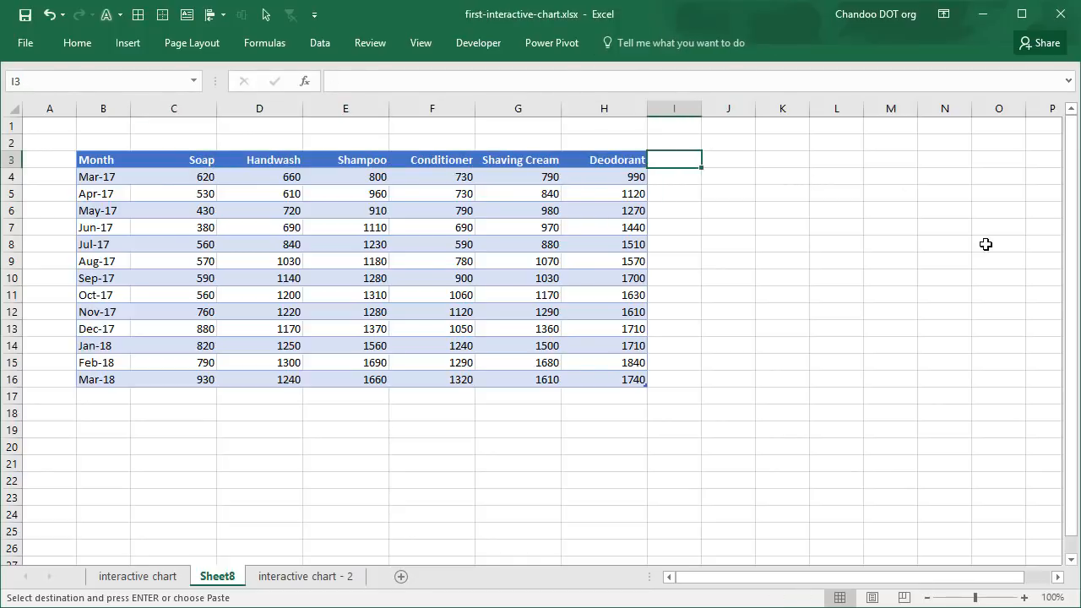
type("Shampoo")
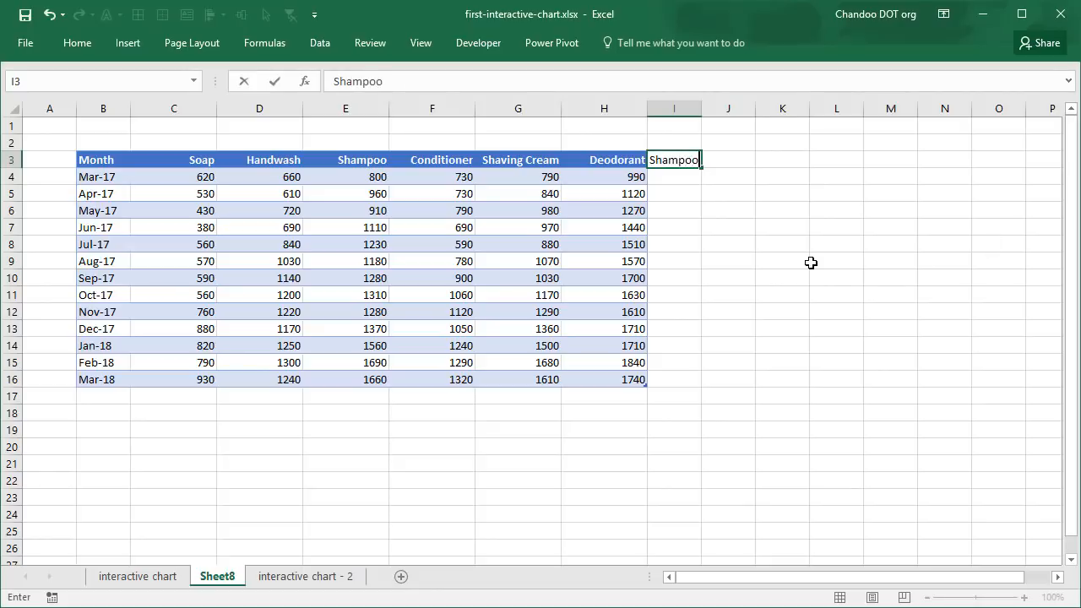
key("Escape")
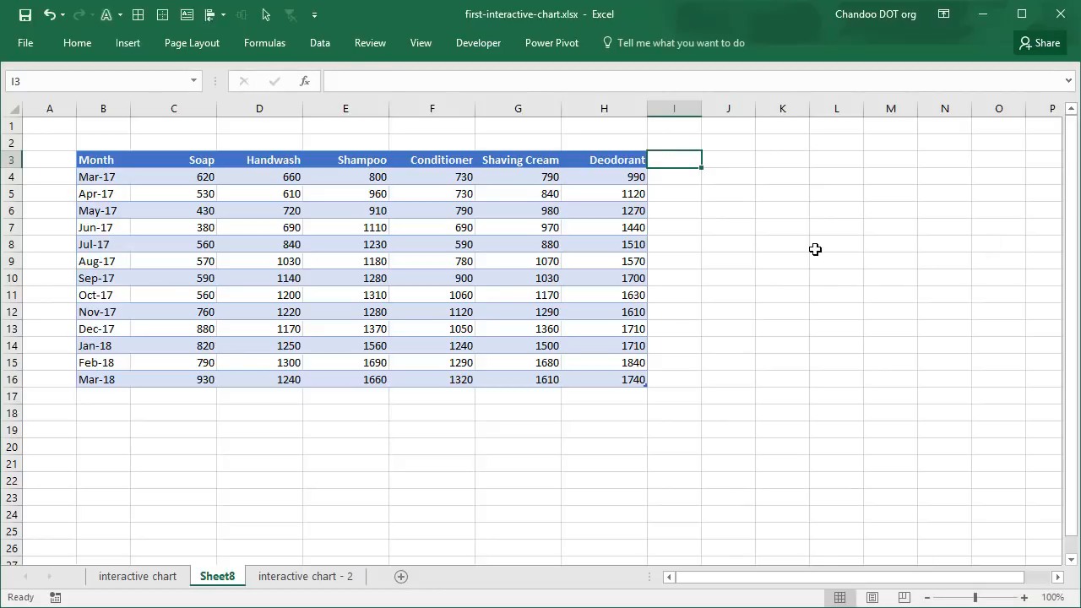
Add a 'Picked product' header to the table and select the Soap label above it.
type("Picked product")
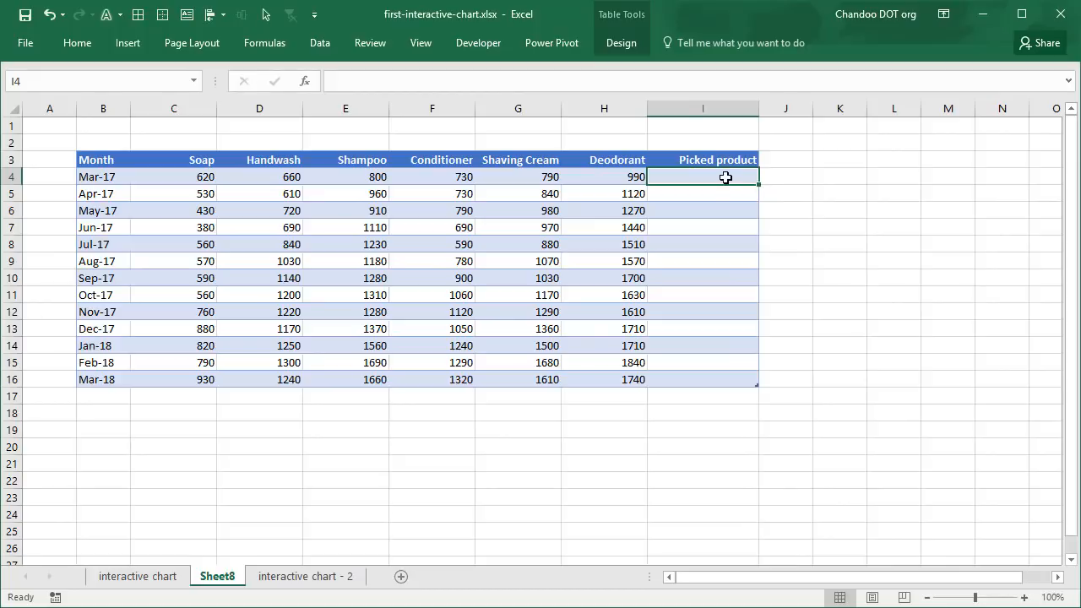
mouse_move(682, 346)
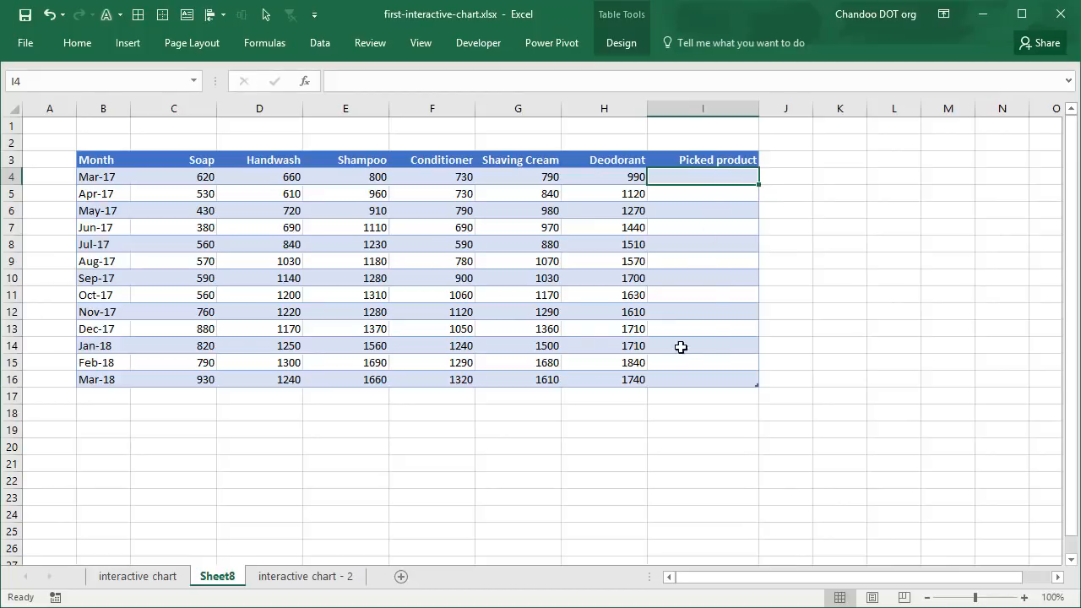
left_click(702, 142)
type("Soap")
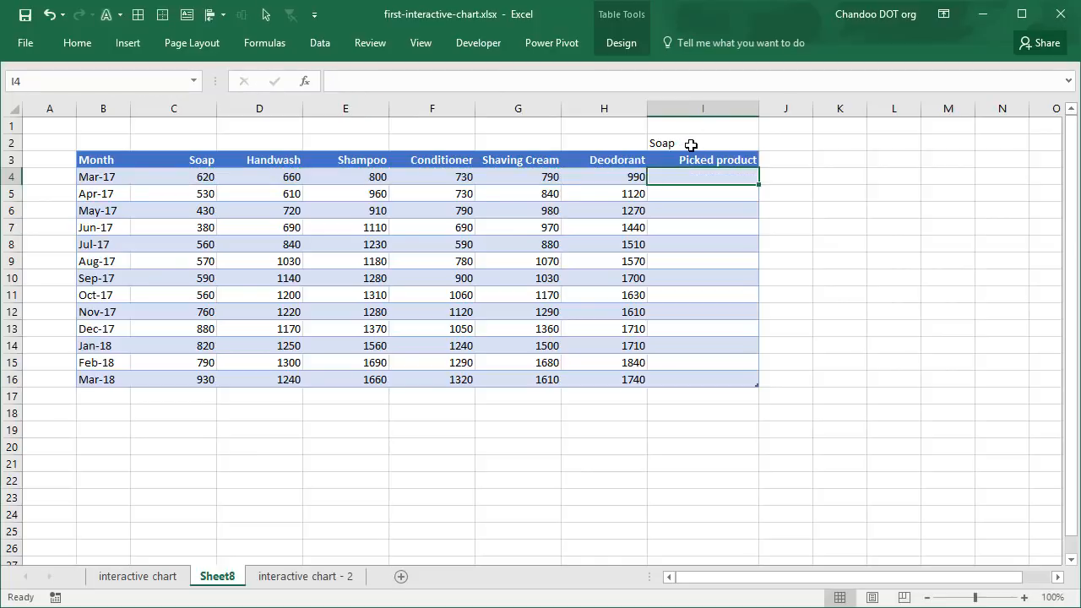
left_click(701, 143)
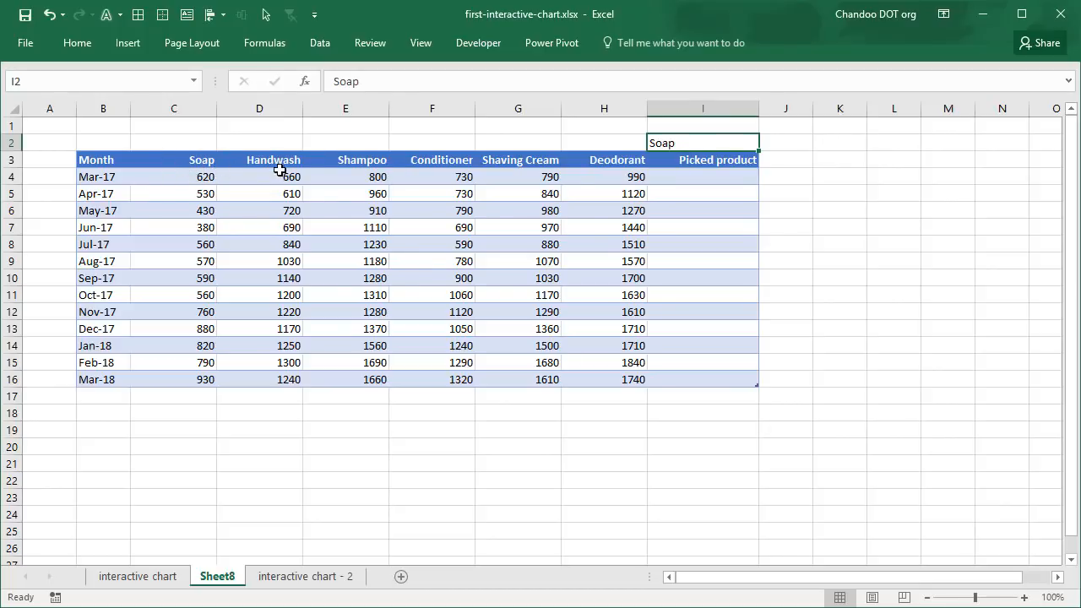
mouse_move(218, 174)
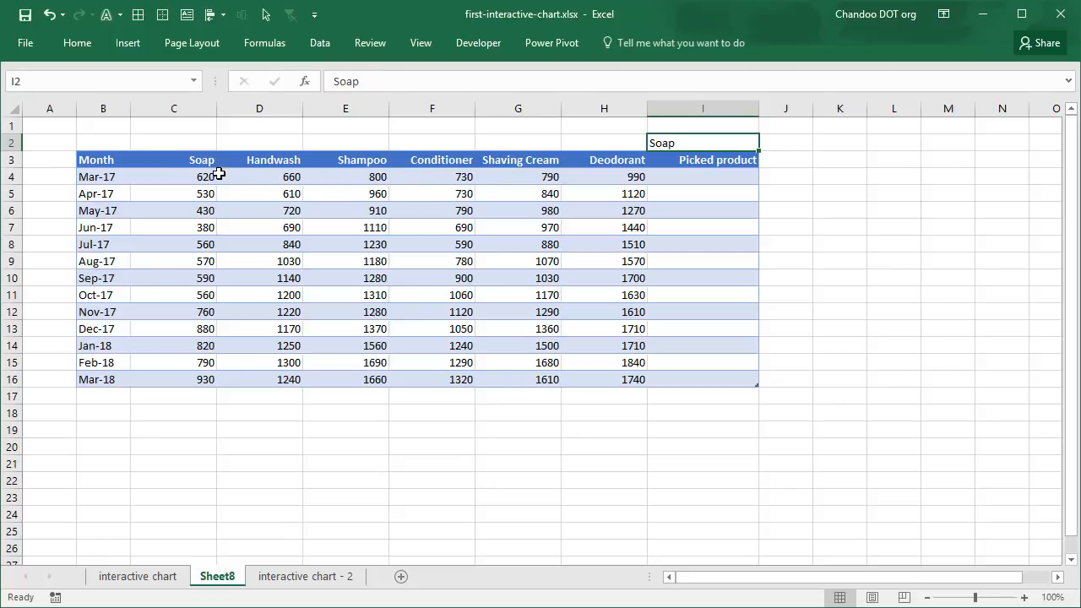
mouse_move(272, 166)
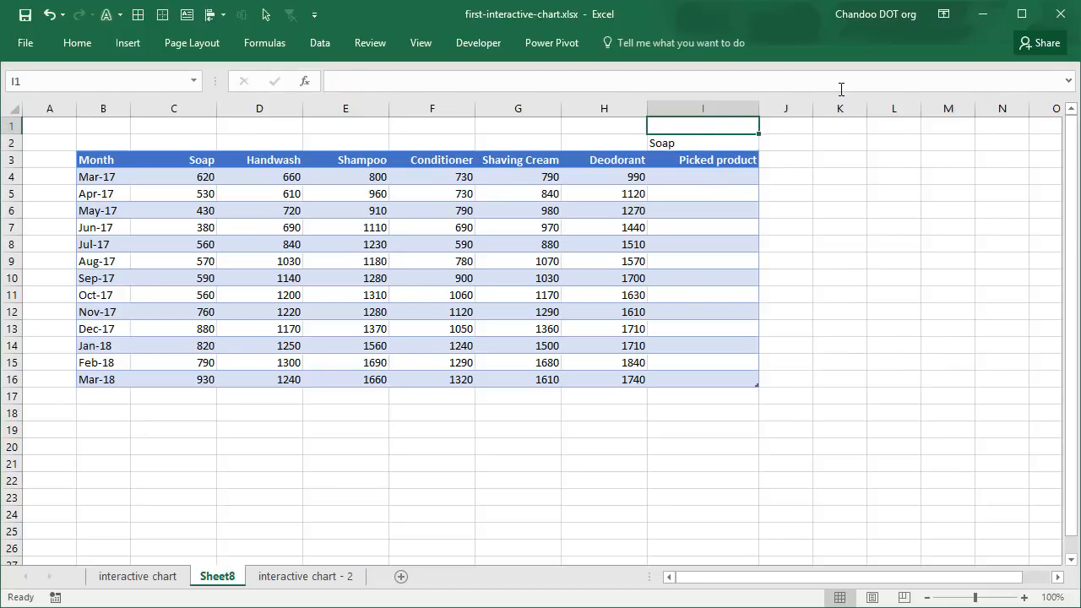
mouse_move(841, 89)
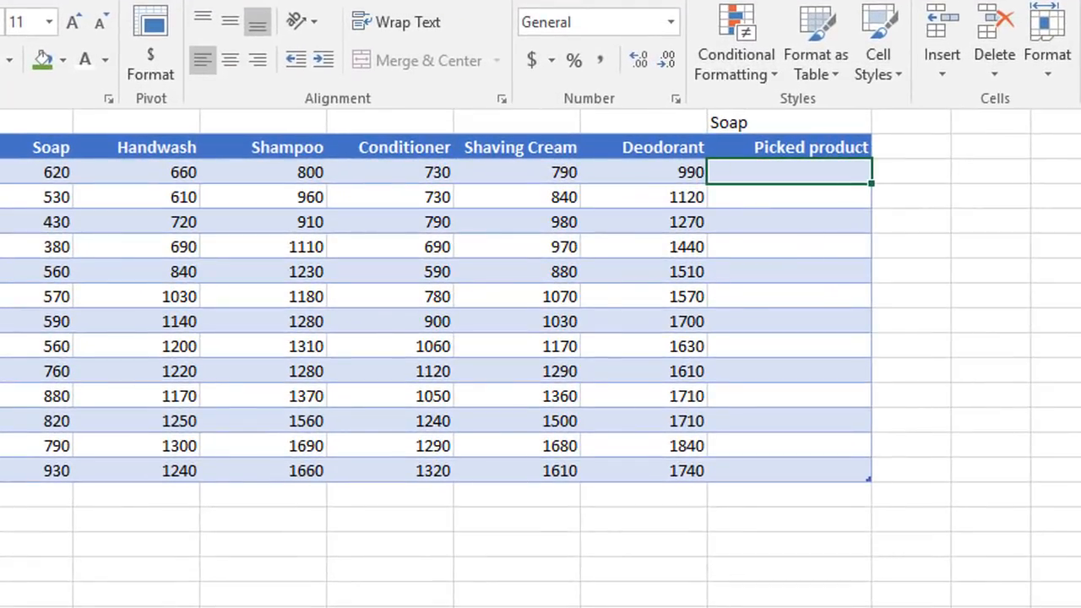
Build an INDEX formula over the Soap–Deodorant values, indexed by locked $I$1 holding 1.
type("=inde")
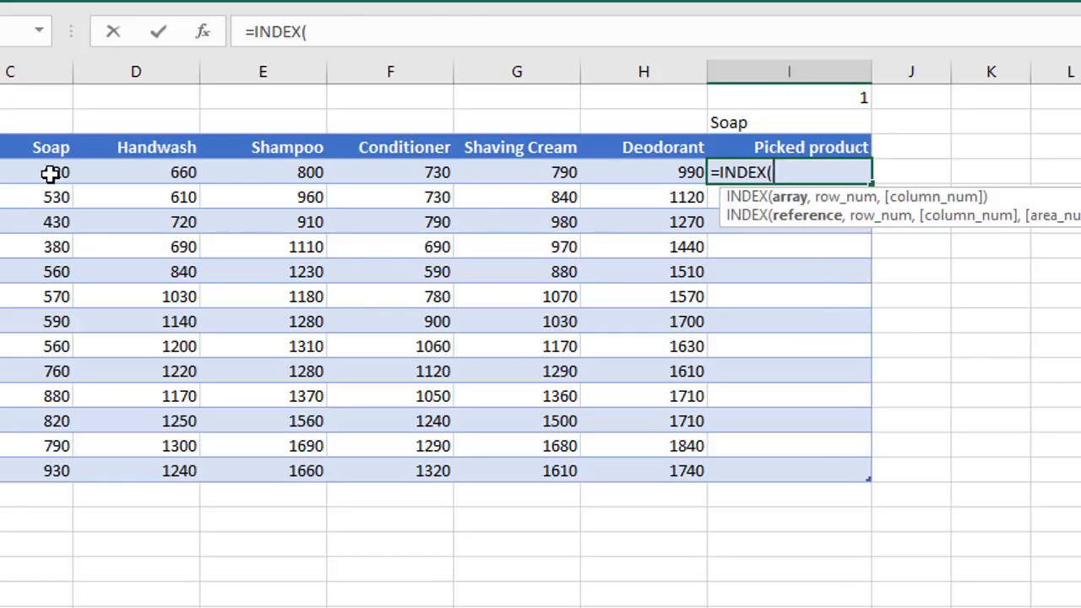
left_click_drag(51, 172, 663, 173)
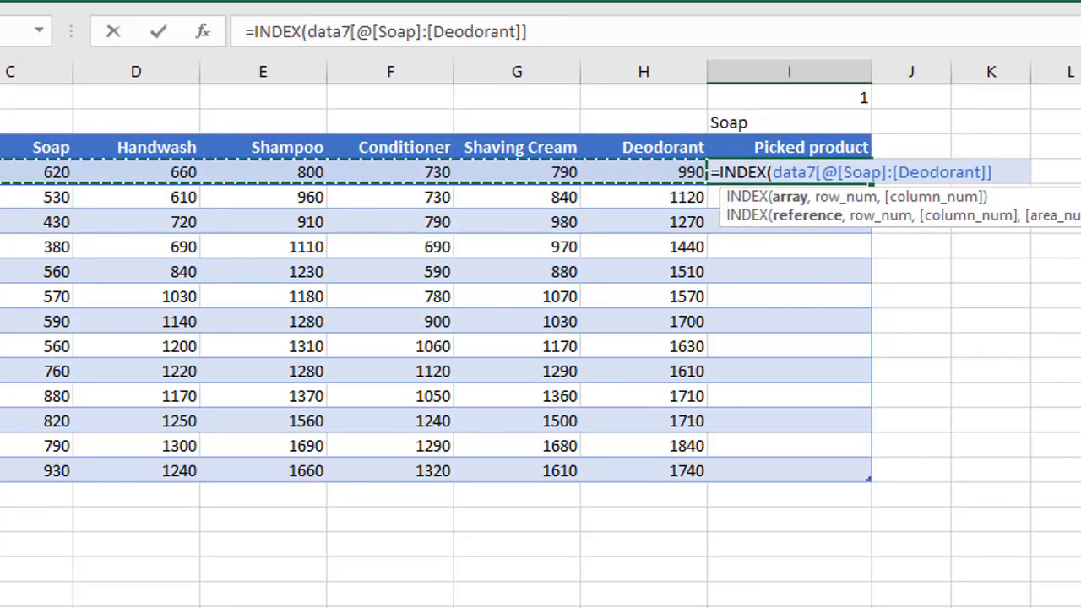
type(",")
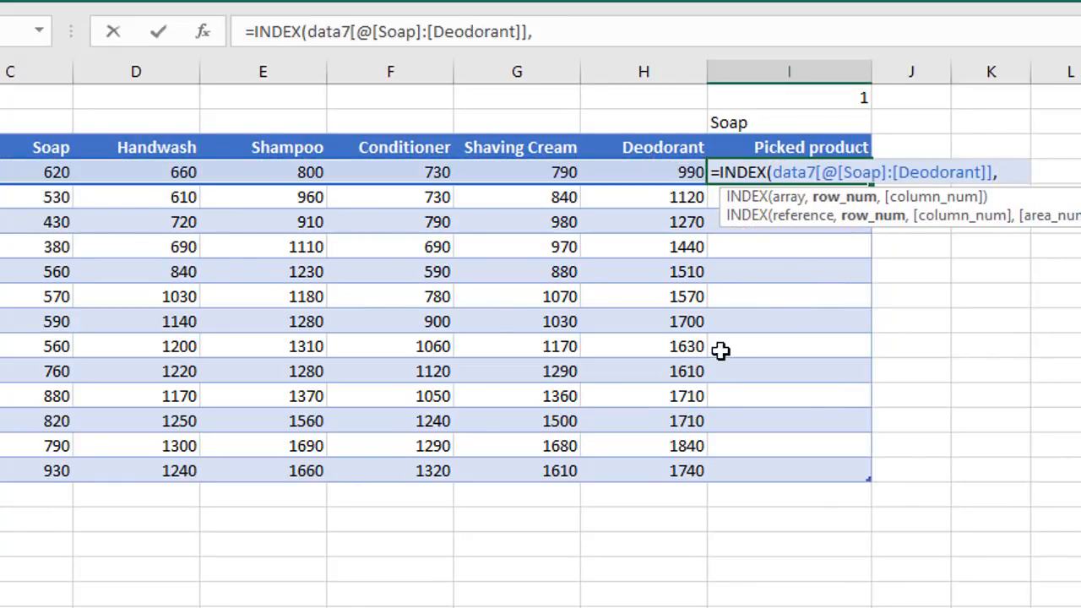
left_click(790, 97)
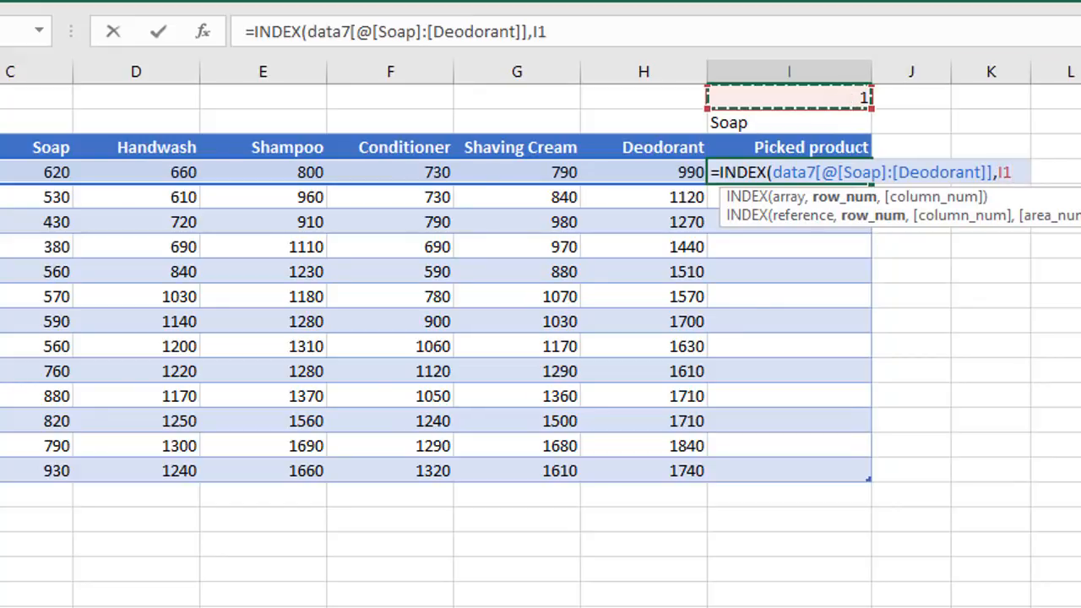
key("F4")
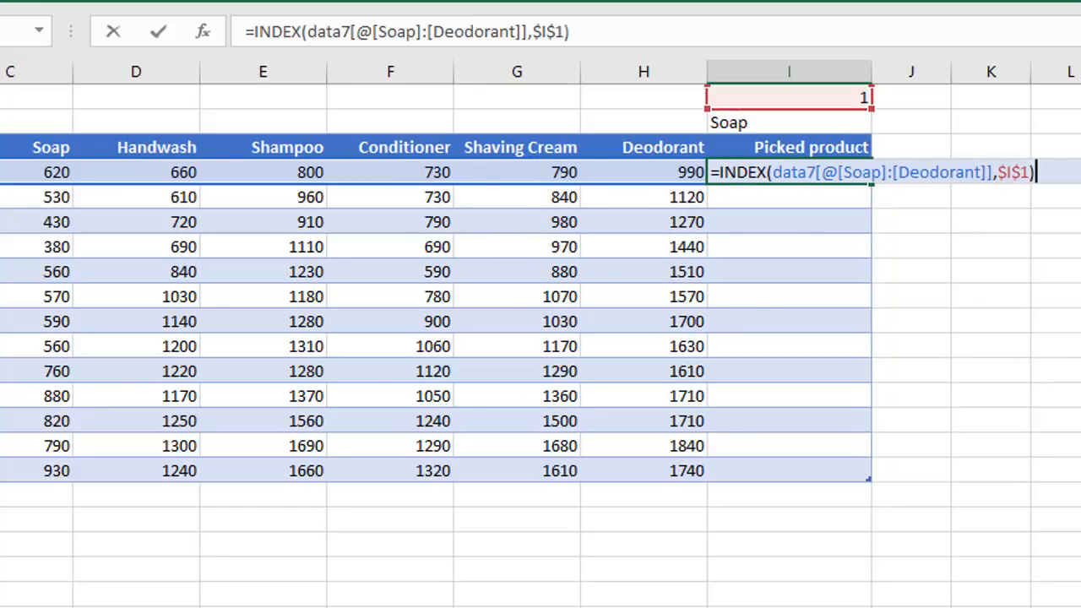
mouse_move(625, 185)
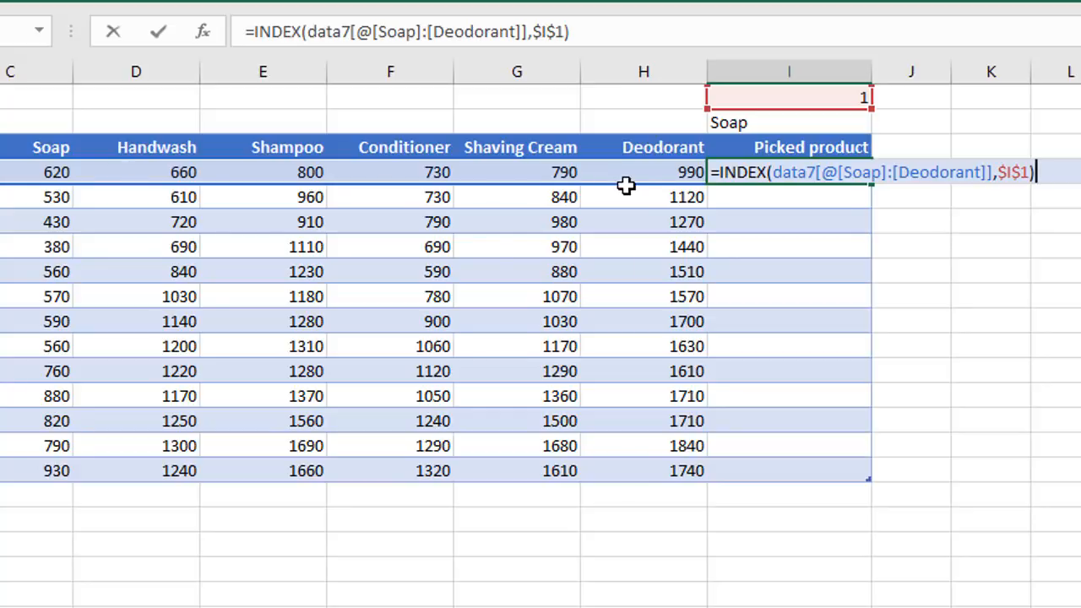
mouse_move(849, 114)
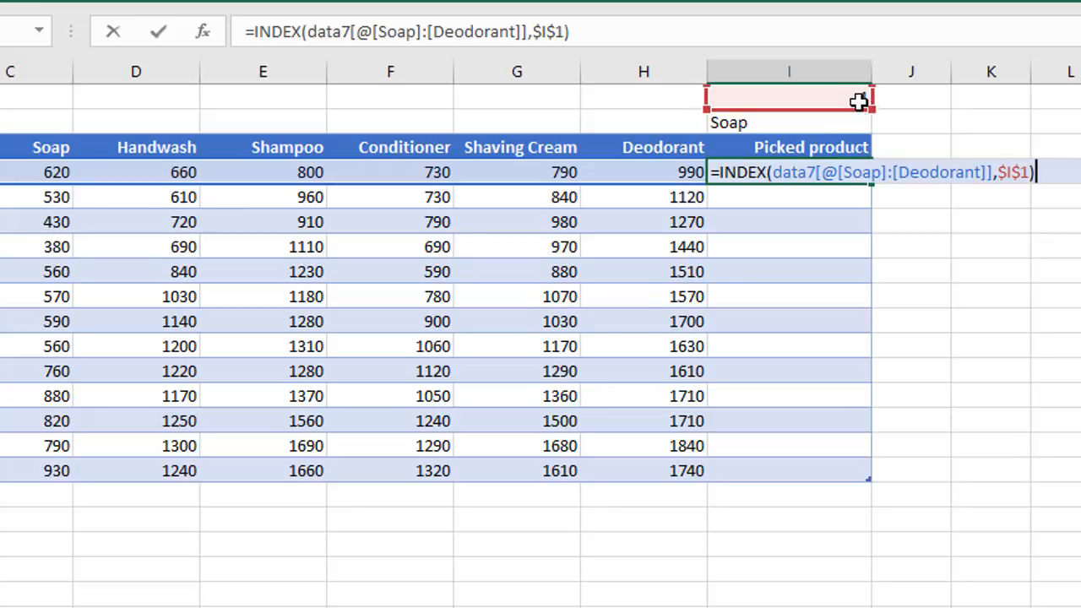
type("1")
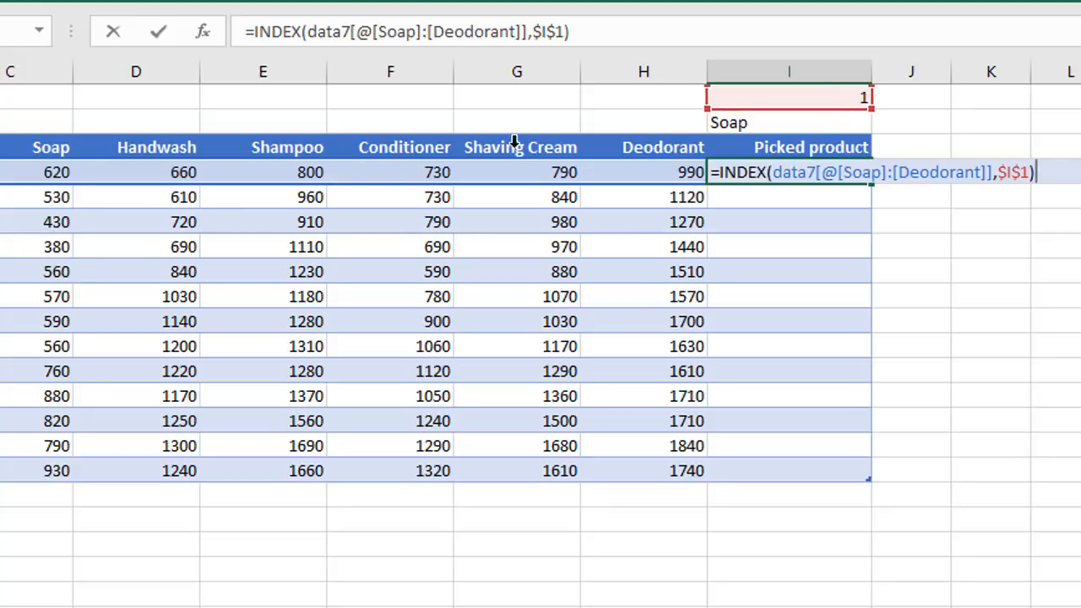
mouse_move(862, 292)
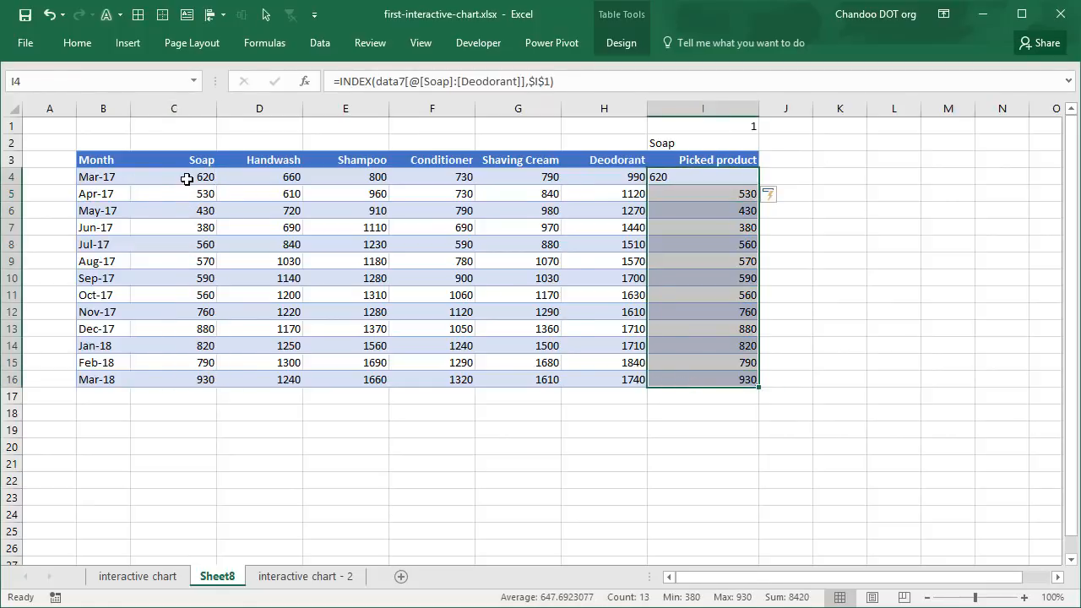
Change I1 to 3 so Picked product shows Shampoo, then select I2.
left_click(701, 126)
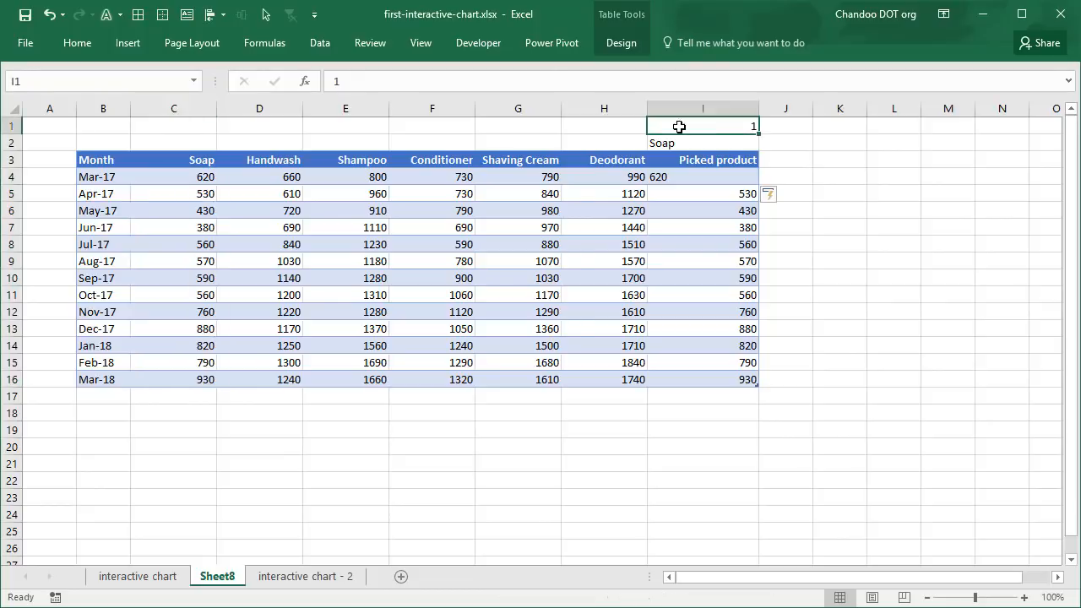
type("3")
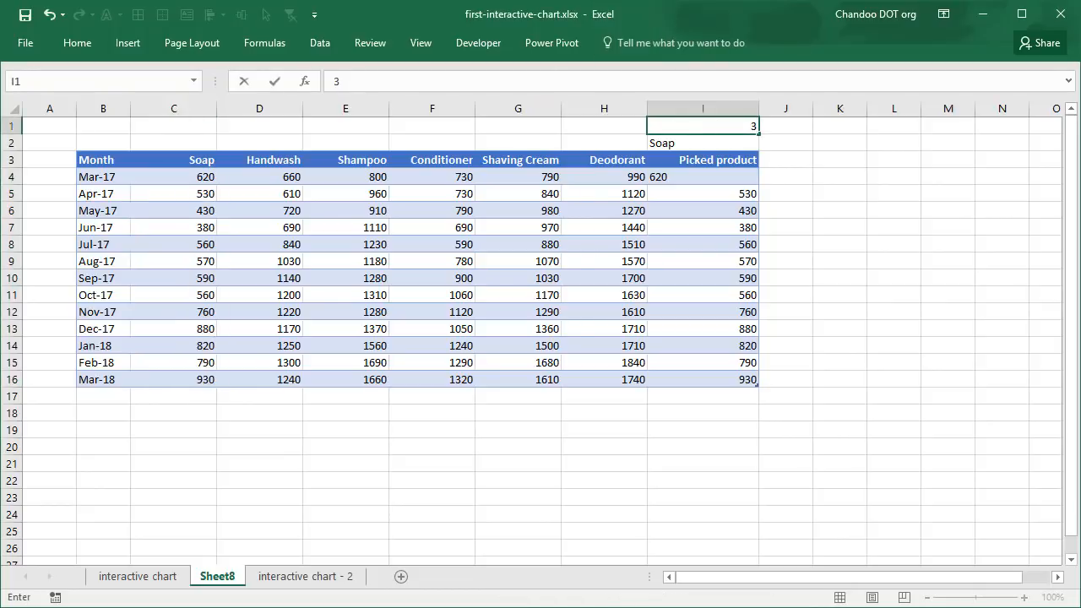
key("enter")
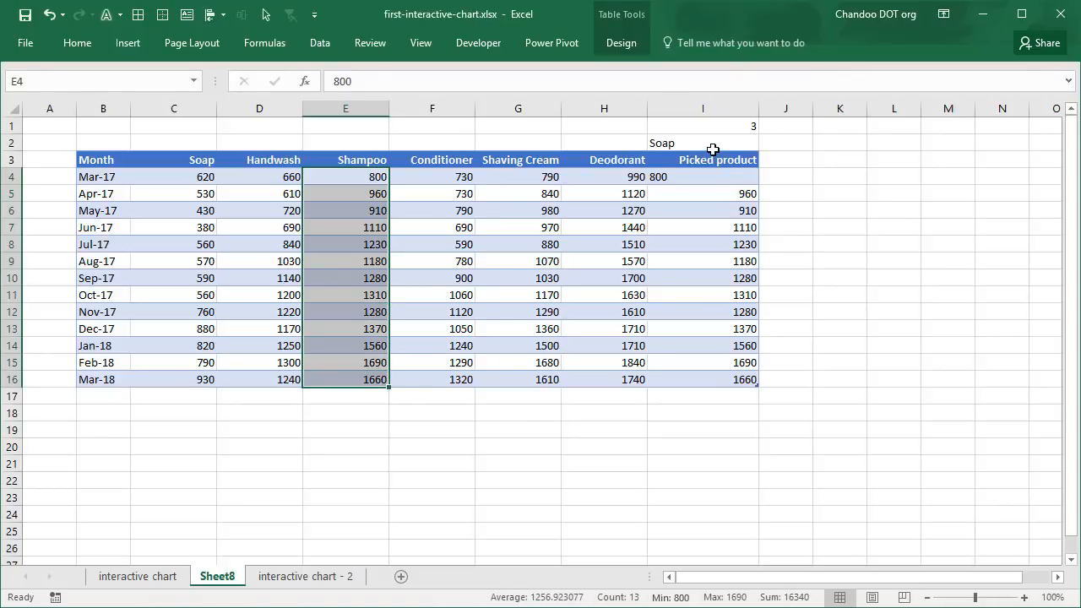
left_click(702, 142)
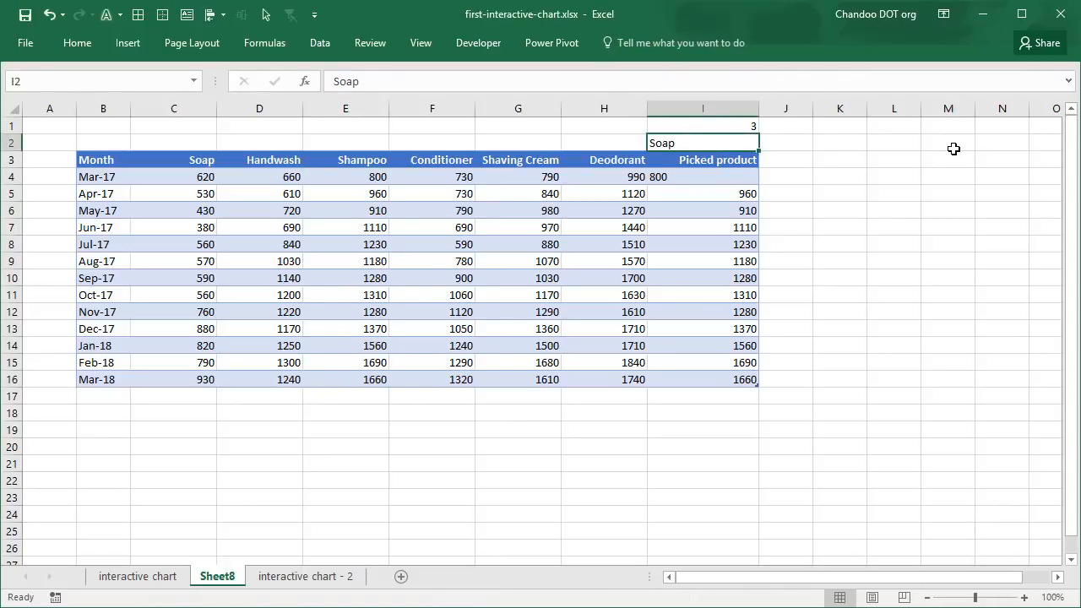
mouse_move(722, 161)
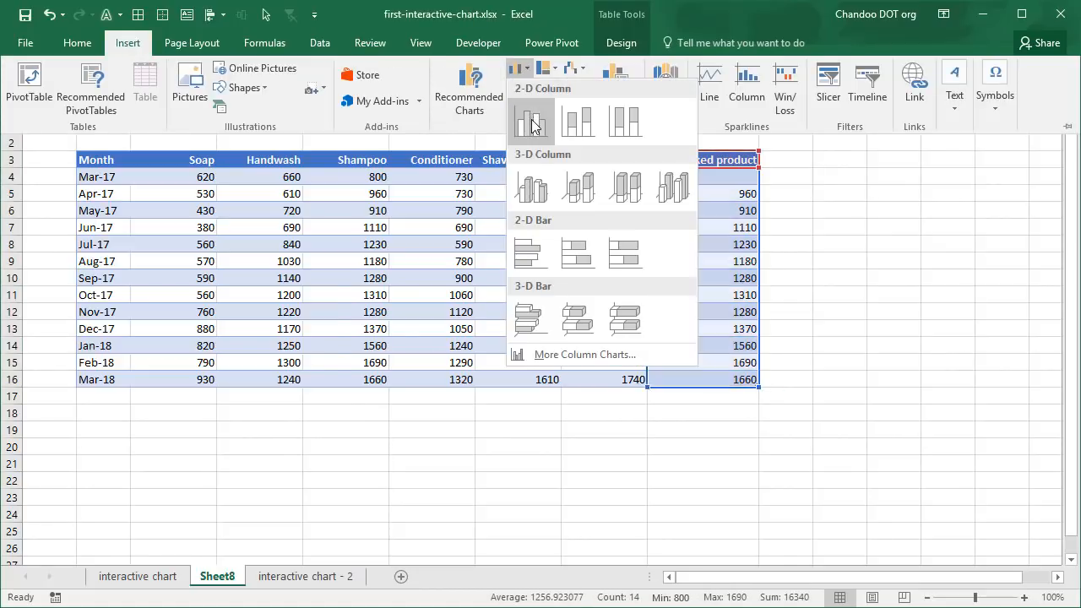
Insert a clustered column chart of Picked product, then view the original interactive chart sheet.
left_click(531, 120)
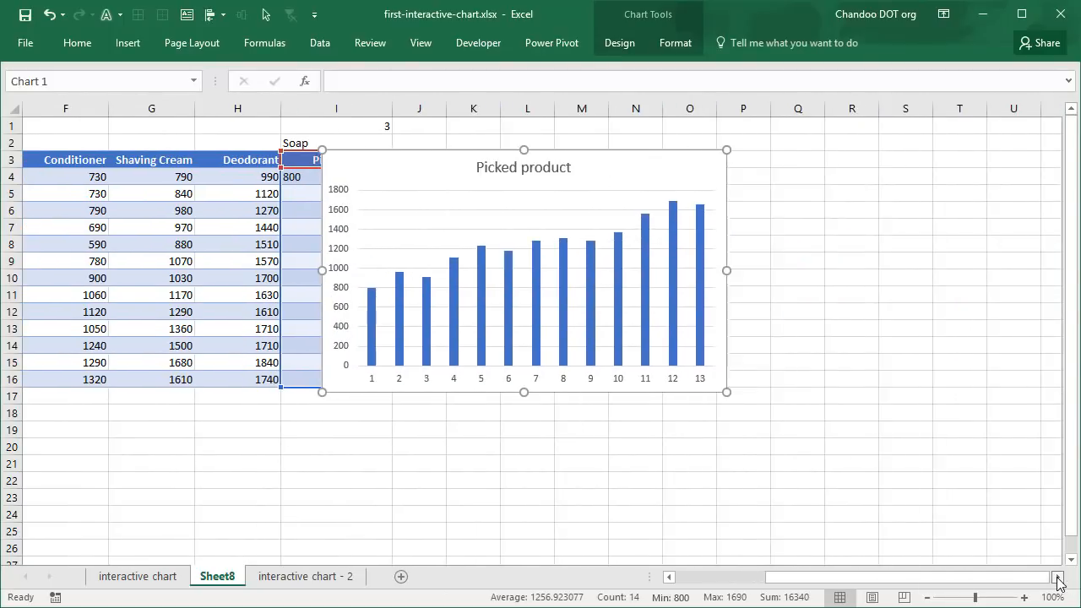
left_click(1059, 577)
type("1")
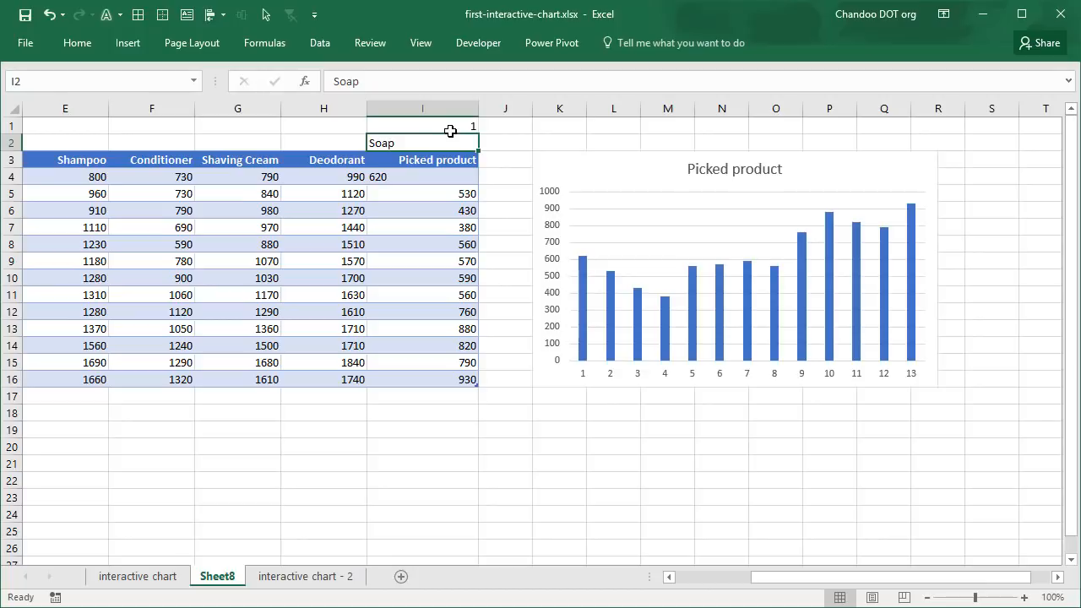
left_click(734, 270)
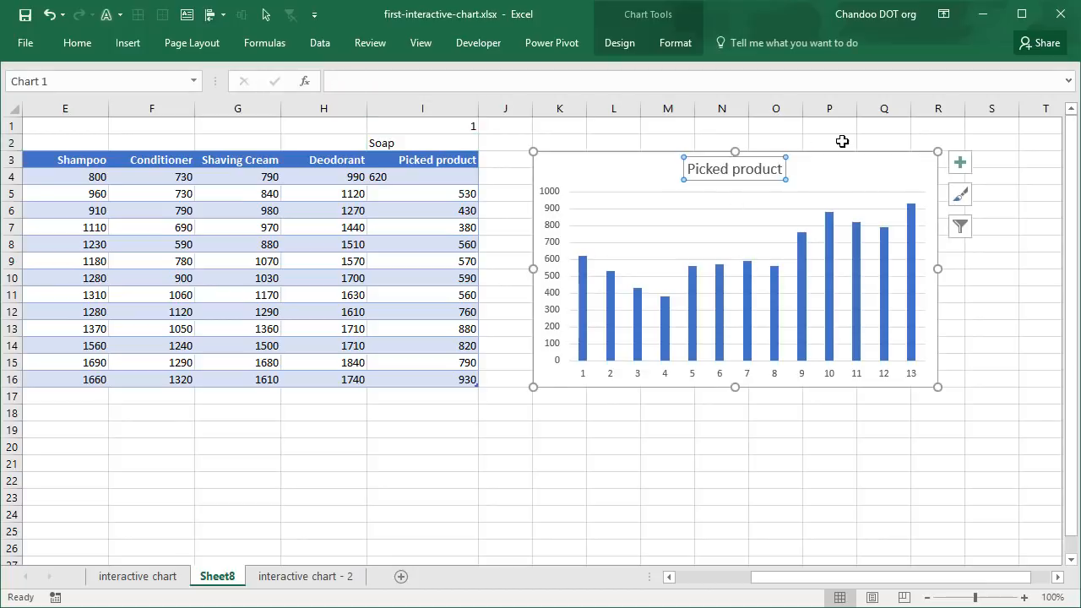
left_click(137, 576)
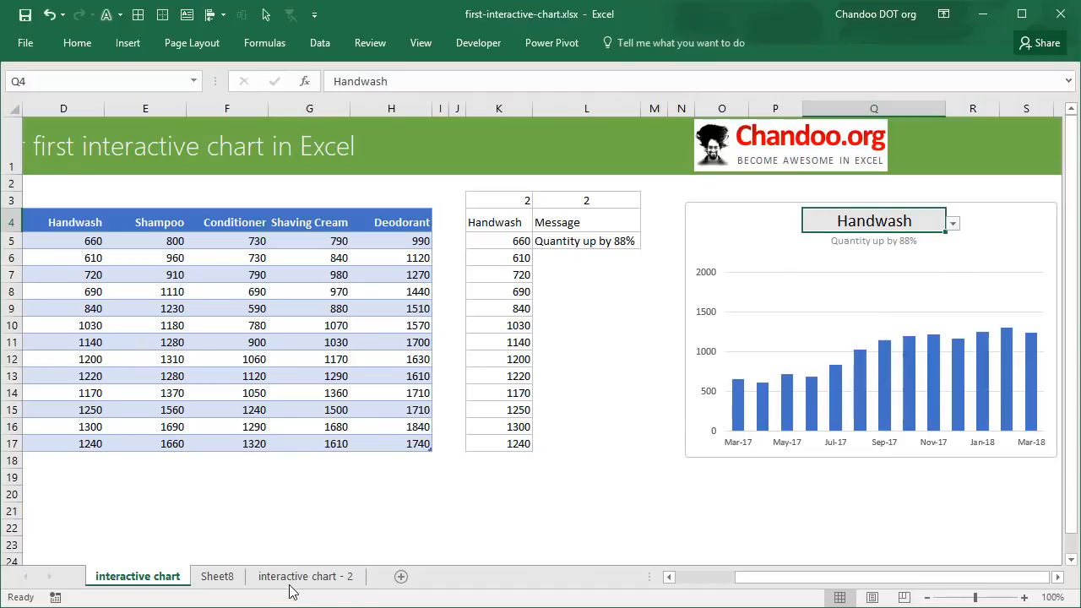
Back on Sheet8, name the Soap–Deodorant header cells product.names and check the Name Box list.
left_click(217, 576)
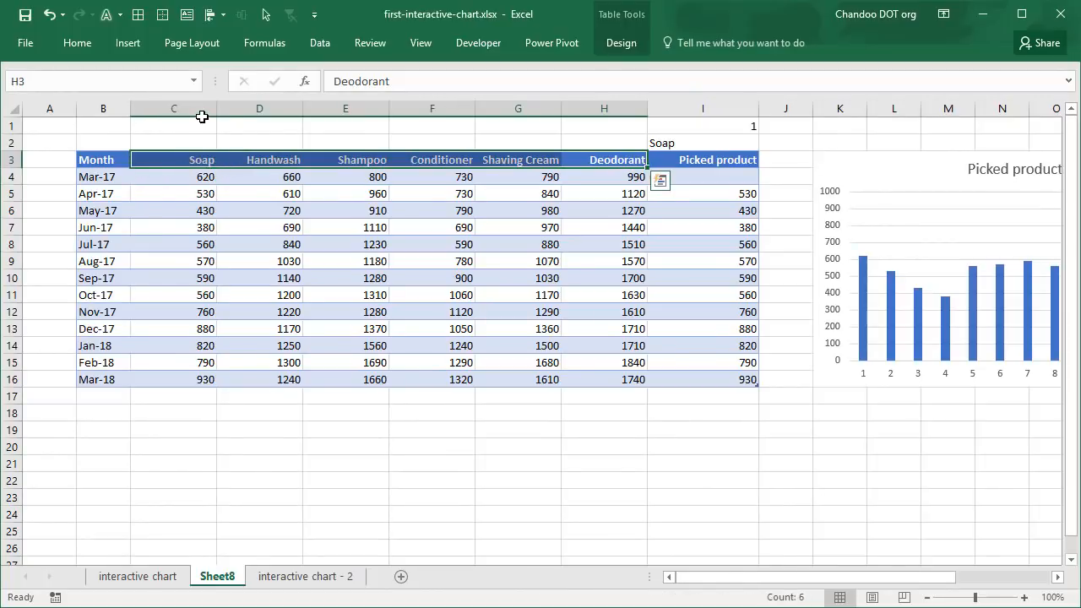
mouse_move(173, 184)
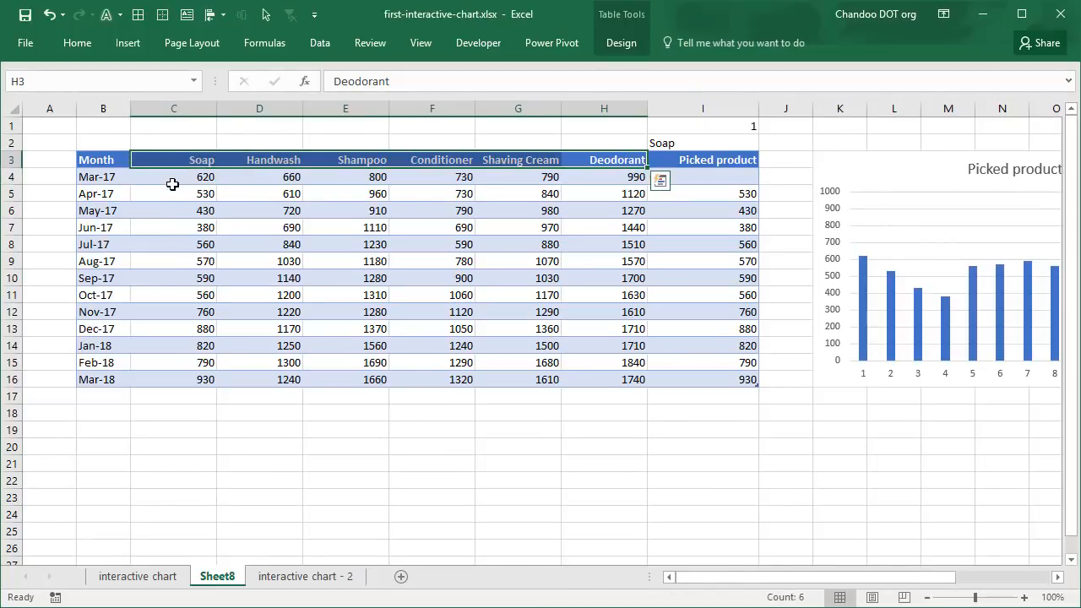
mouse_move(36, 153)
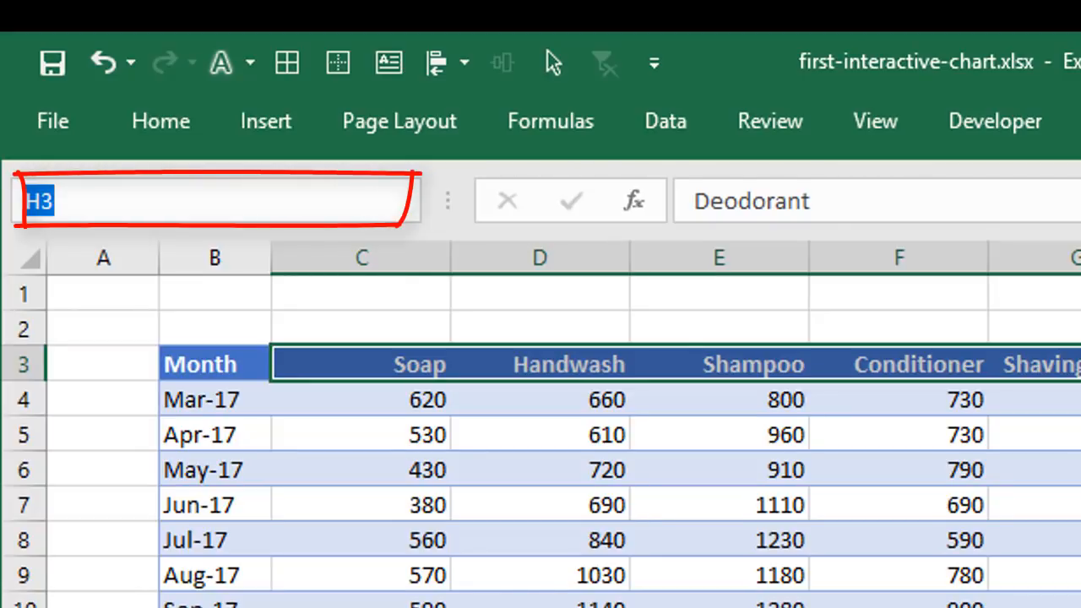
type("product.n")
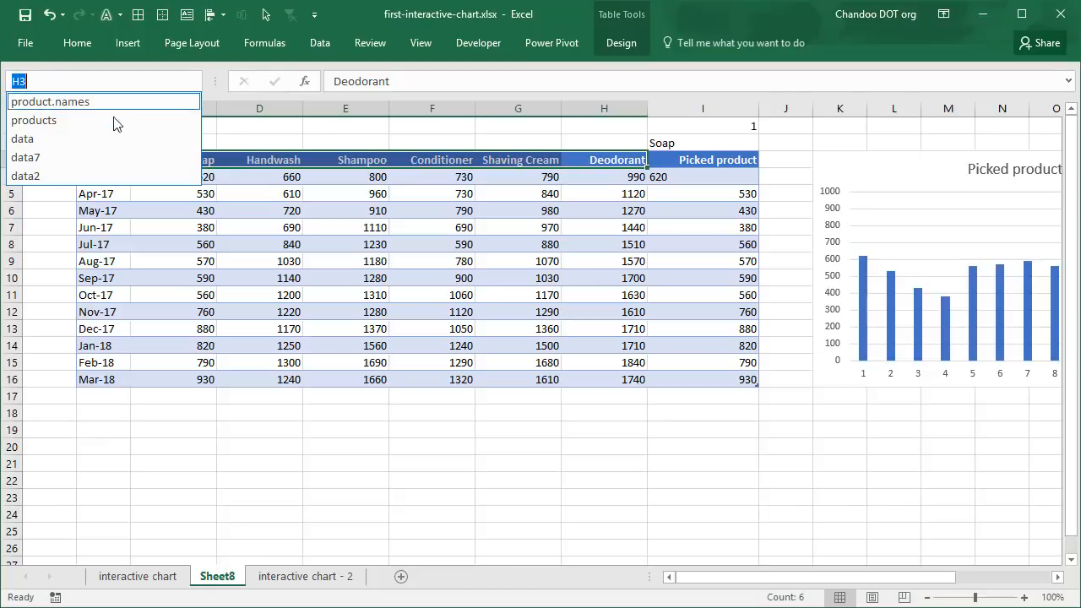
left_click(194, 80)
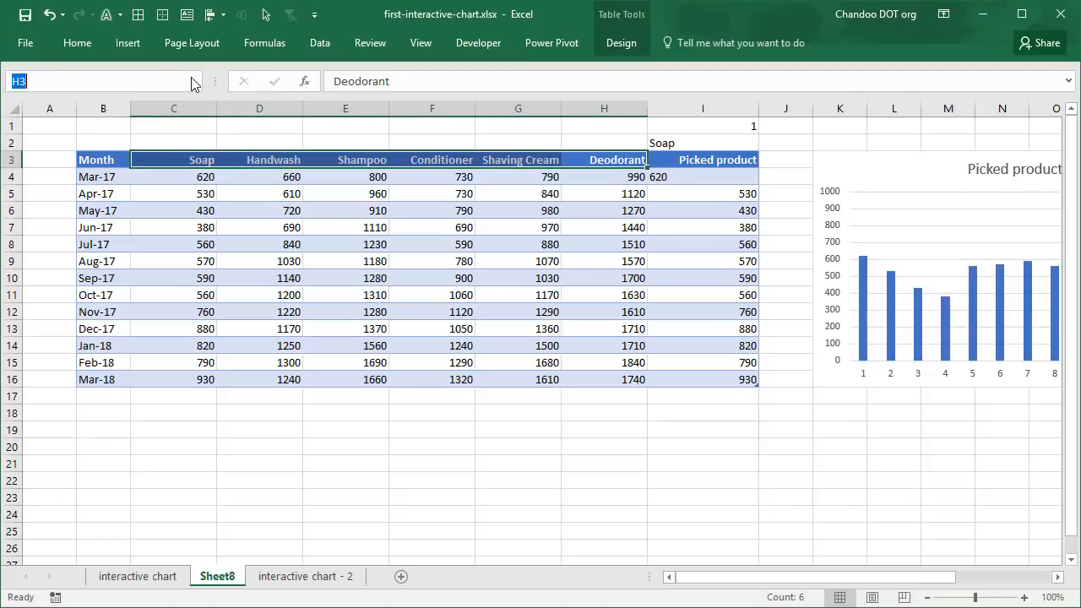
left_click(201, 159)
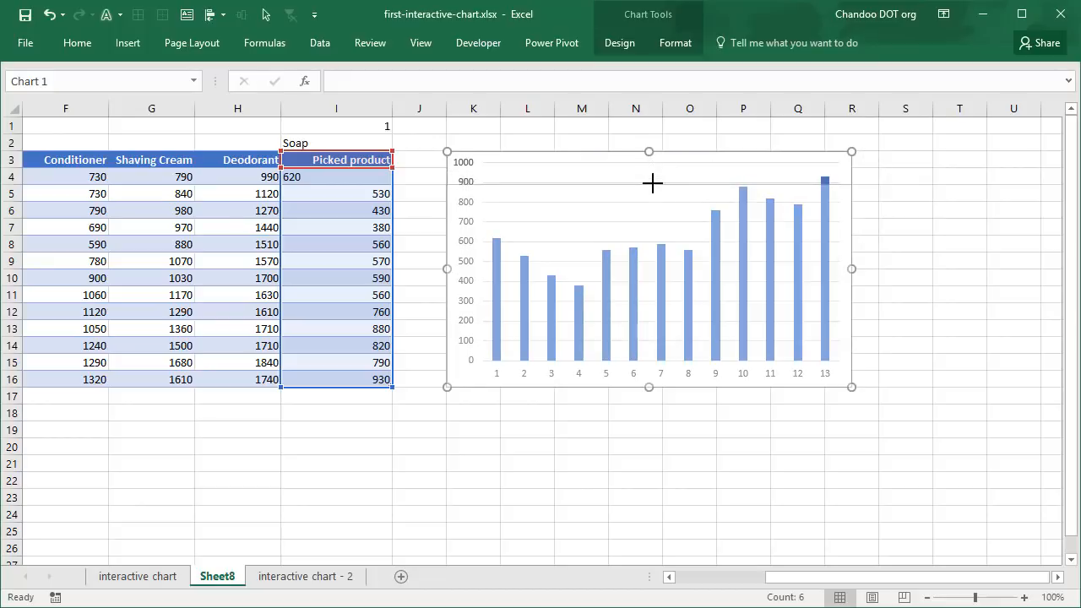
Select cell M3 for the product dropdown and go to the Data tab.
left_click(581, 159)
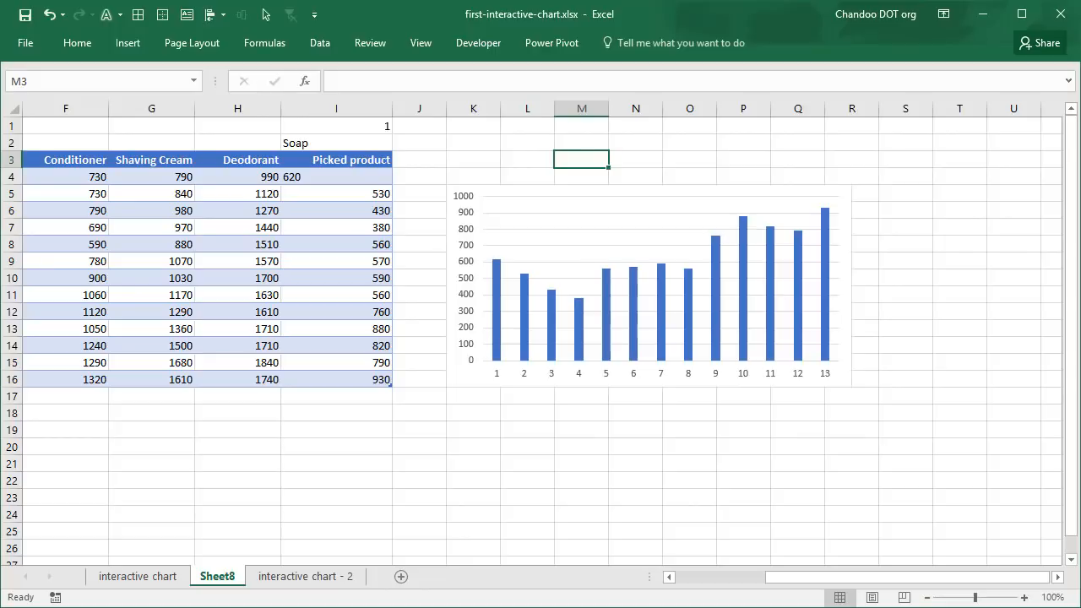
left_click(319, 42)
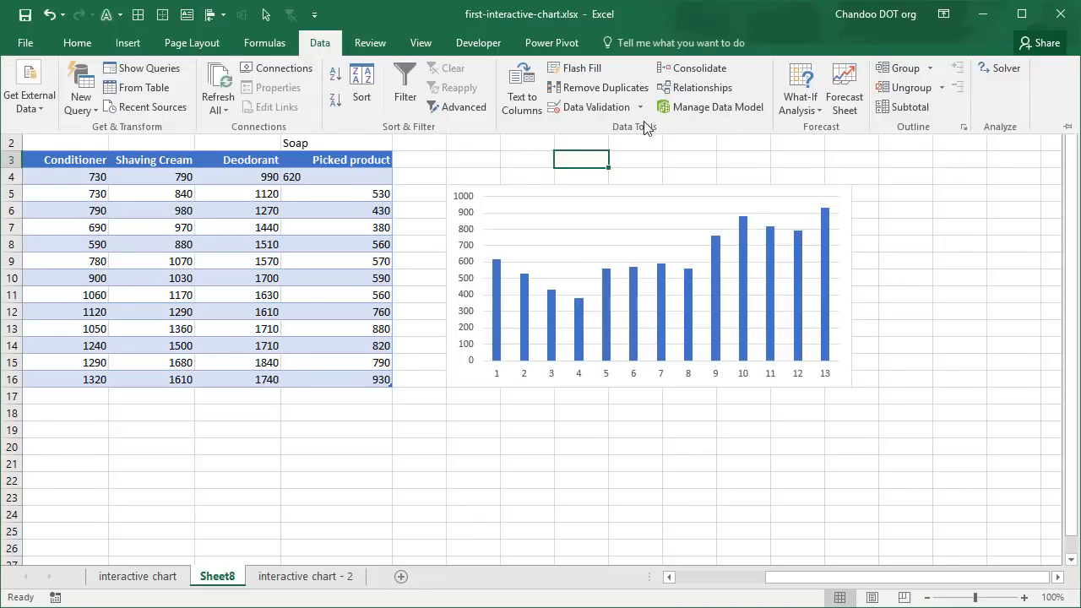
Give M3 list data validation with source =product.names.
left_click(593, 107)
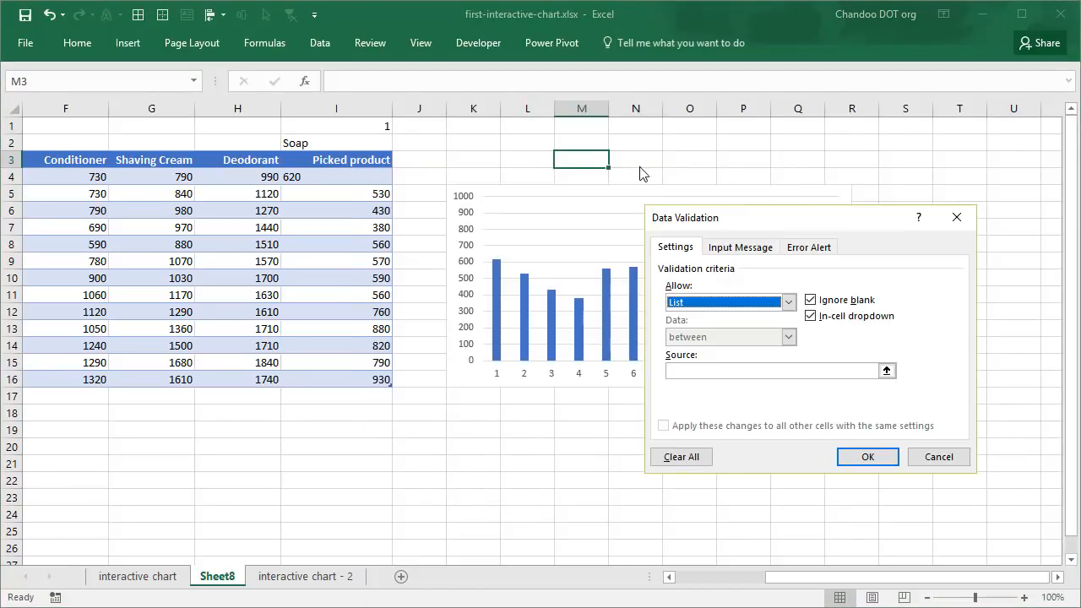
mouse_move(587, 167)
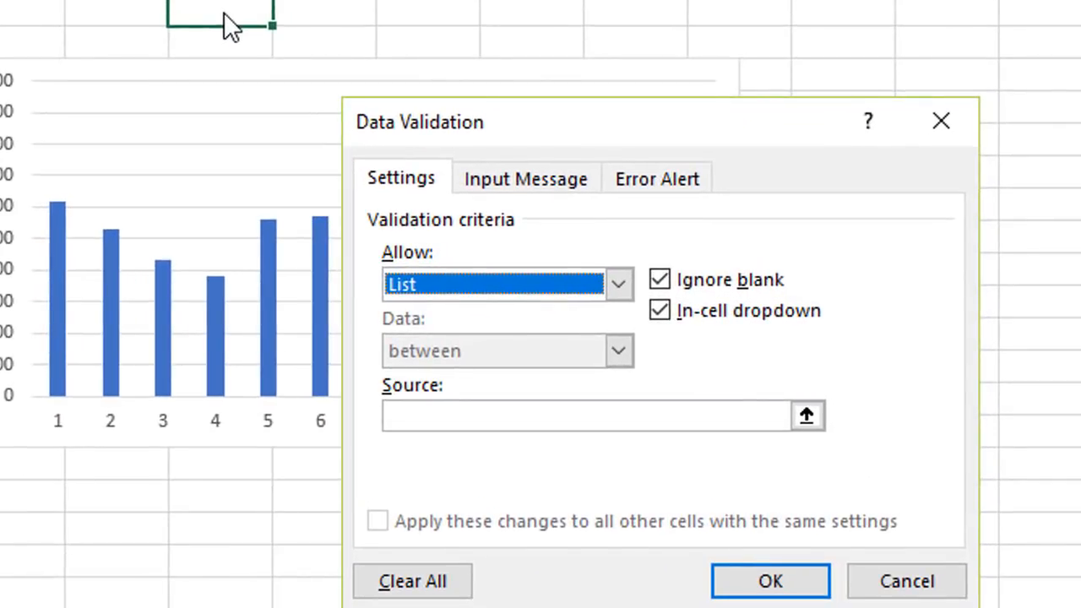
mouse_move(475, 450)
type("=")
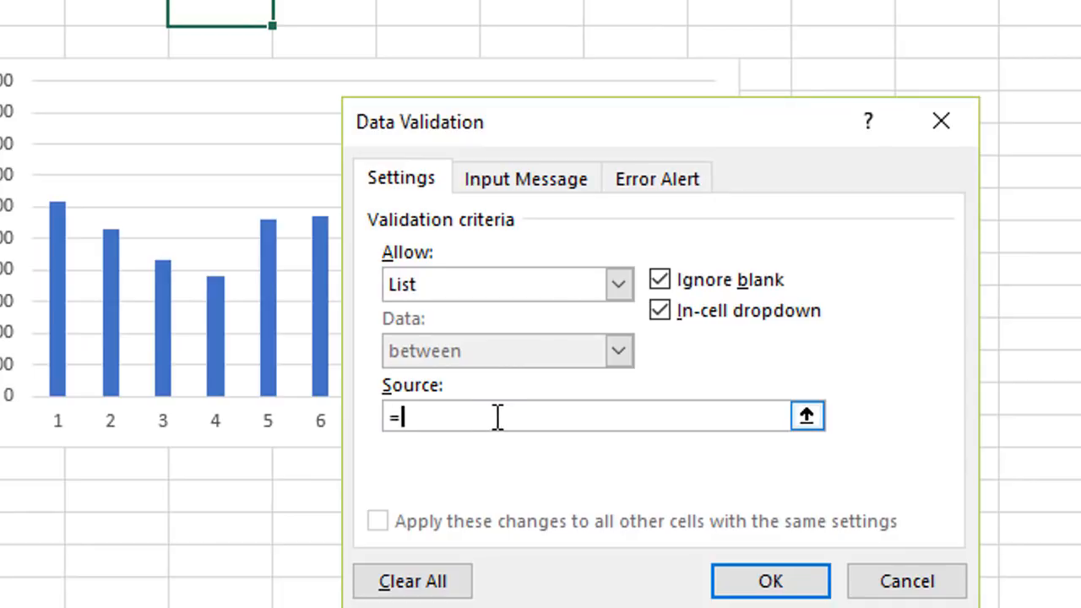
type("product.names")
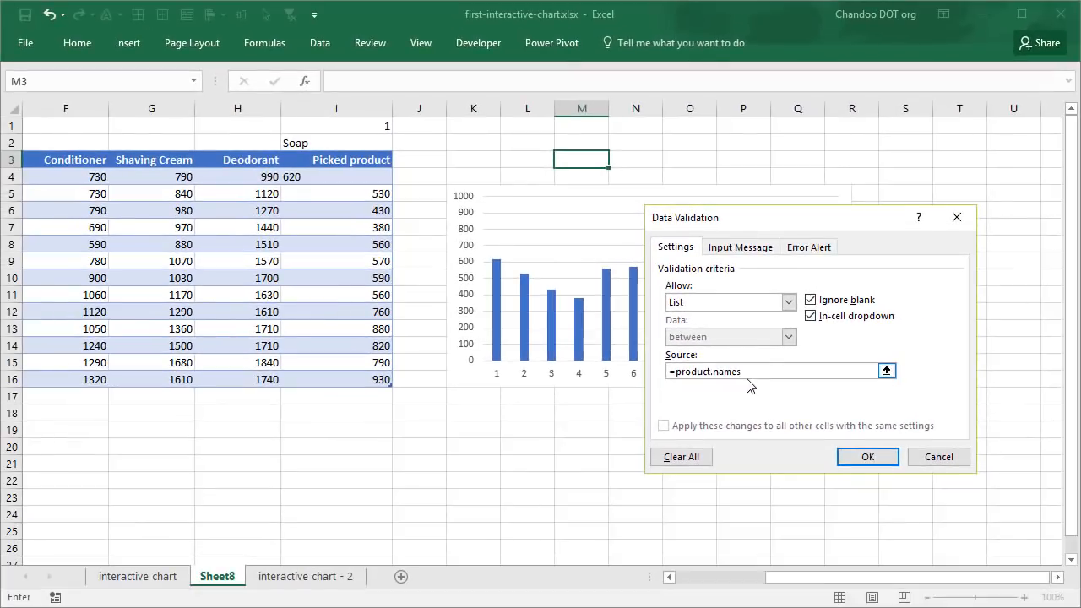
left_click(867, 456)
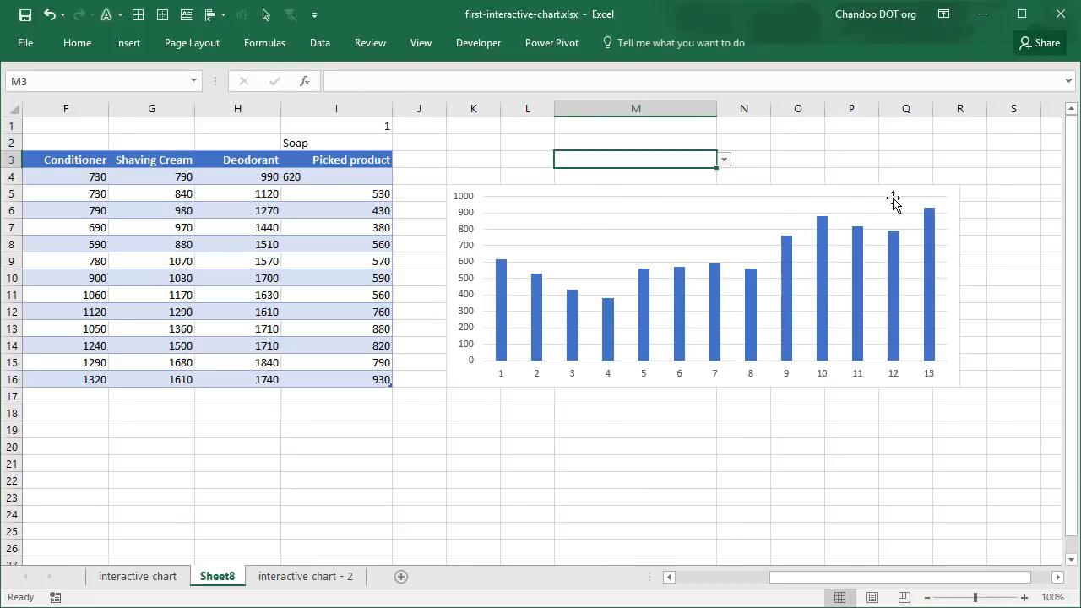
mouse_move(857, 143)
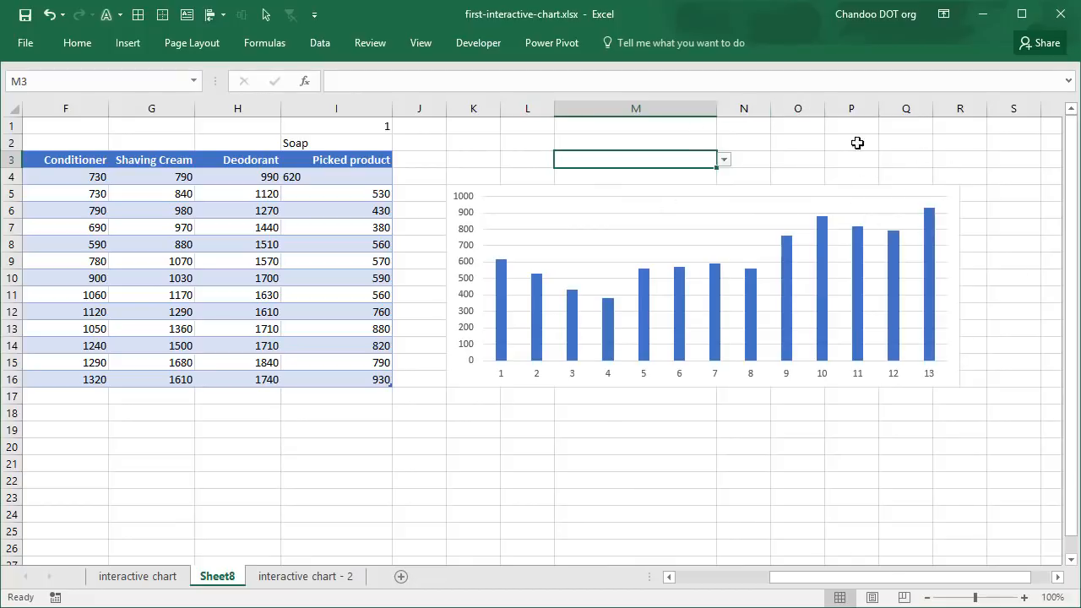
Widen column M and style the M3 dropdown with grey fill.
right_click(797, 108)
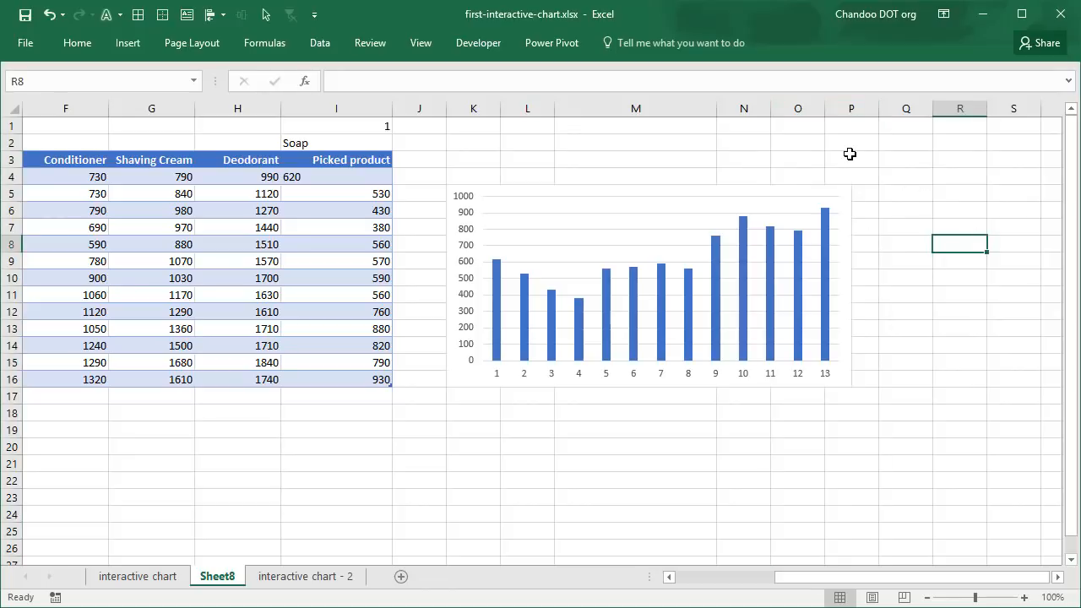
left_click(635, 158)
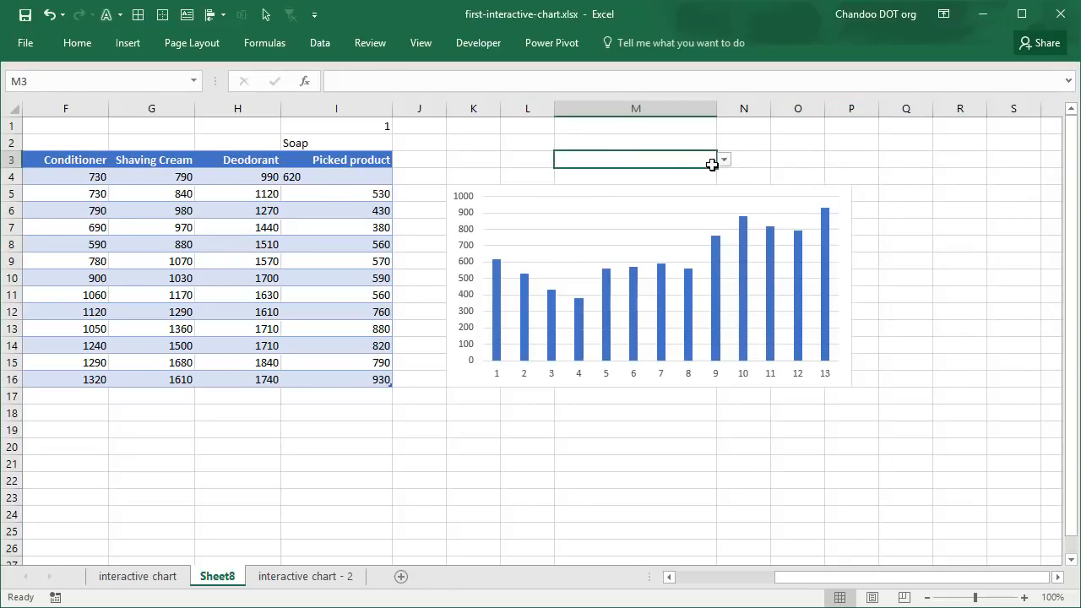
mouse_move(22, 166)
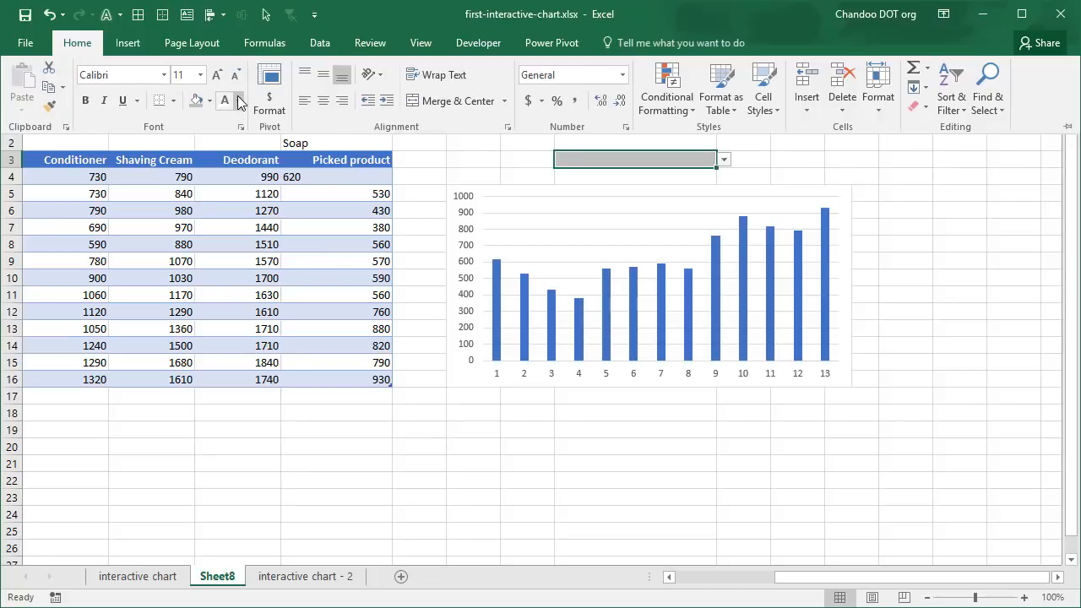
mouse_move(97, 128)
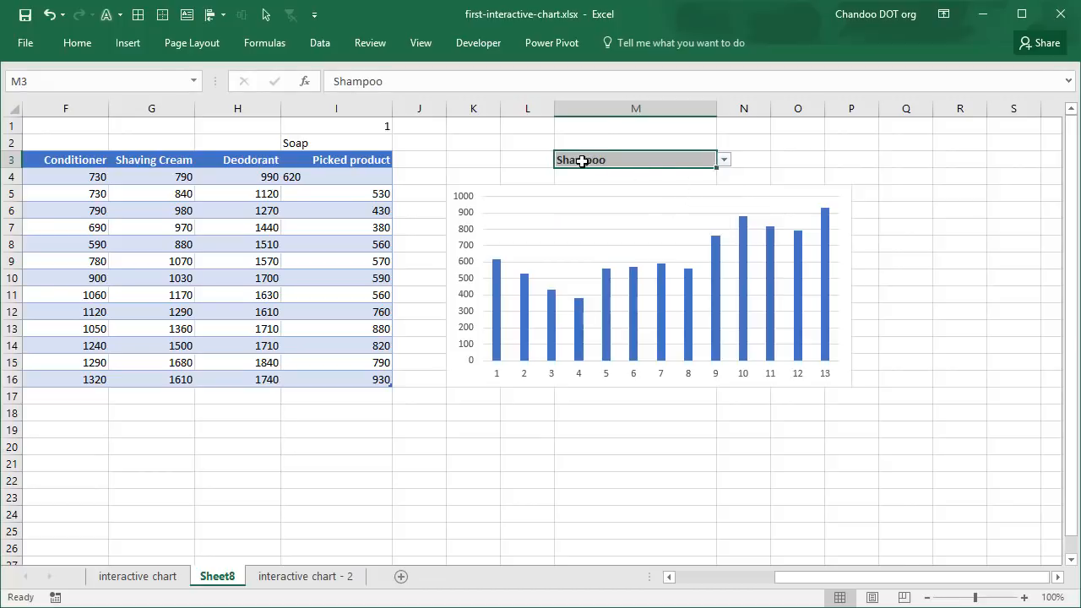
left_click(77, 43)
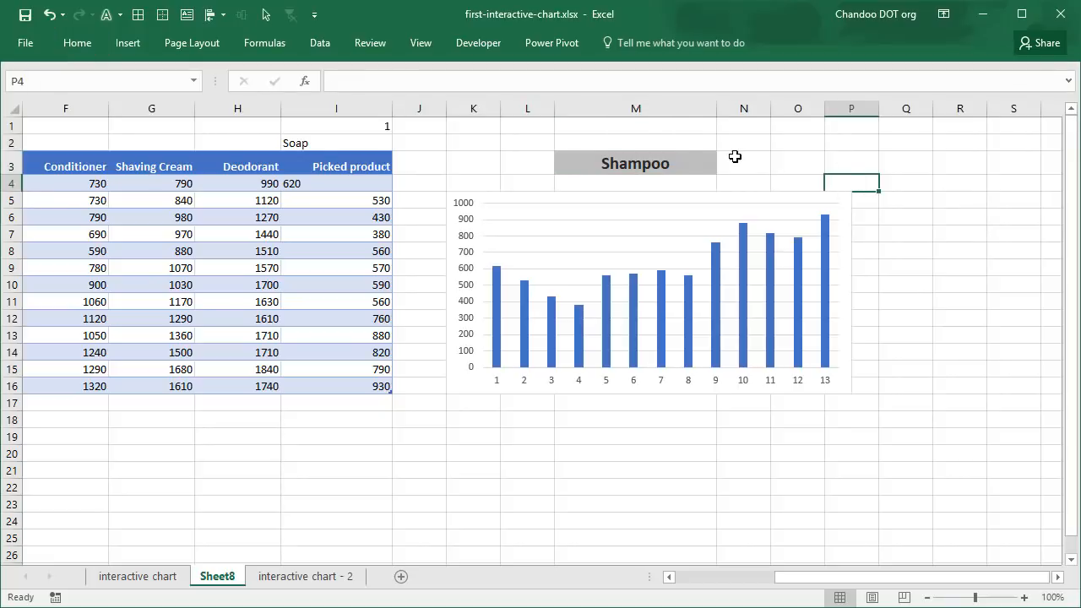
Link cell I2 to the dropdown cell M3 with the formula =M3.
left_click(635, 163)
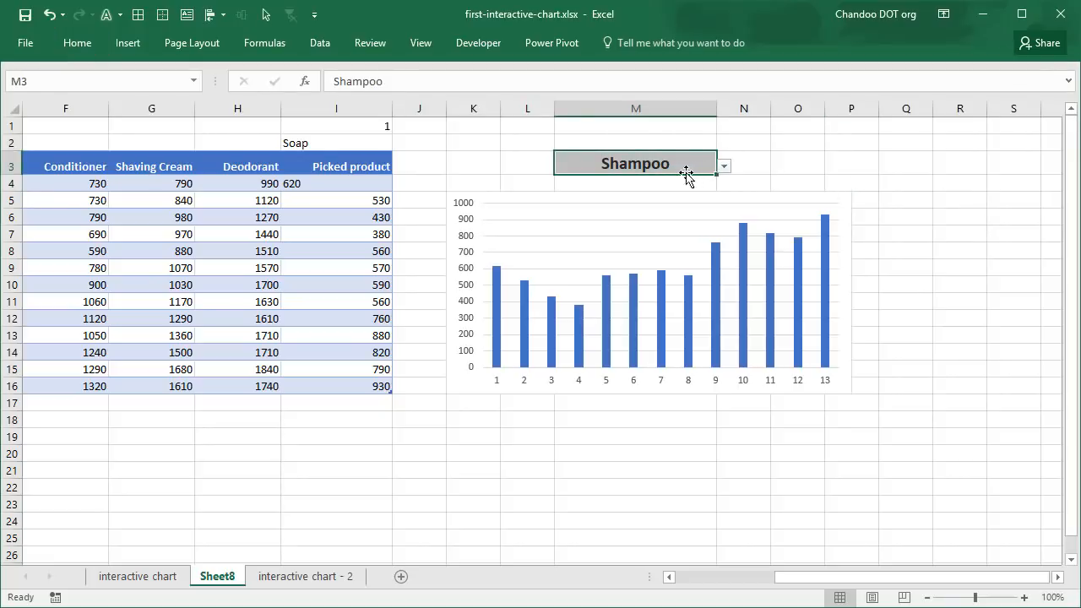
mouse_move(400, 140)
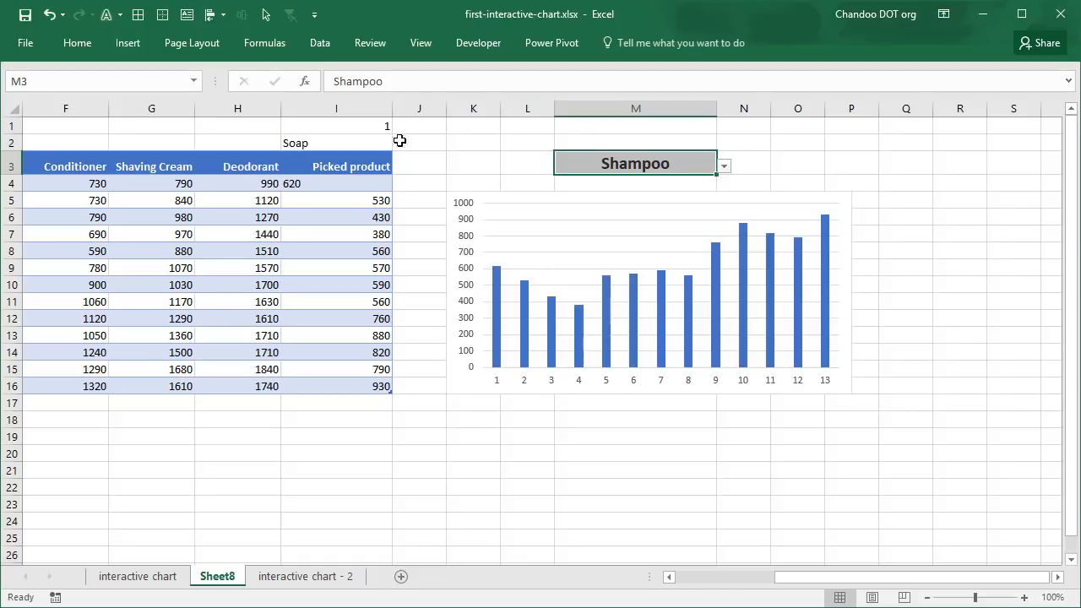
left_click(336, 126)
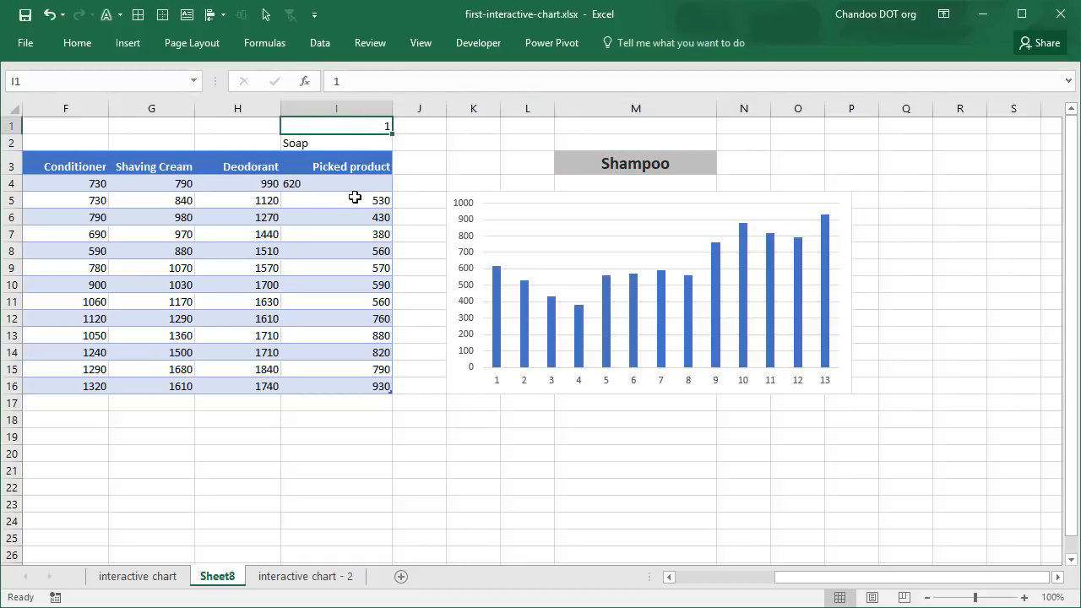
left_click(635, 163)
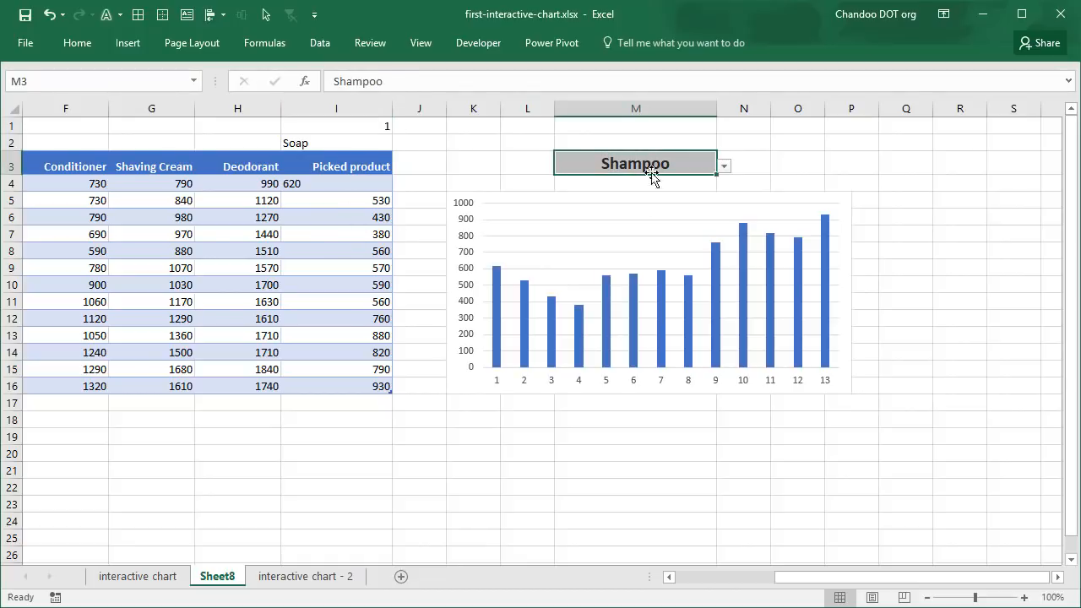
mouse_move(456, 169)
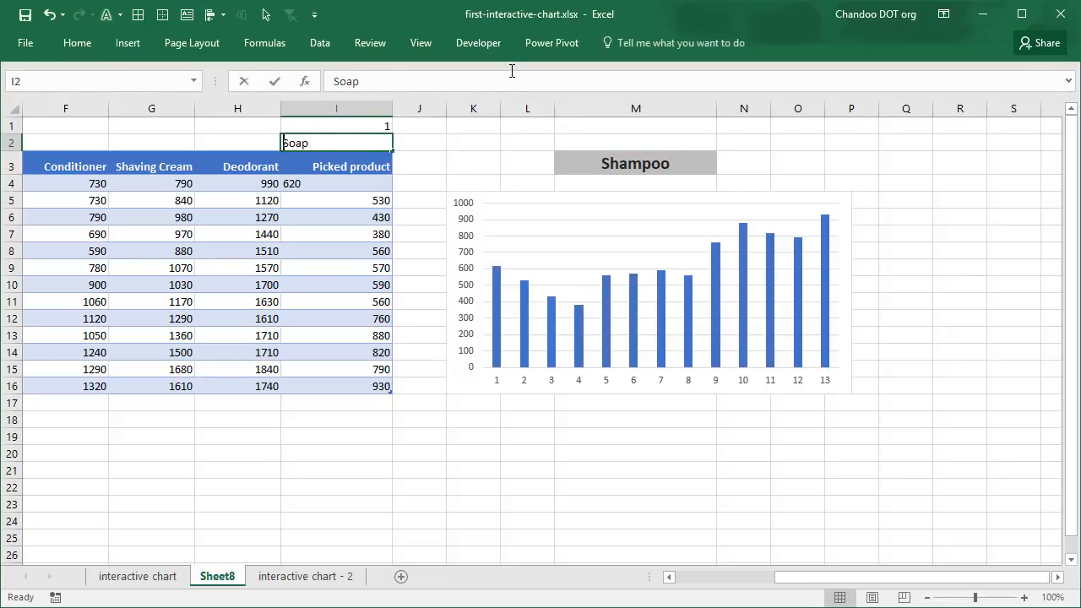
left_click(635, 163)
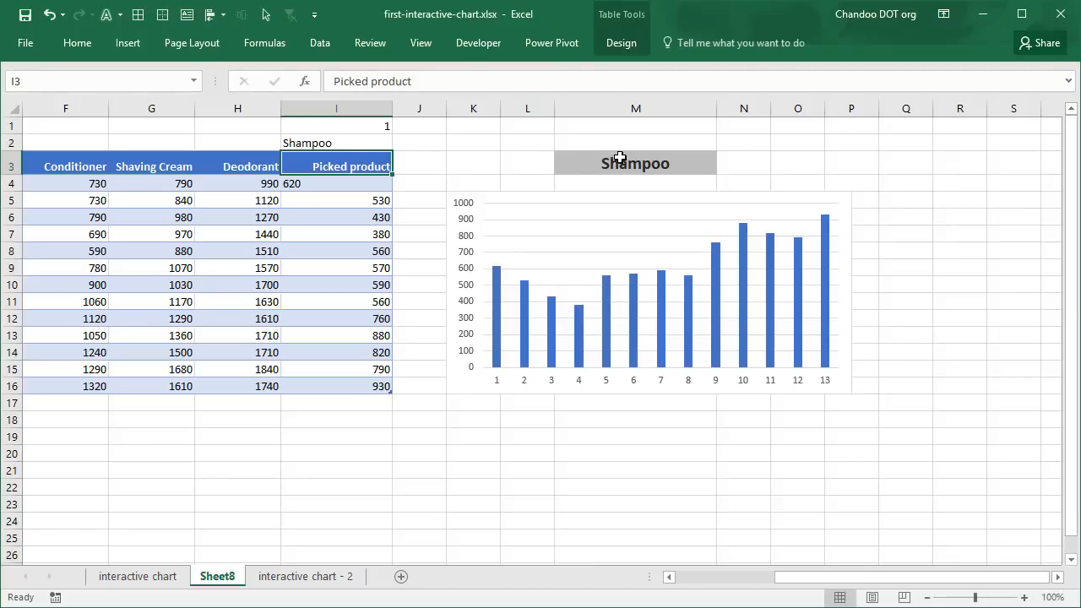
Choose Deodorant in the M3 dropdown and begin a new formula in I1.
left_click(723, 164)
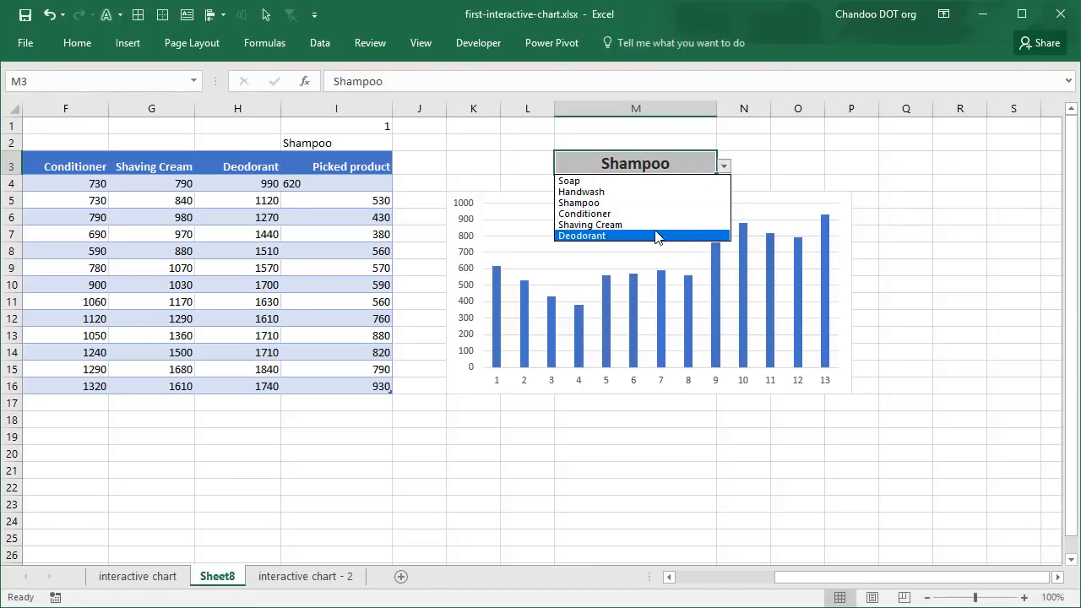
left_click(581, 236)
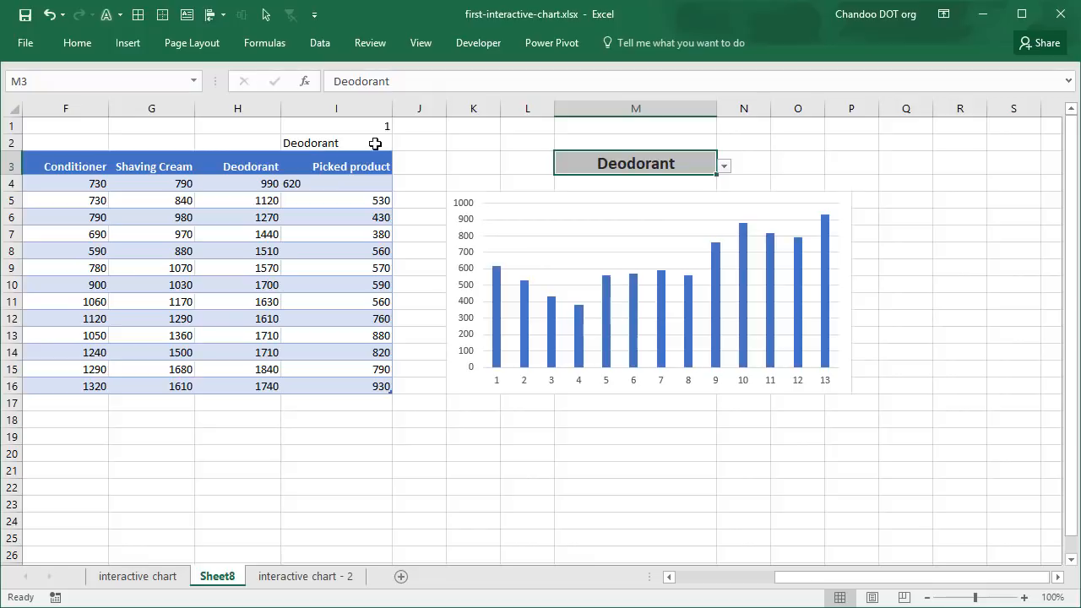
left_click(336, 126)
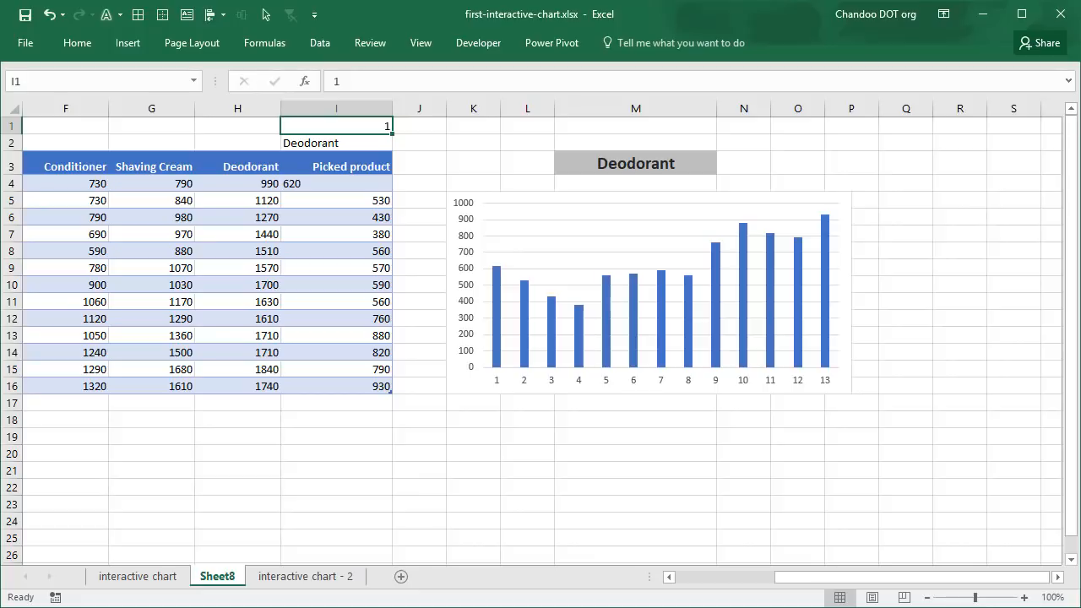
left_click(635, 163)
type("=")
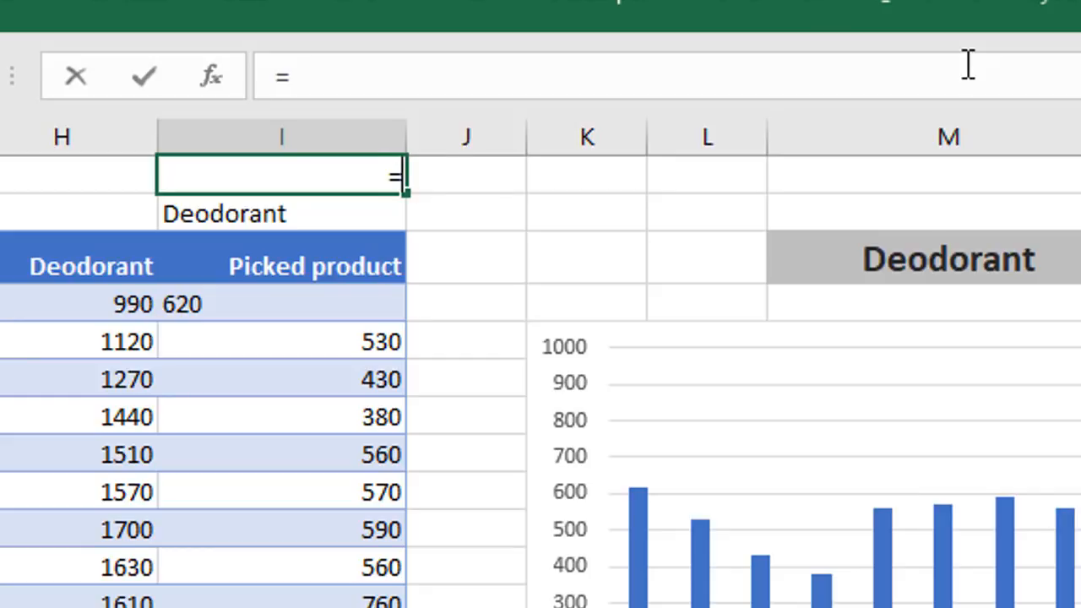
Enter =MATCH(I2,prod,0) in I1, then test by picking Shampoo and Soap.
type("MATCH(I2")
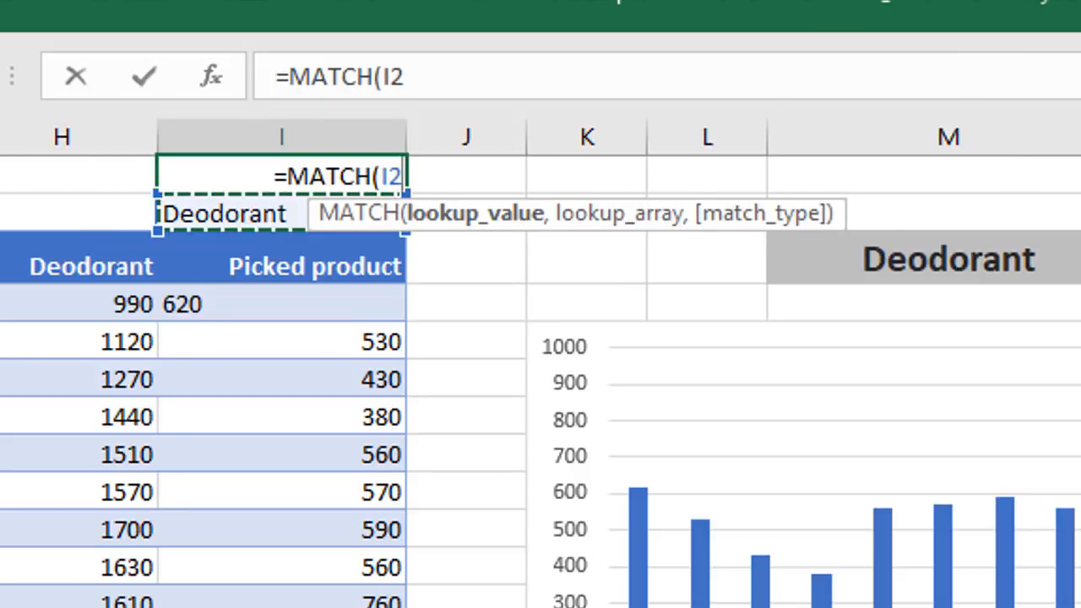
type(",prod")
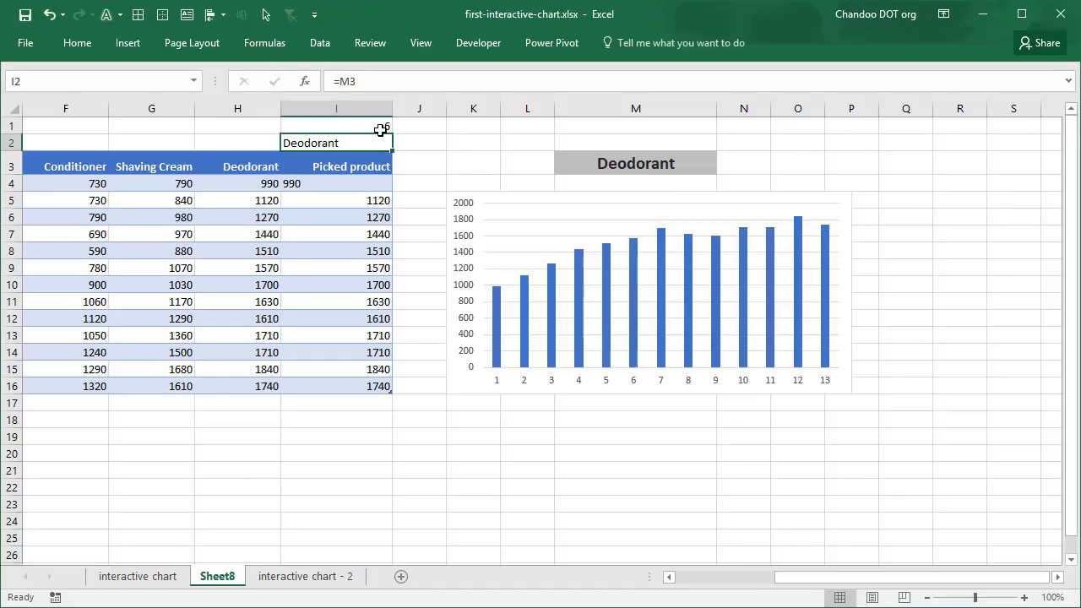
left_click(723, 164)
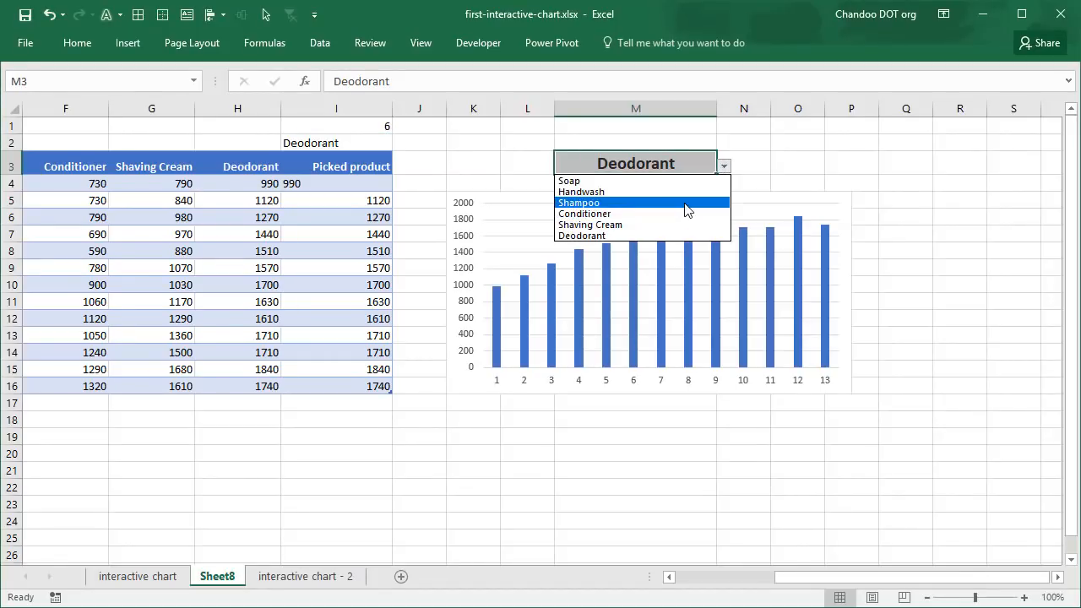
left_click(579, 203)
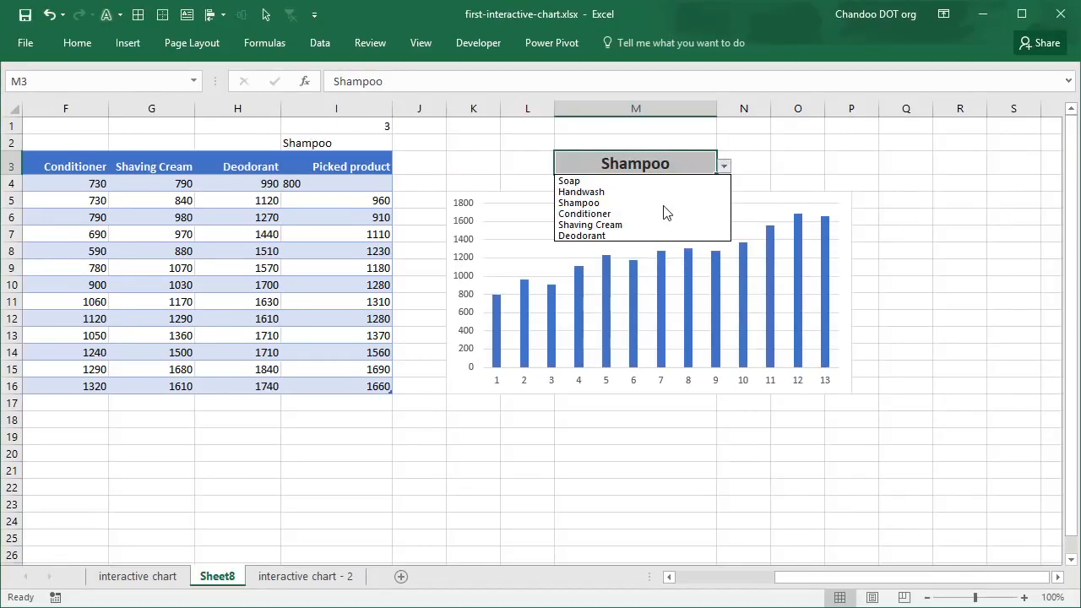
left_click(569, 181)
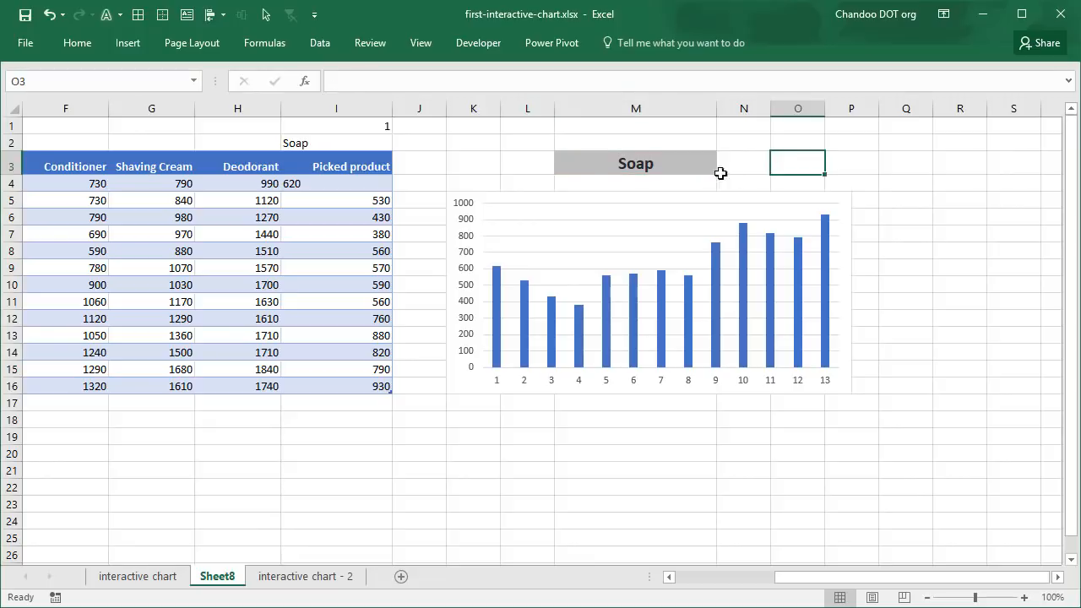
mouse_move(253, 496)
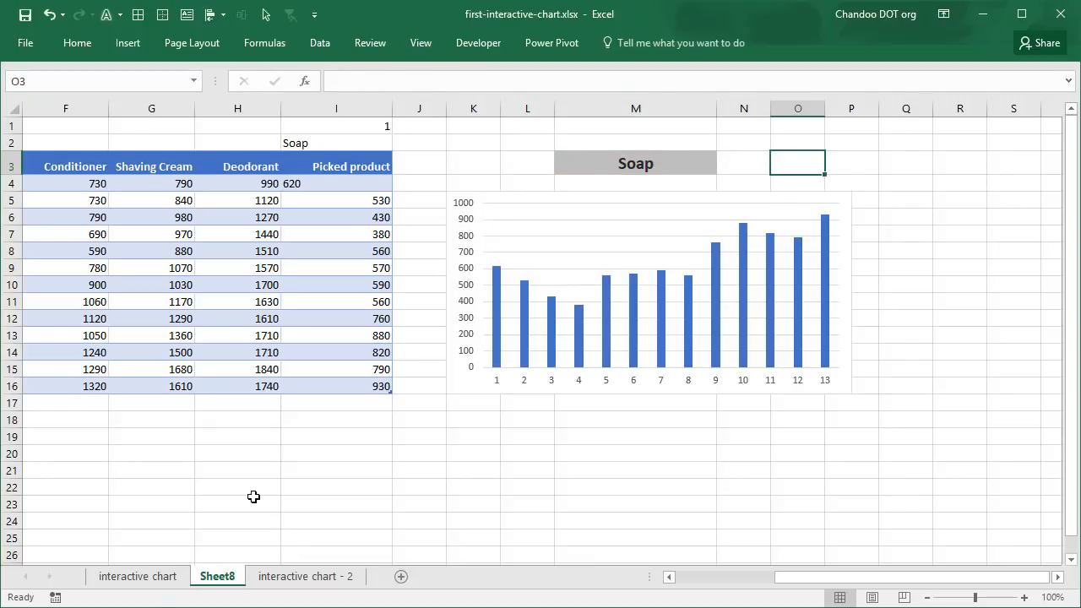
Check the finished chart sheet, then turn off gridlines on Sheet8.
left_click(137, 576)
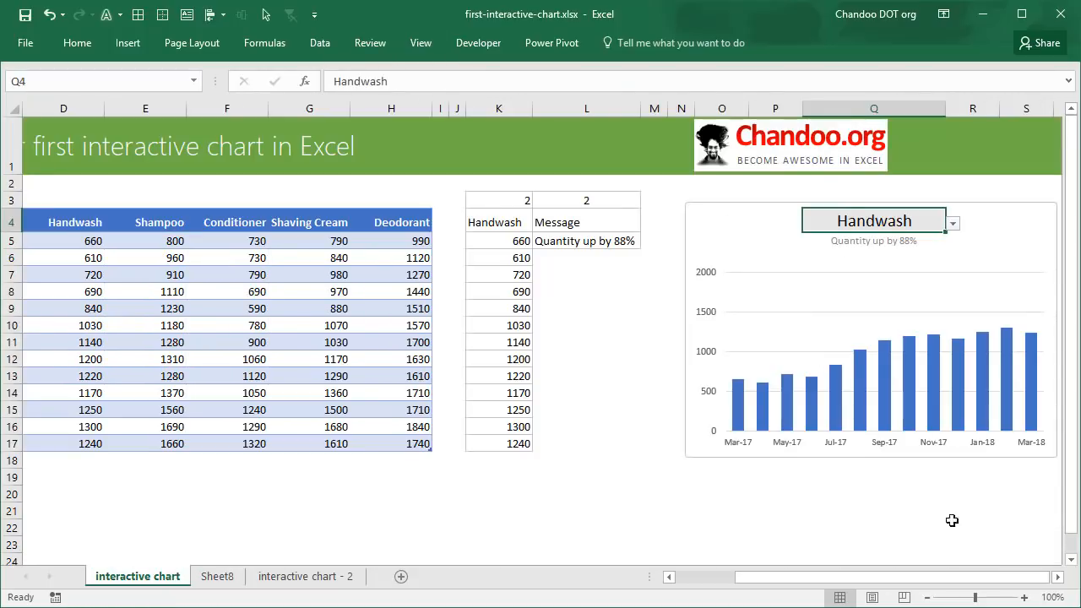
left_click(216, 576)
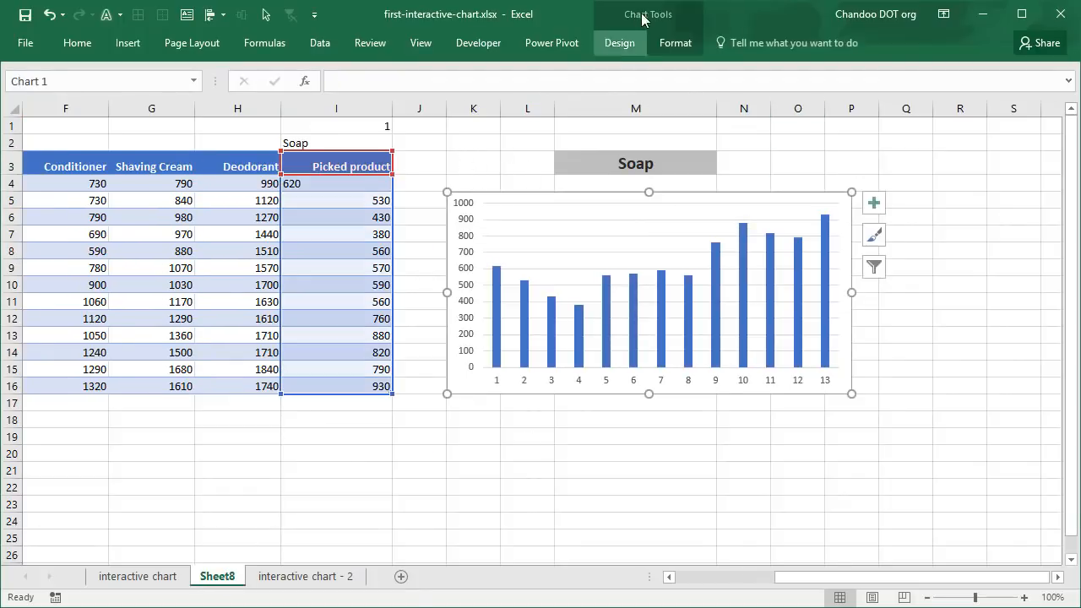
left_click(456, 87)
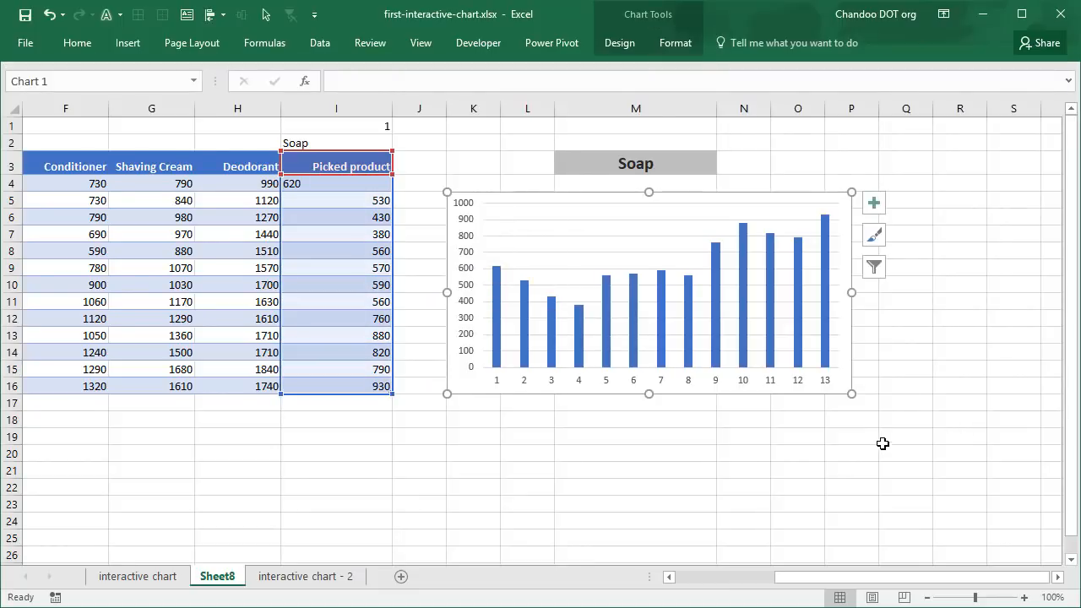
left_click(906, 403)
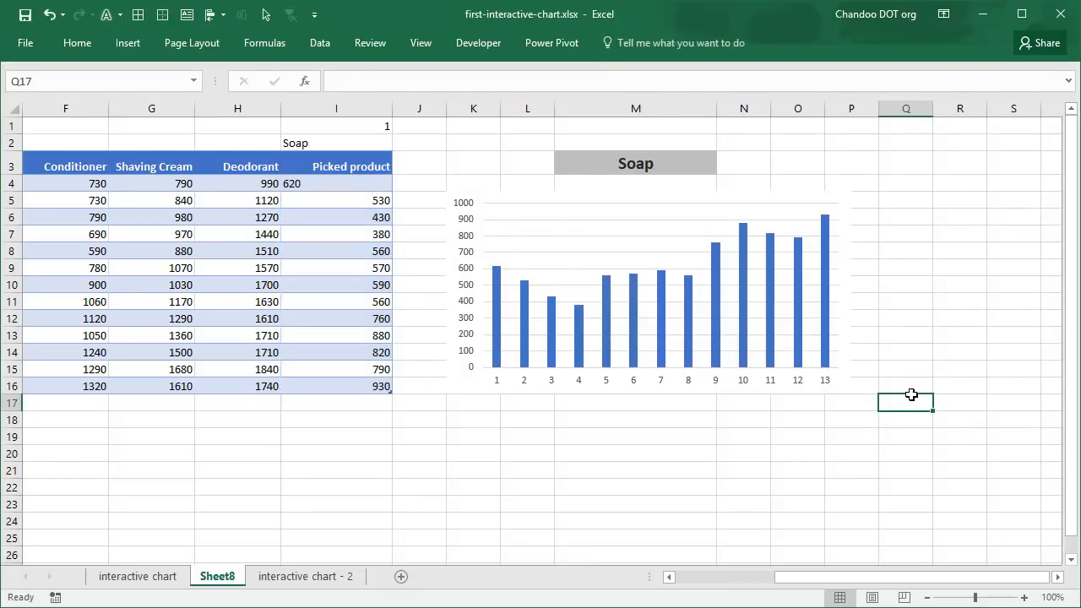
left_click(420, 43)
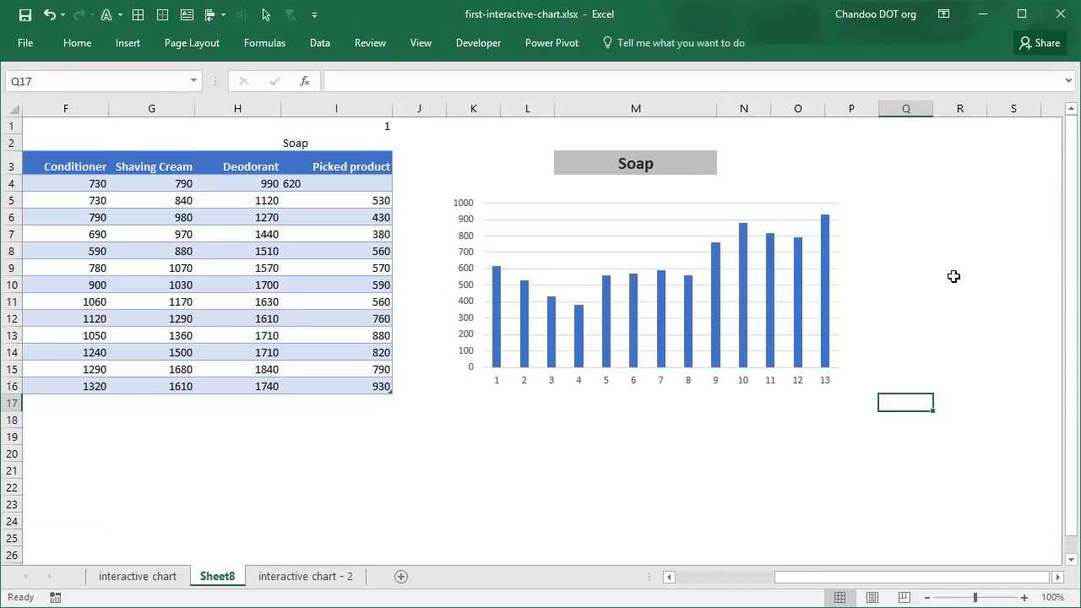
left_click(128, 42)
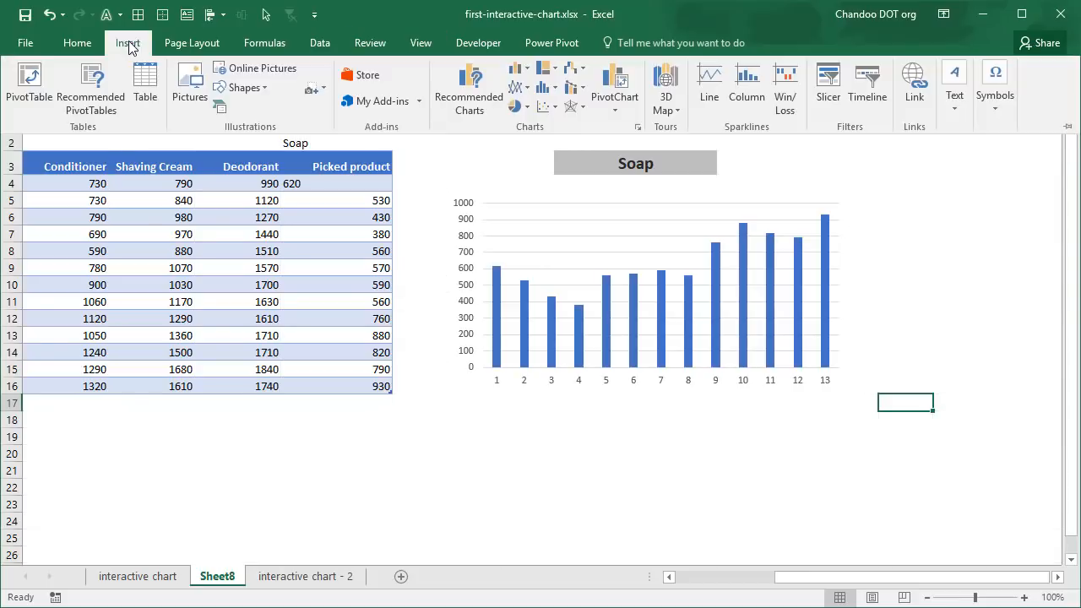
Draw a No Fill rounded rectangle framing the Soap label and chart.
left_click(241, 87)
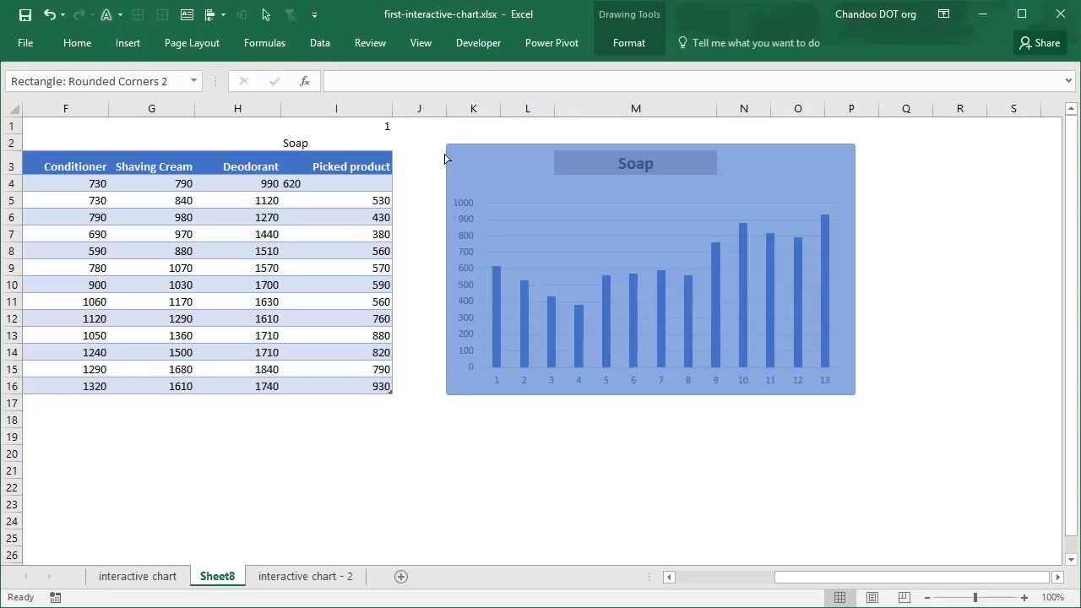
left_click(650, 268)
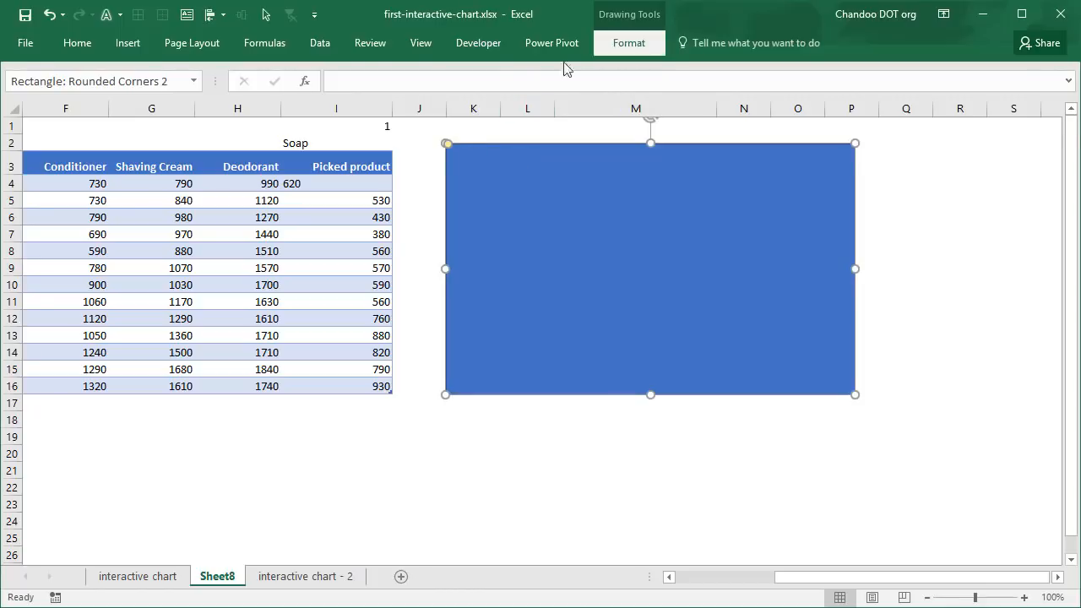
left_click(404, 67)
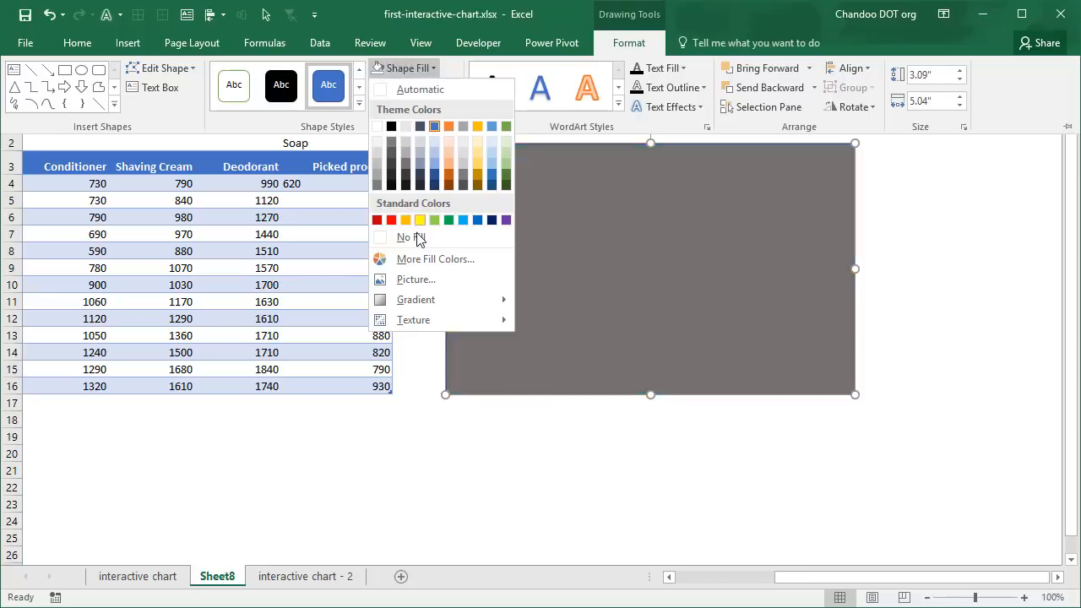
left_click(404, 237)
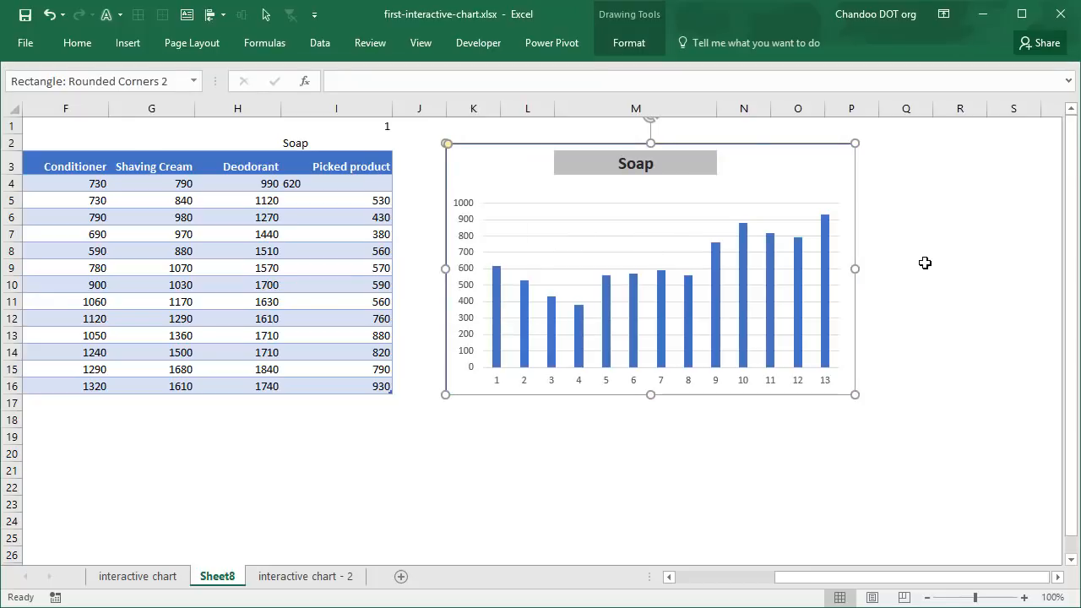
left_click(905, 268)
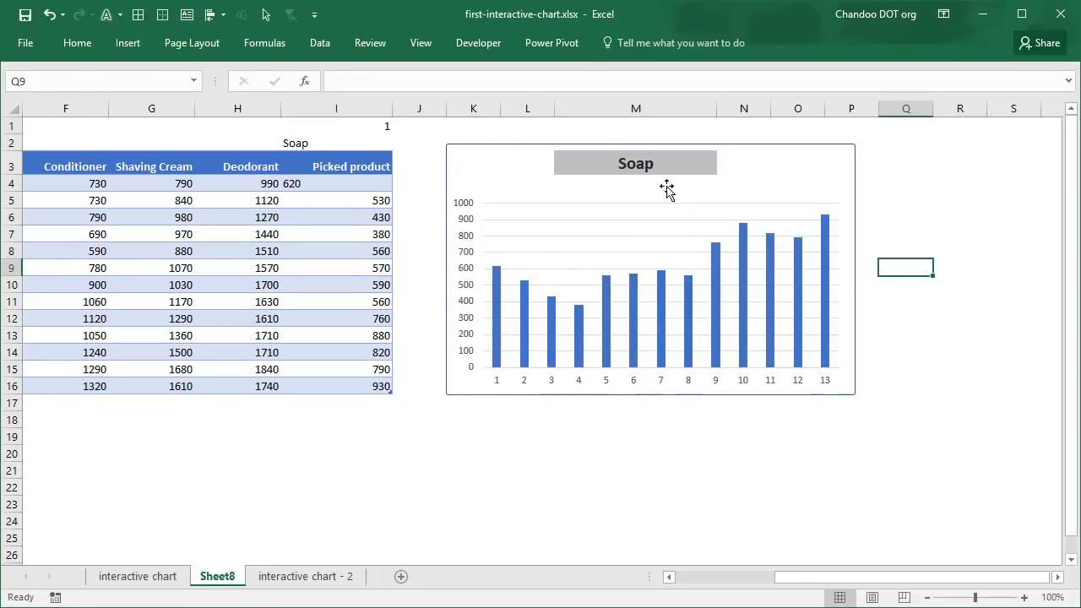
left_click(635, 163)
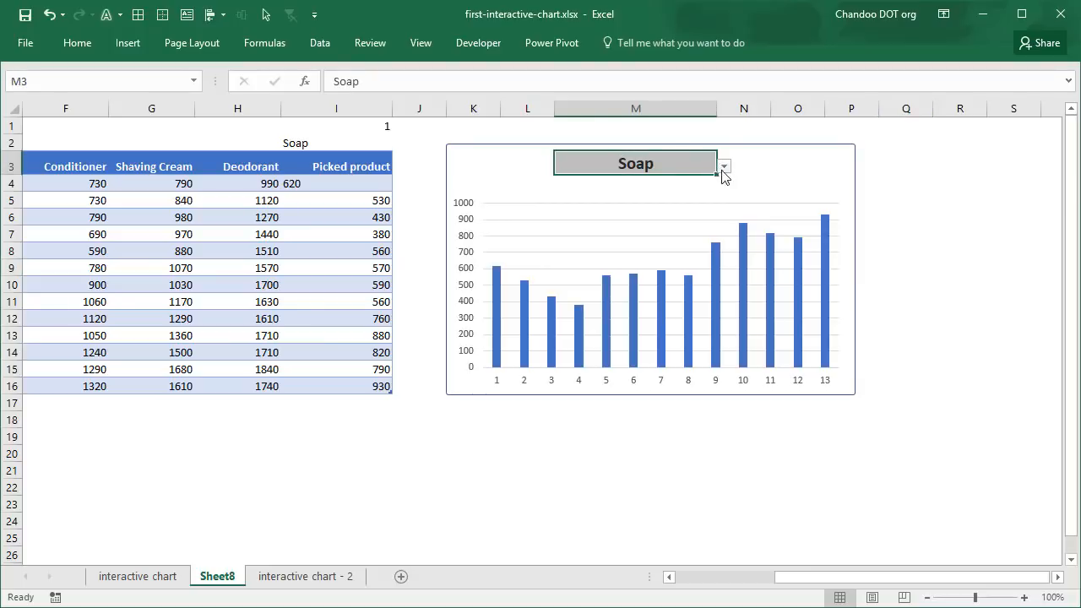
mouse_move(895, 422)
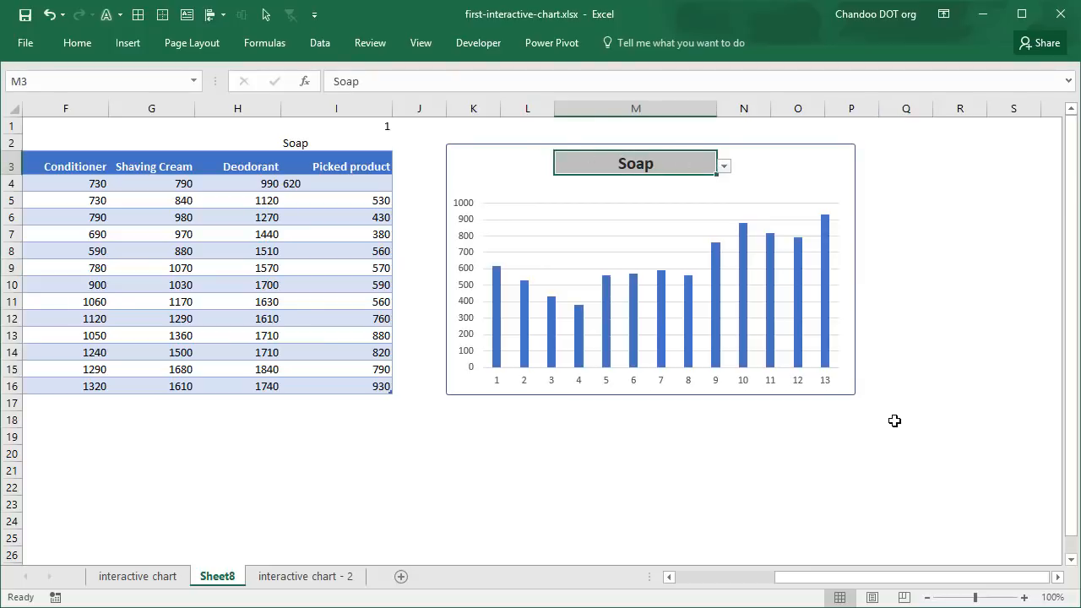
left_click(905, 419)
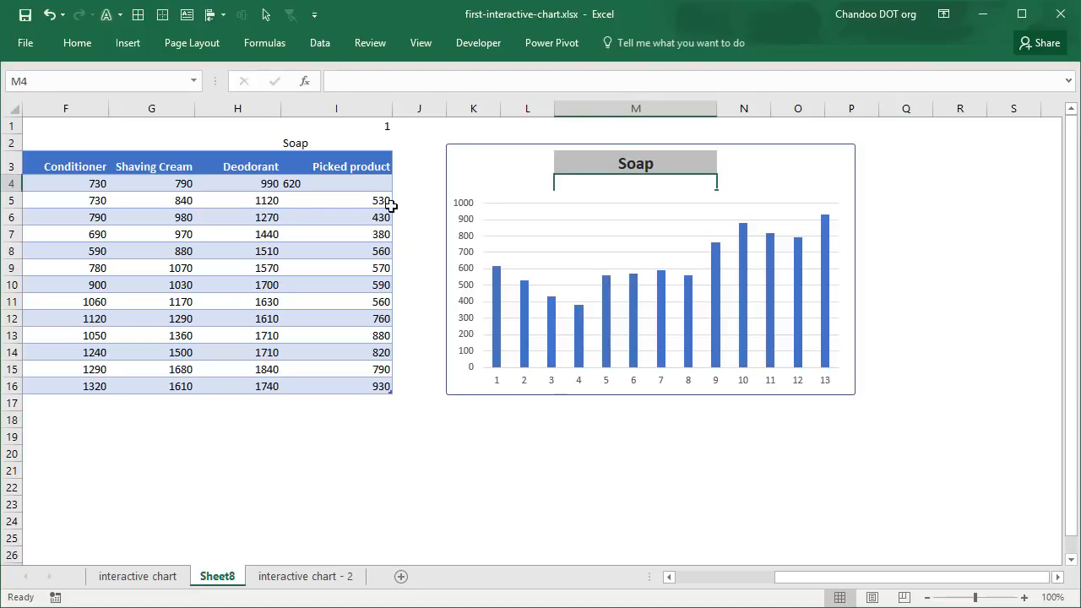
left_click(337, 184)
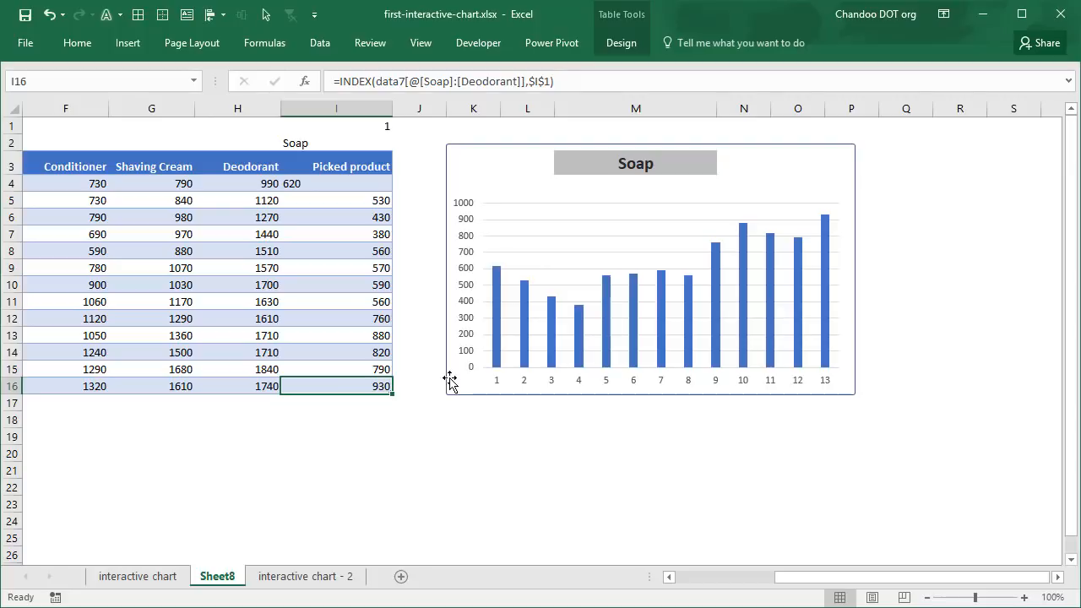
left_click(137, 576)
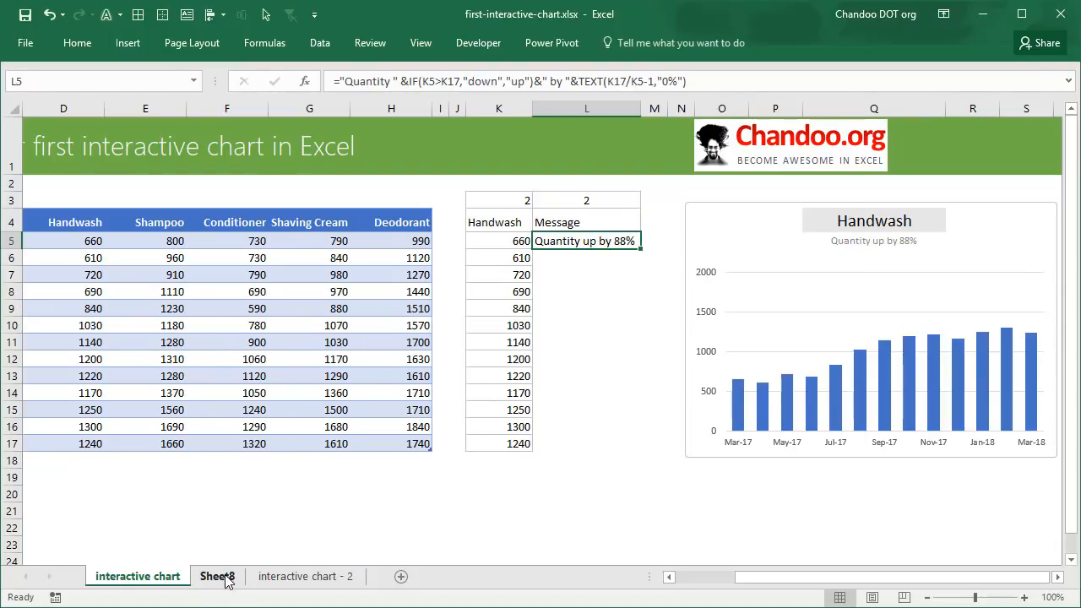
left_click(217, 576)
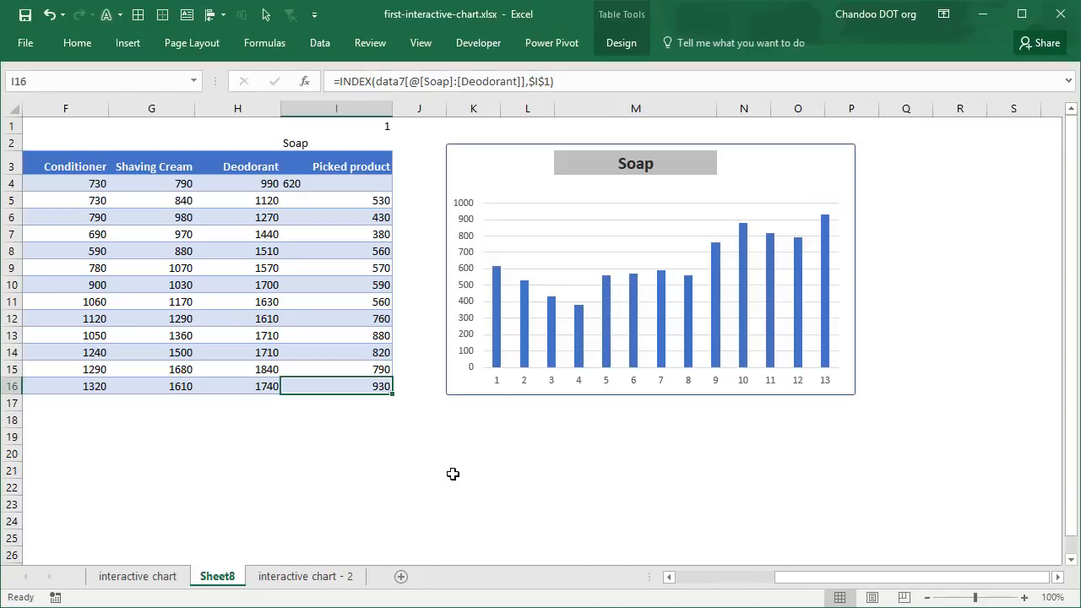
mouse_move(458, 490)
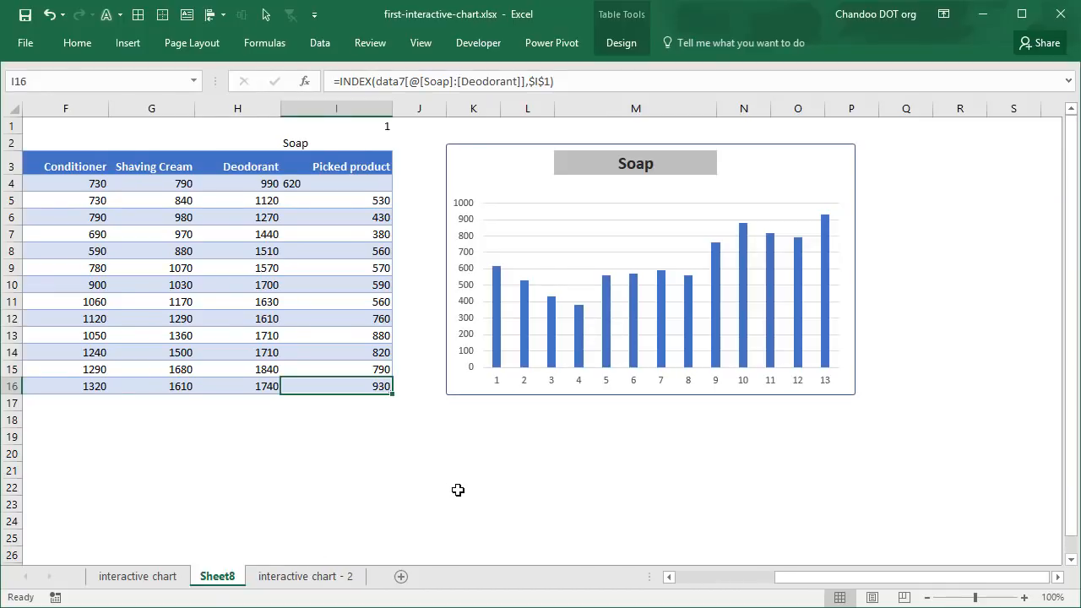
mouse_move(427, 522)
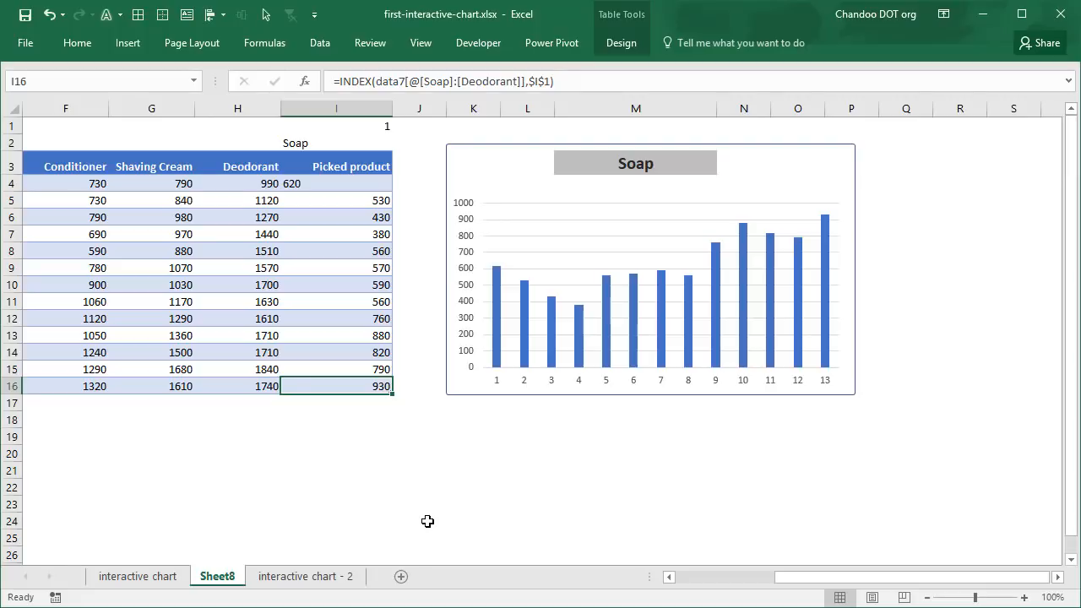
Flip between the interactive chart and interactive chart - 2 sheets to compare them.
left_click(305, 576)
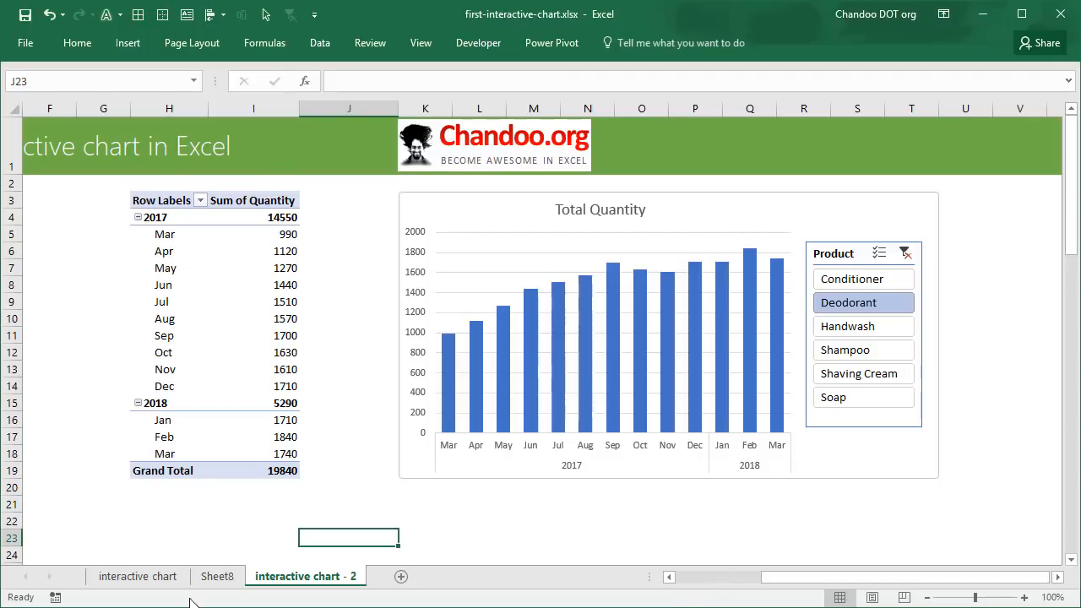
left_click(216, 576)
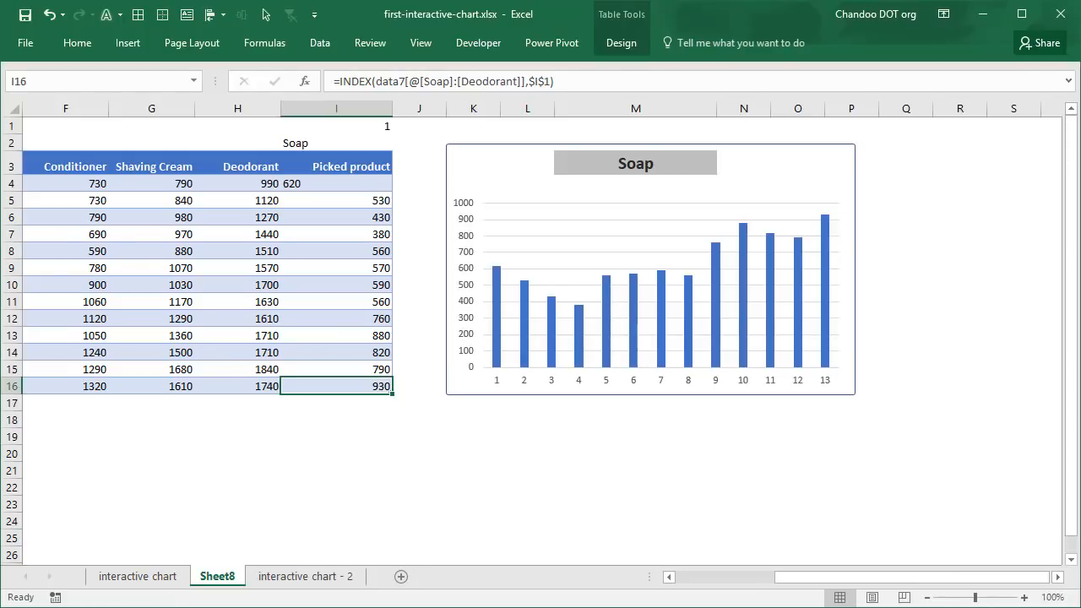
left_click(305, 576)
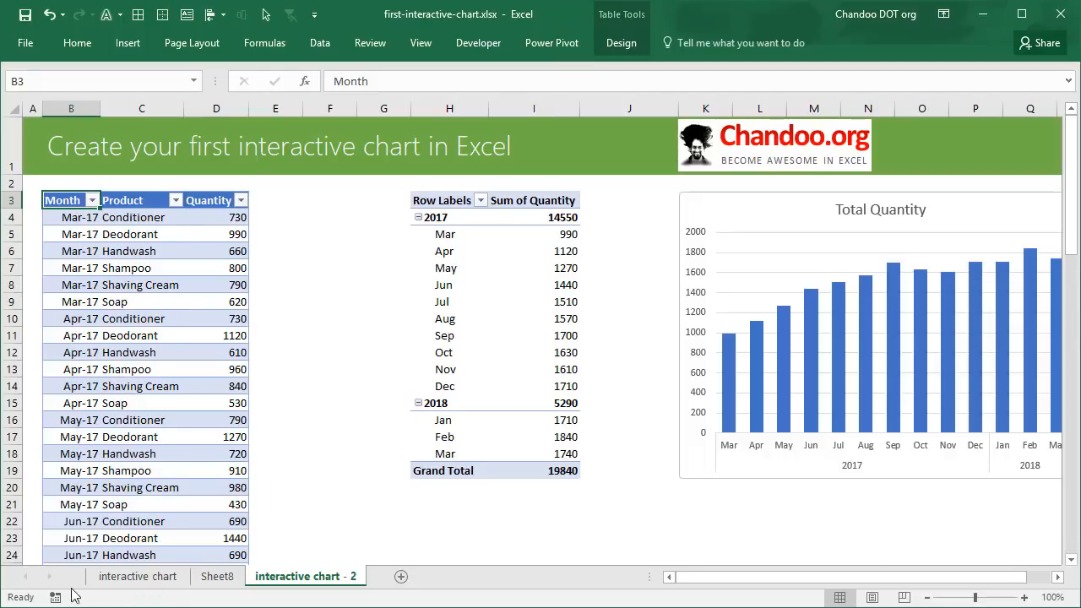
left_click(136, 575)
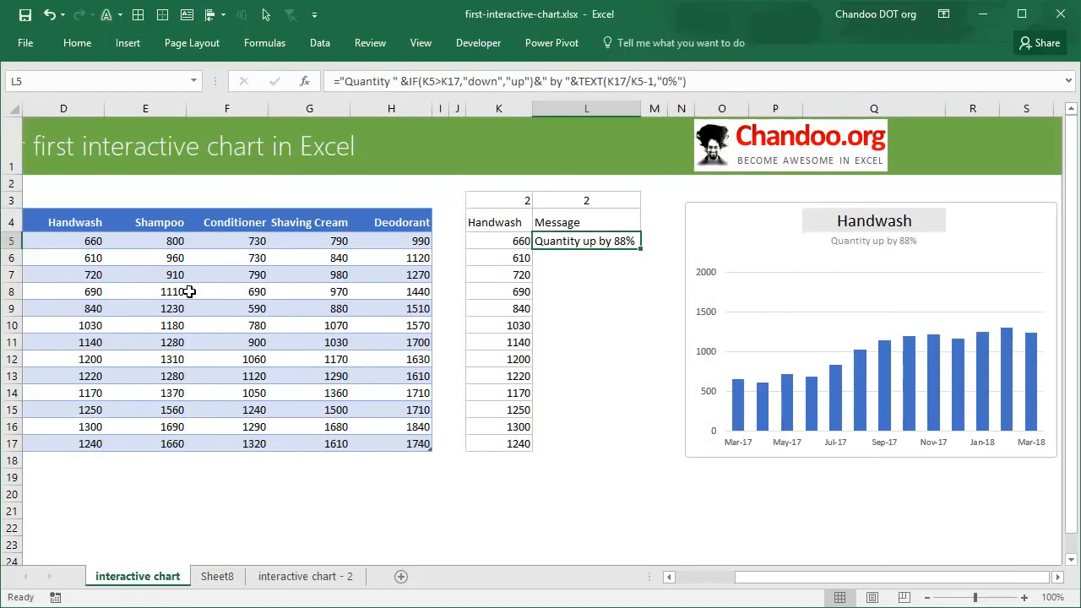
left_click(305, 576)
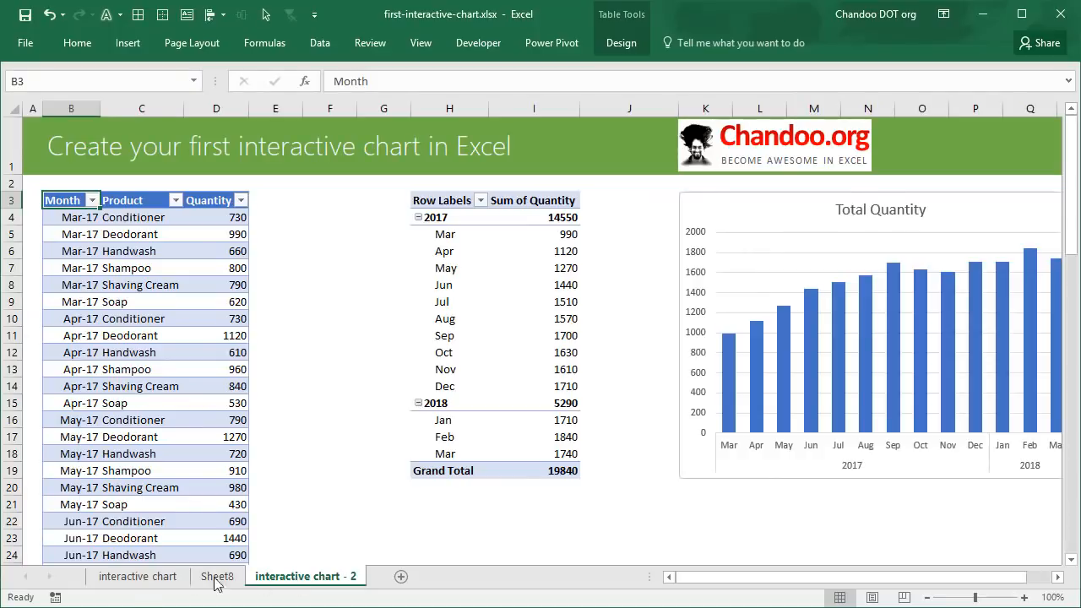
left_click(137, 576)
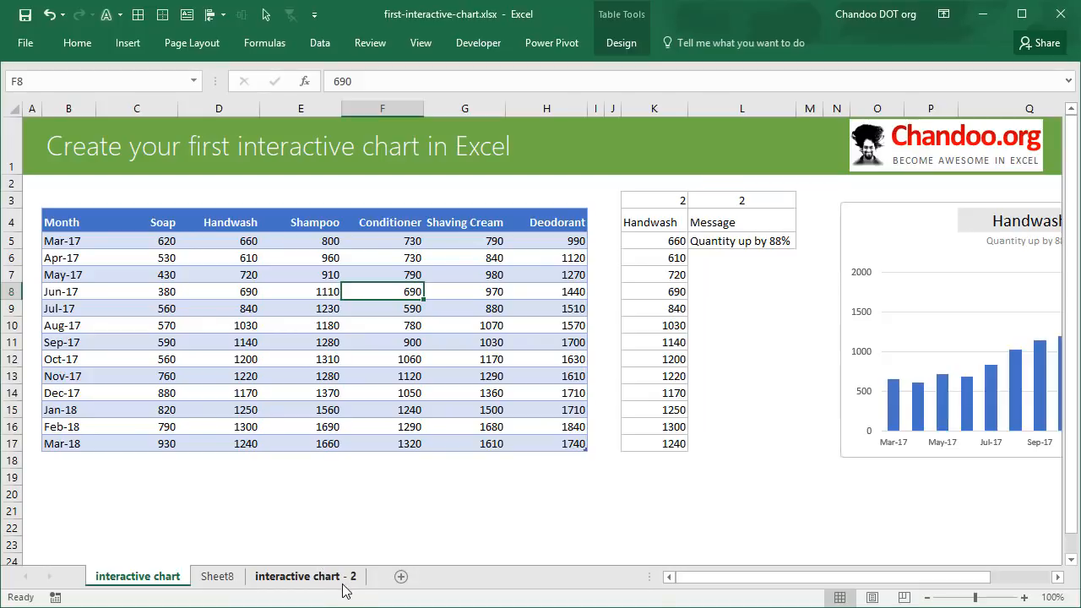
mouse_move(357, 562)
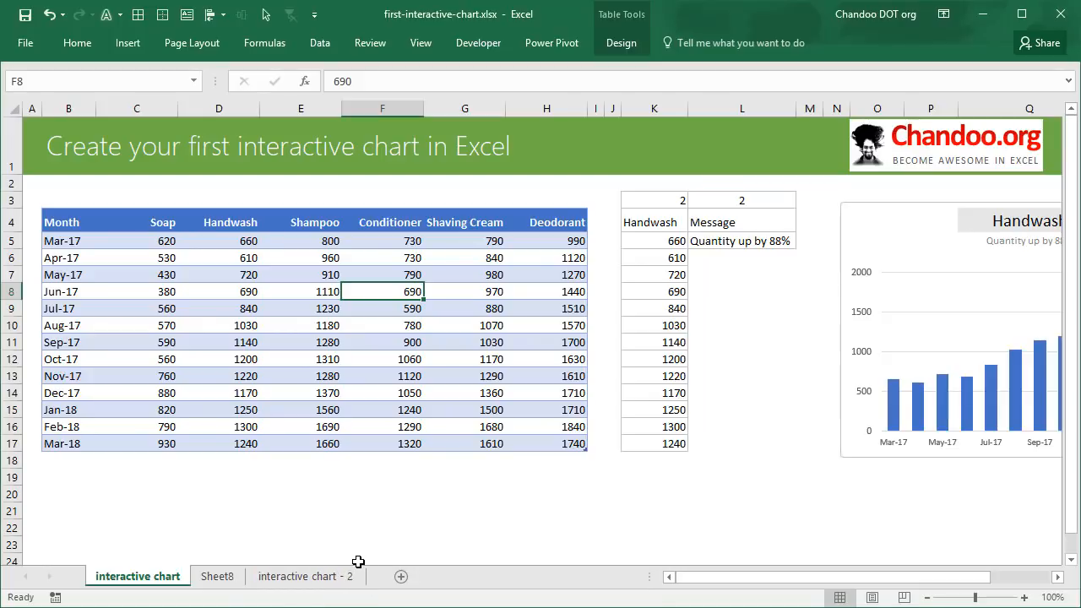
On interactive chart - 2, start a PivotTable from data2 on a new worksheet.
left_click(305, 576)
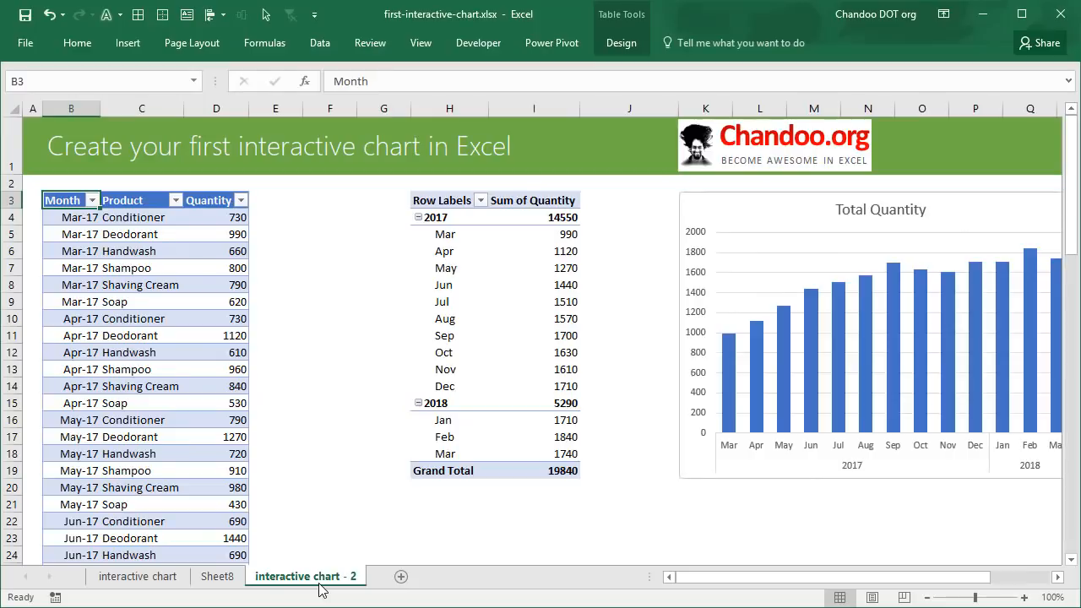
mouse_move(324, 234)
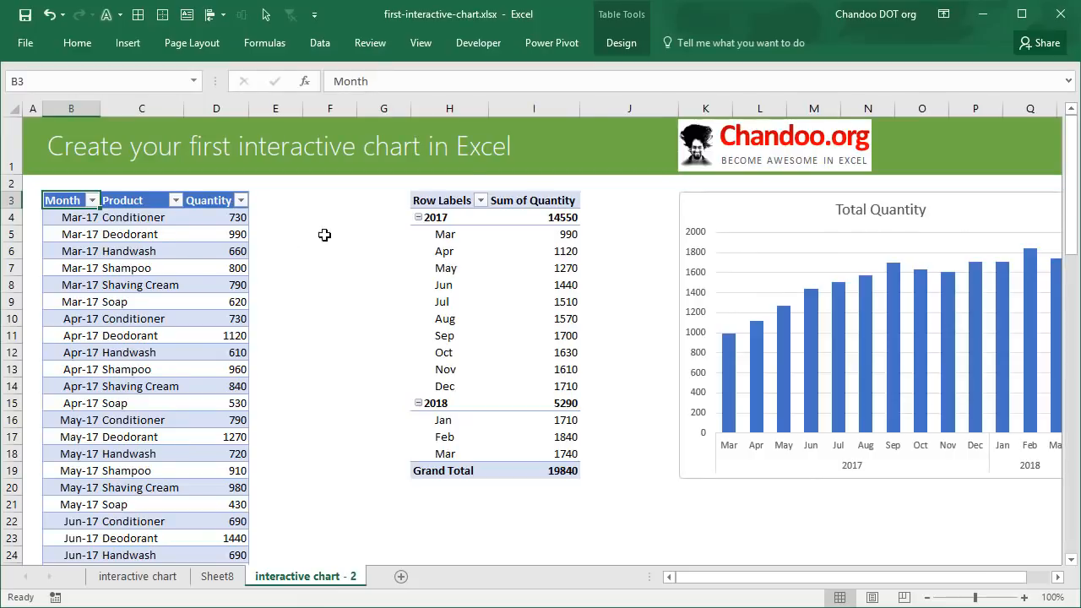
left_click(127, 42)
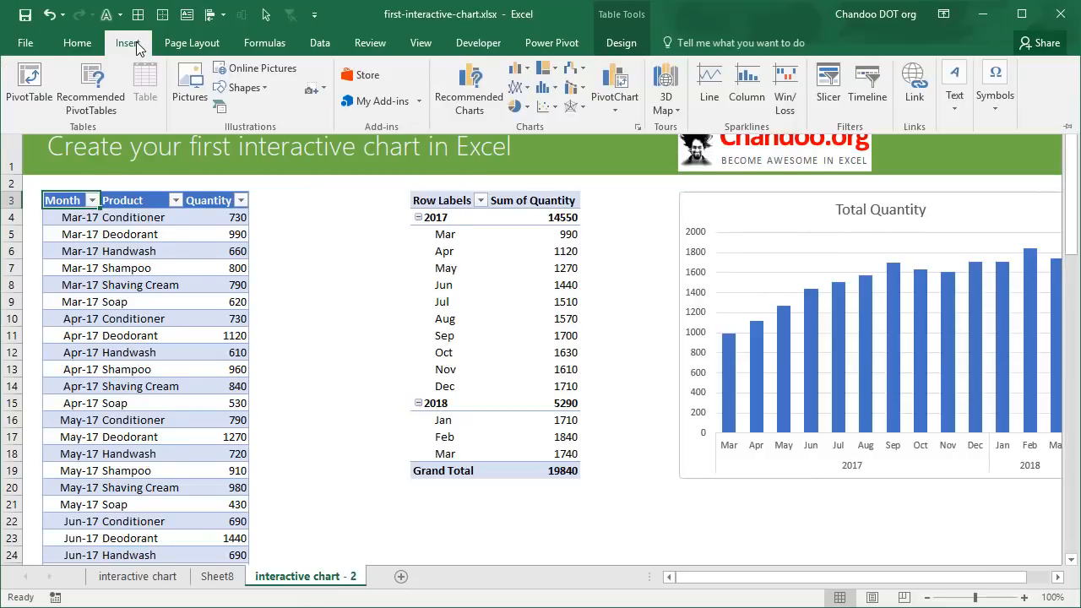
left_click(28, 85)
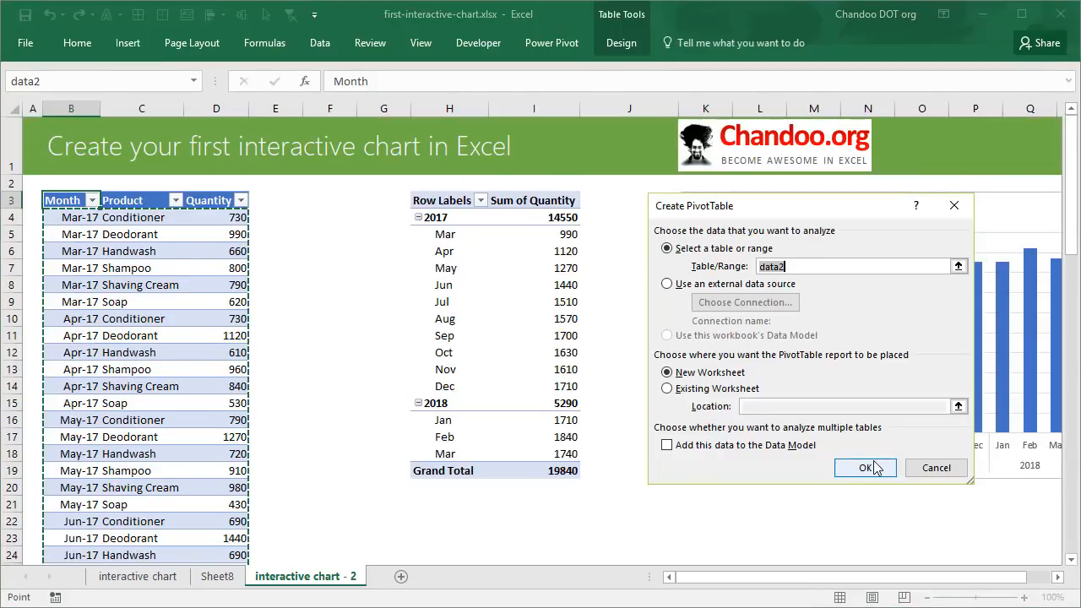
Build a Quantity by Years and Month pivot without Quarters, expanding 2017 and 2018.
left_click(864, 467)
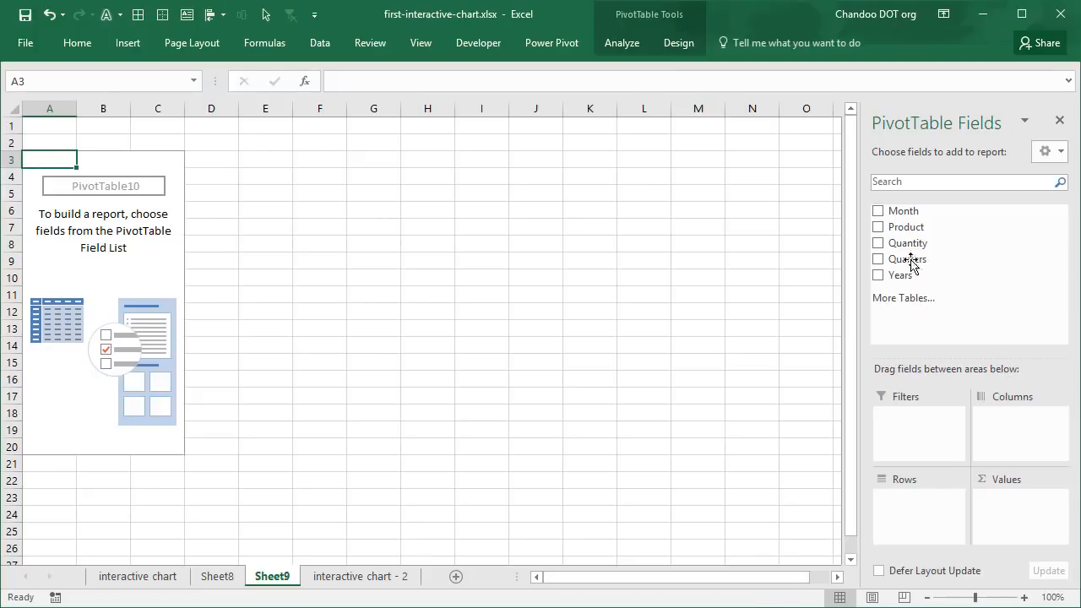
left_click_drag(904, 210, 914, 521)
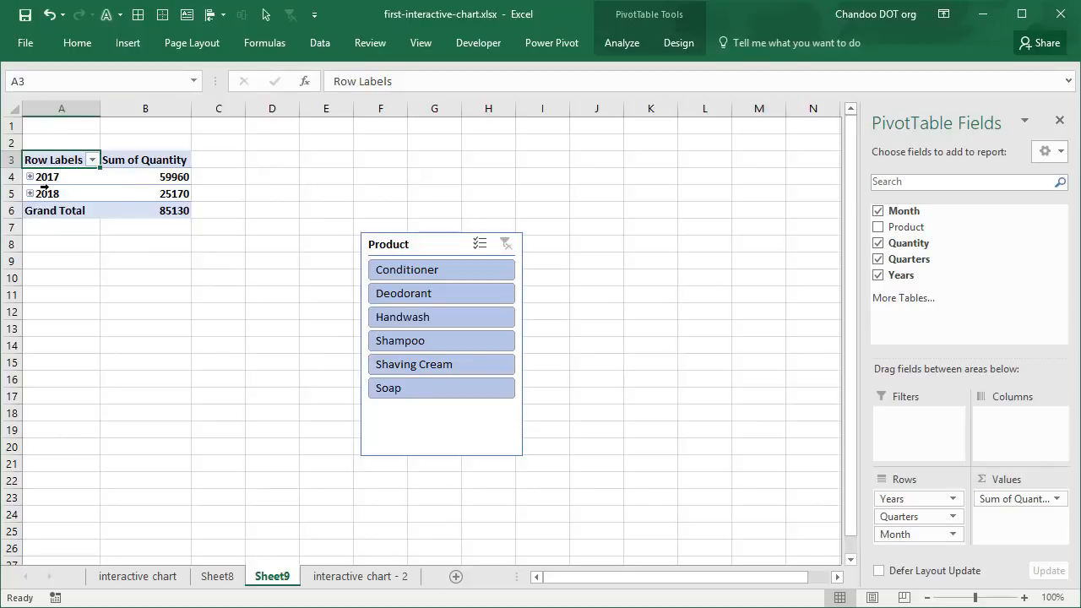
mouse_move(969, 275)
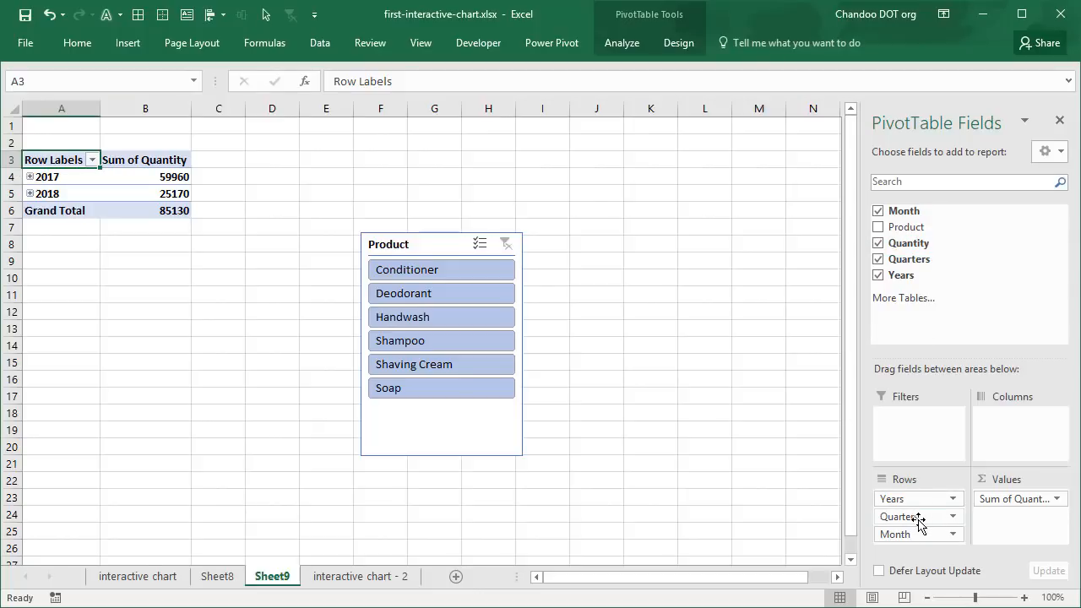
mouse_move(916, 522)
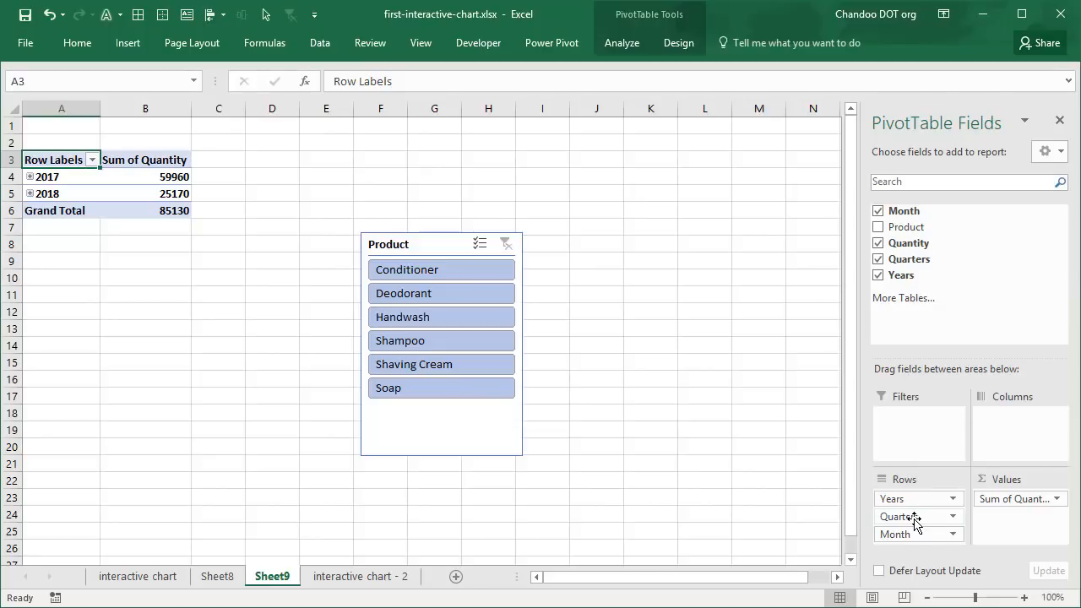
left_click(879, 258)
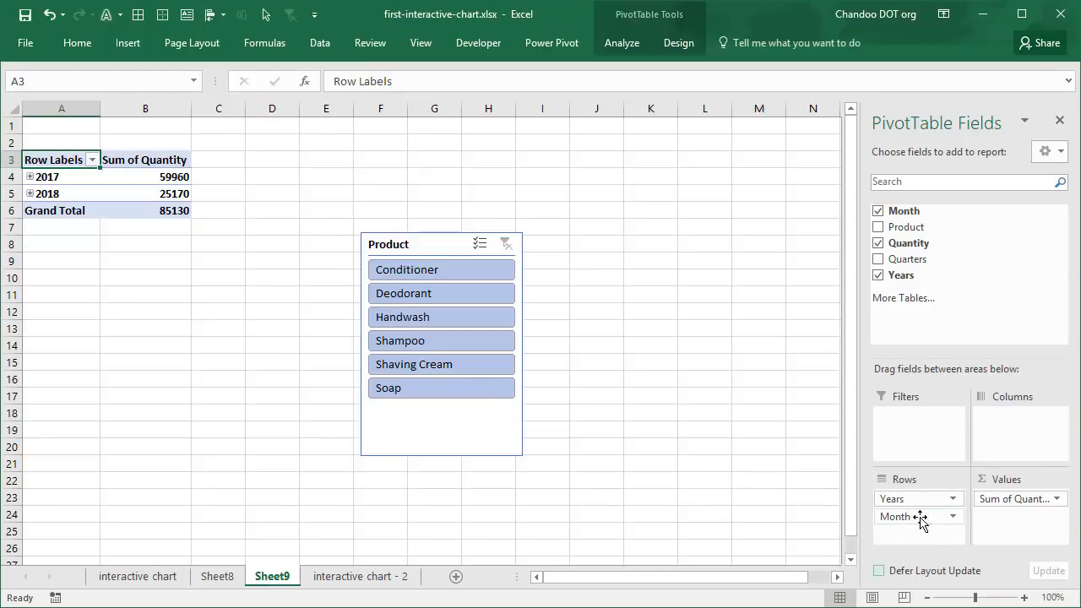
left_click(29, 177)
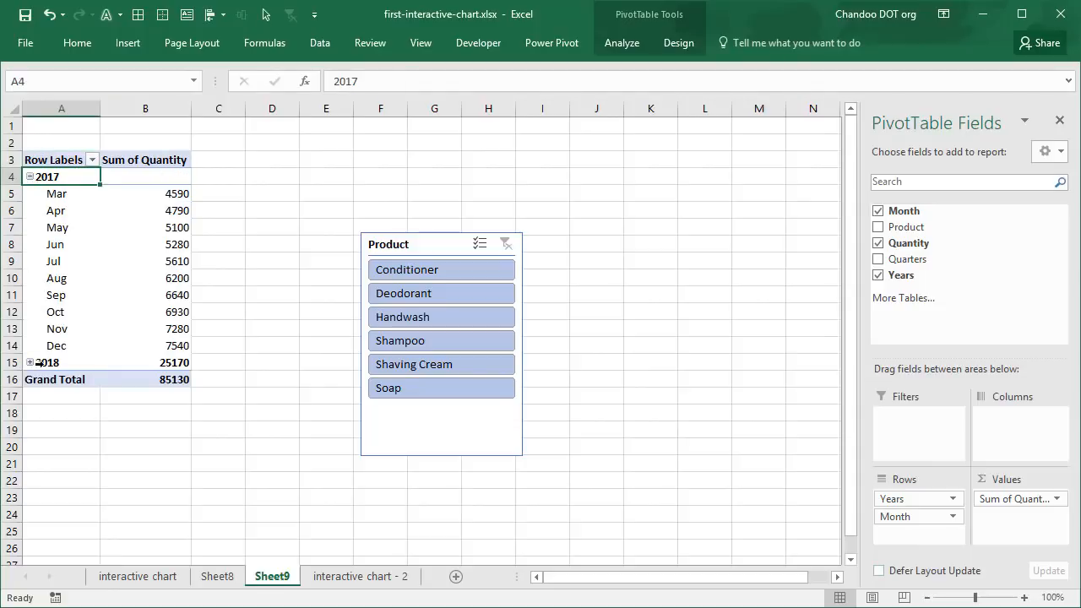
left_click(29, 363)
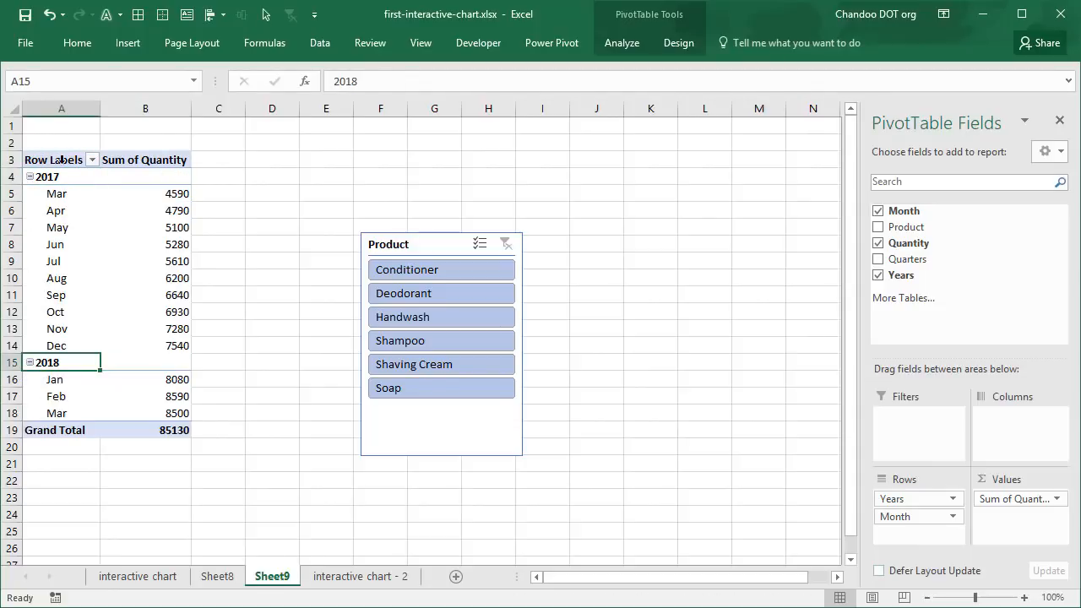
mouse_move(173, 210)
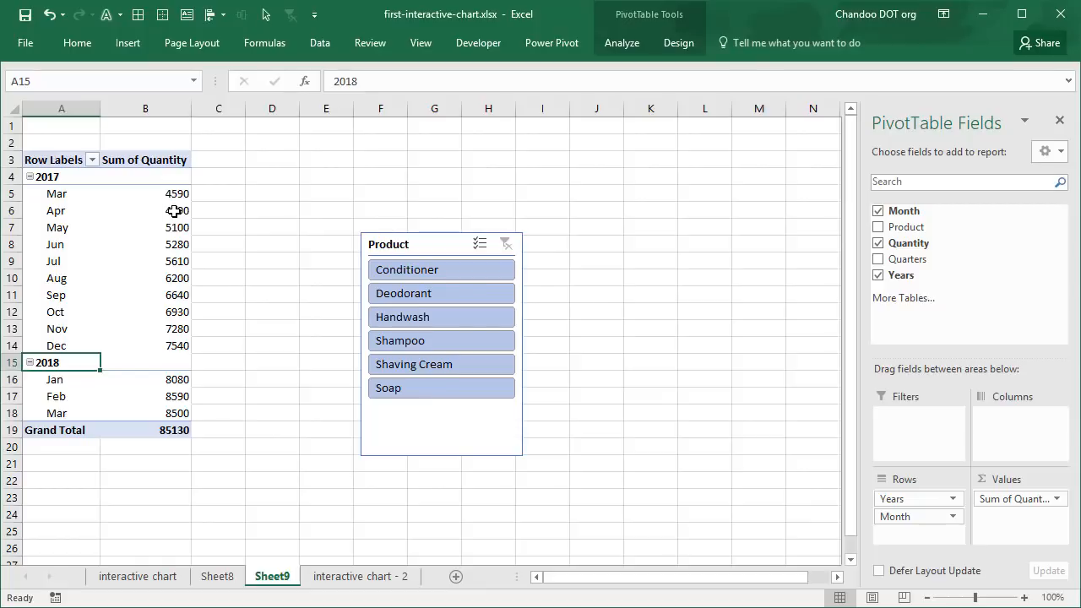
left_click(621, 42)
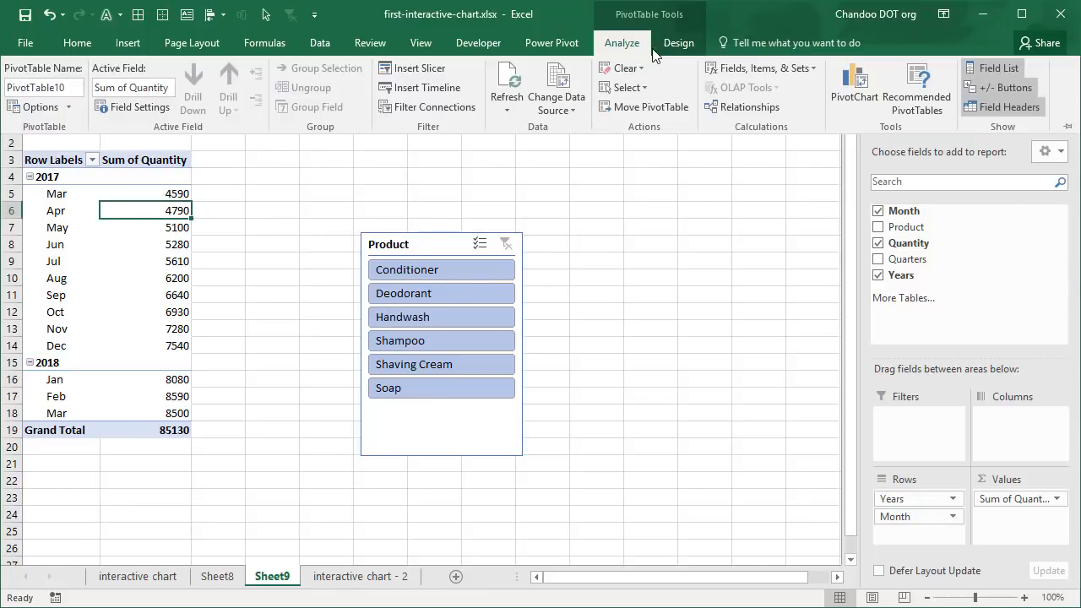
Add a clustered column pivot chart and filter the slicer to Shampoo, then Conditioner.
left_click(854, 88)
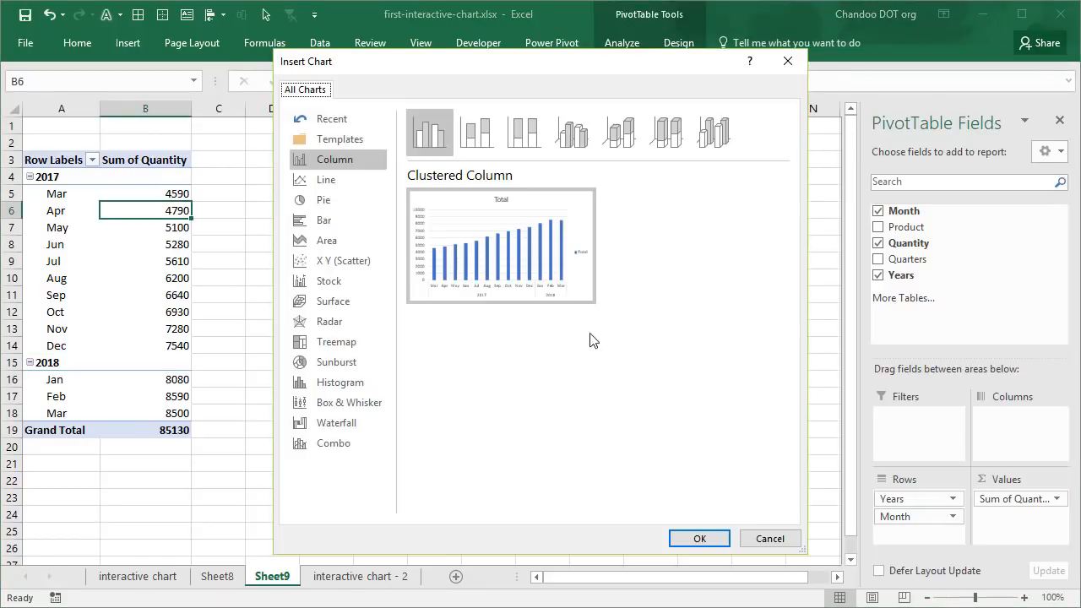
left_click(700, 538)
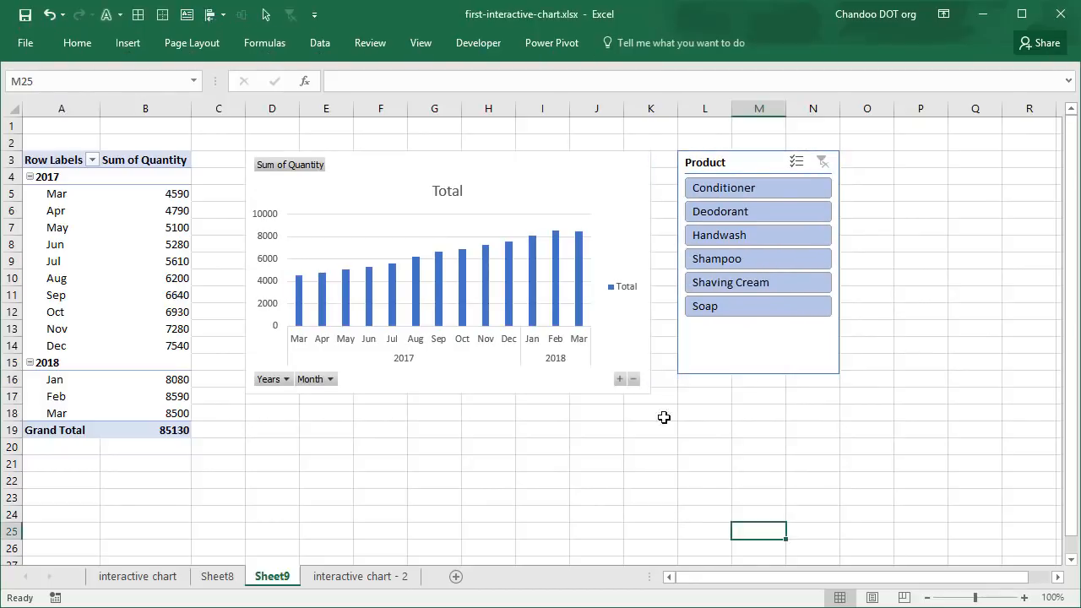
mouse_move(543, 376)
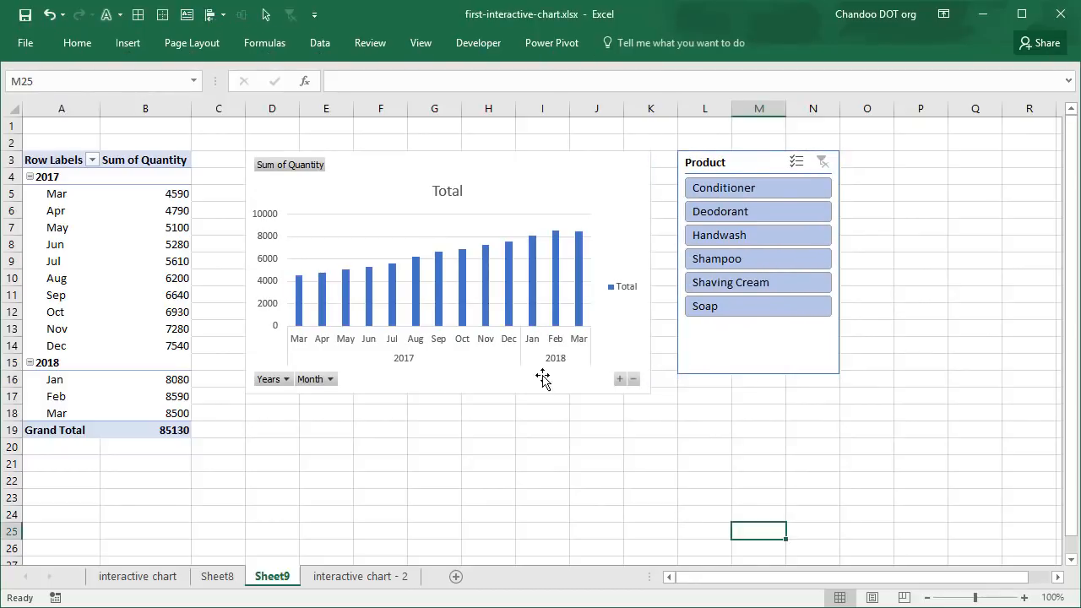
mouse_move(460, 313)
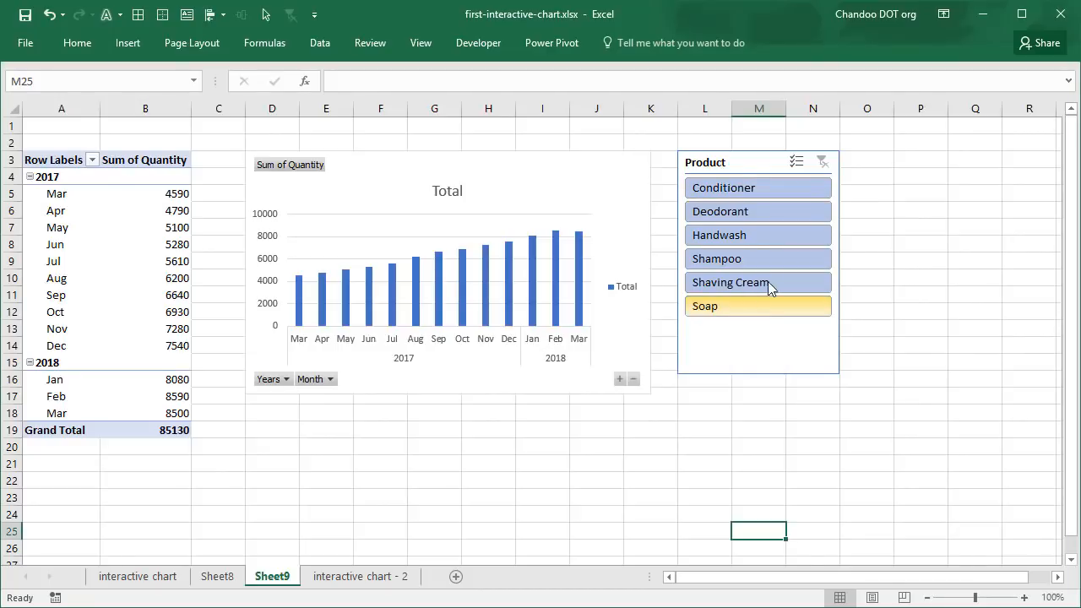
left_click(704, 305)
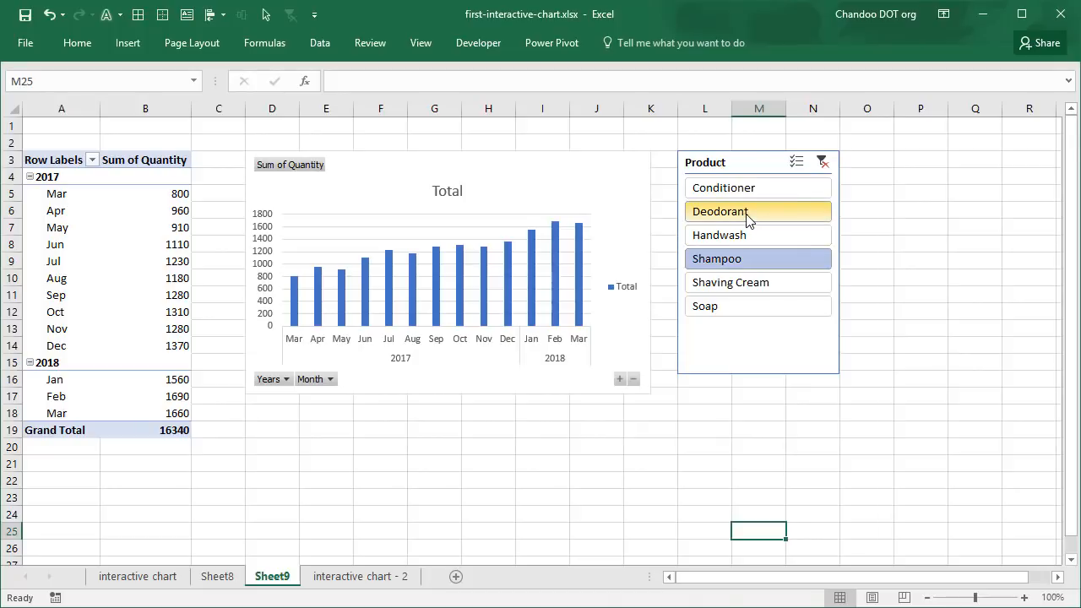
left_click(723, 187)
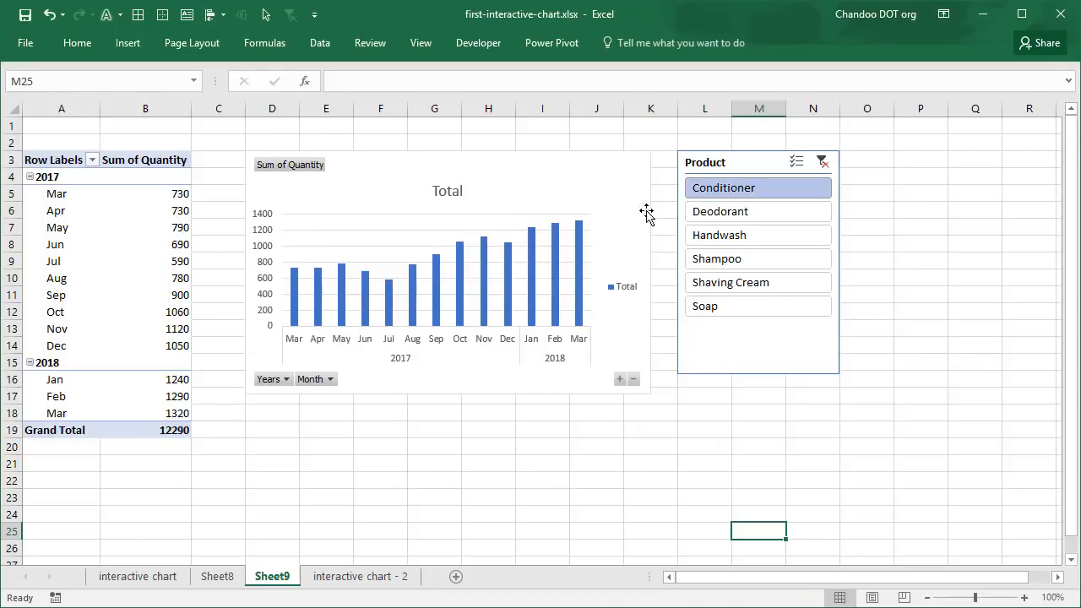
mouse_move(511, 410)
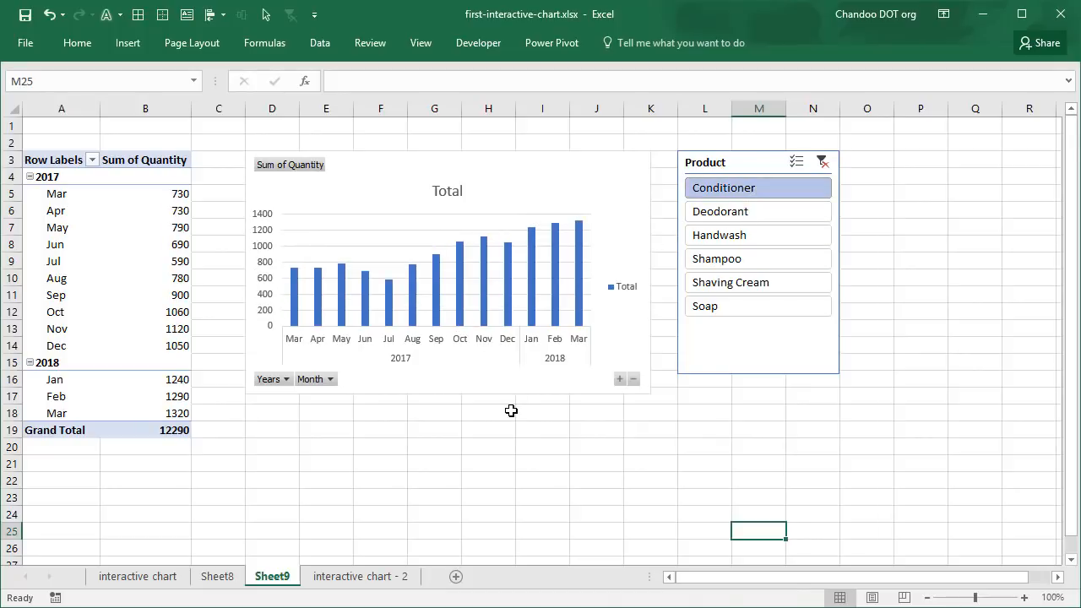
mouse_move(581, 382)
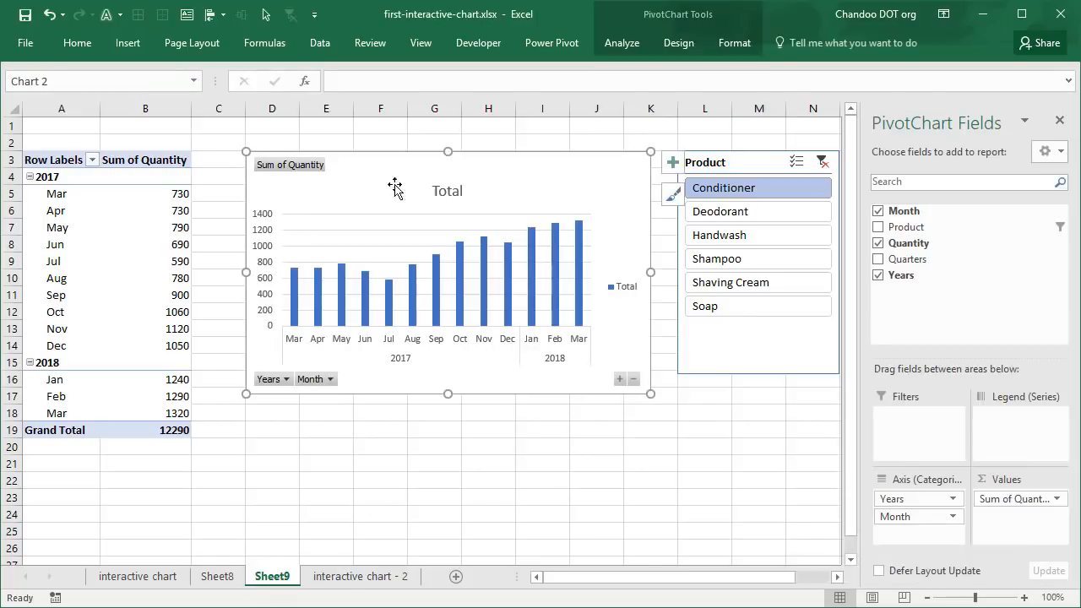
mouse_move(293, 194)
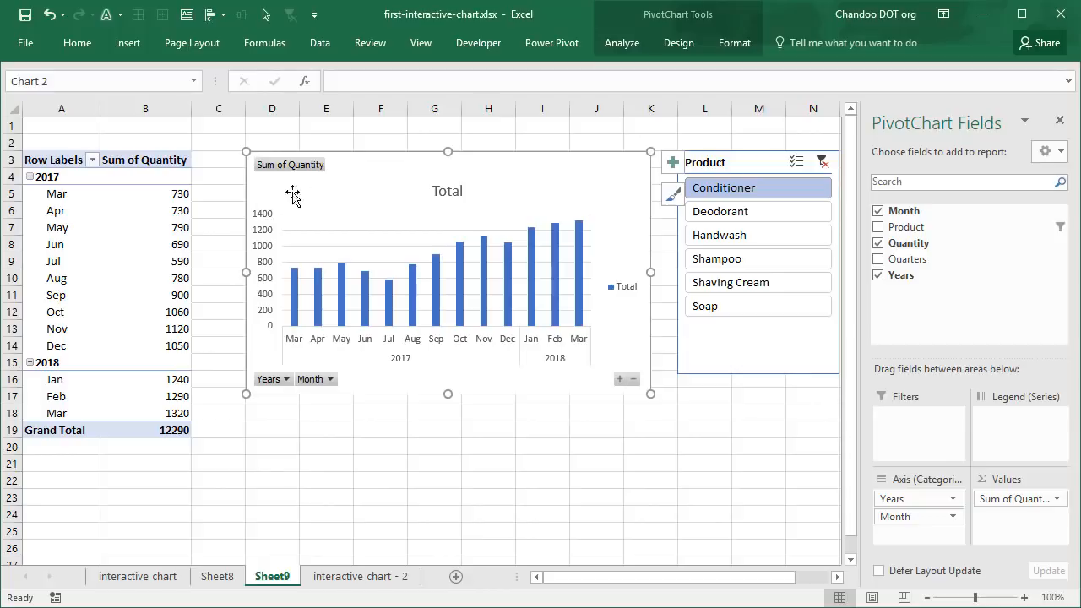
mouse_move(435, 191)
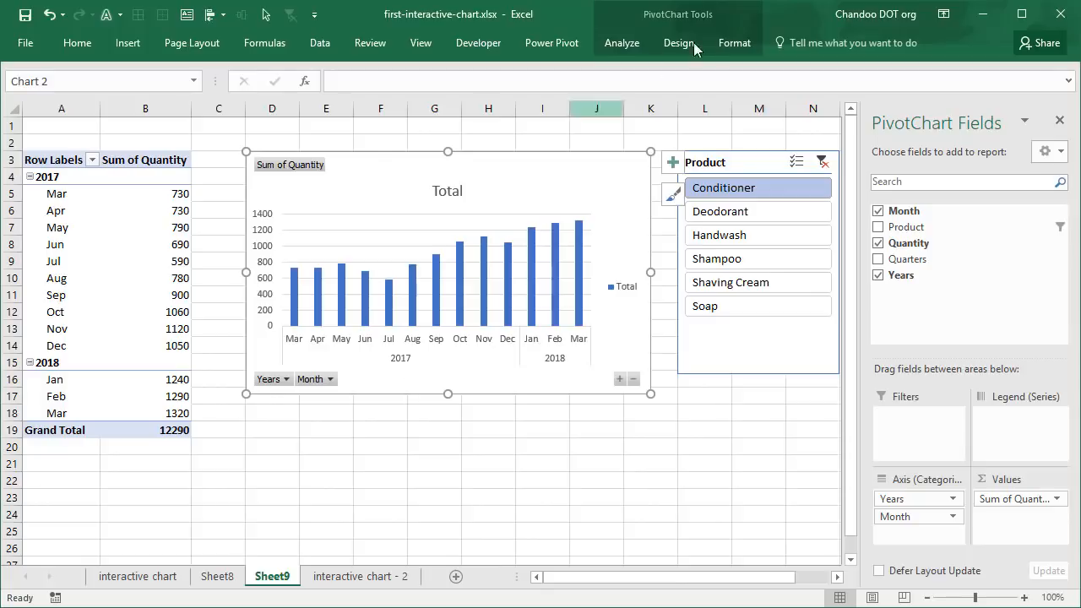
Delete the pivot chart legend and retitle it 'Quantity in last 13 months'.
left_click(621, 43)
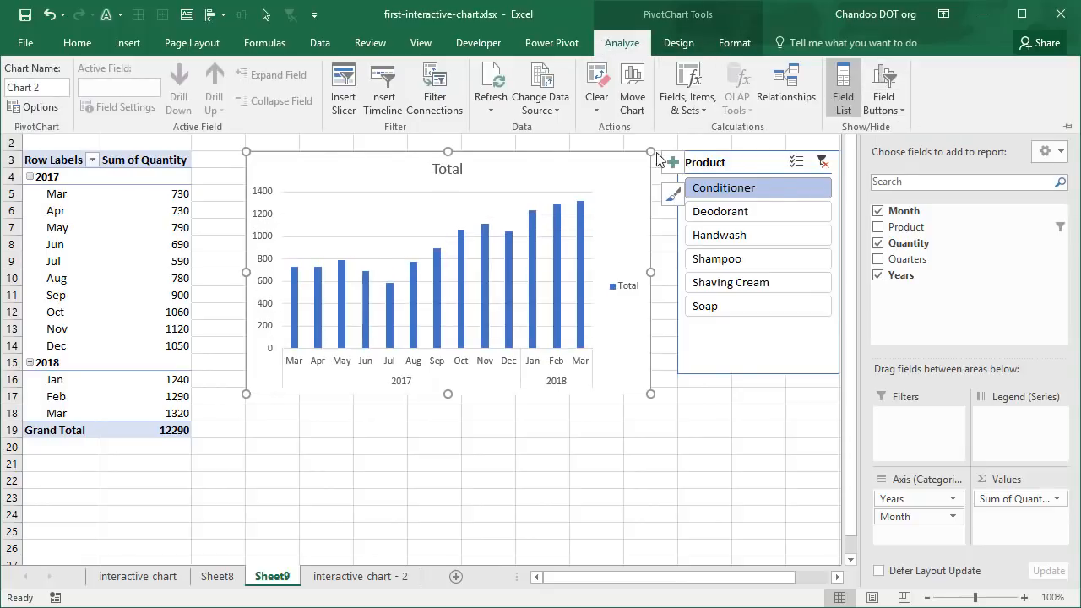
left_click(447, 168)
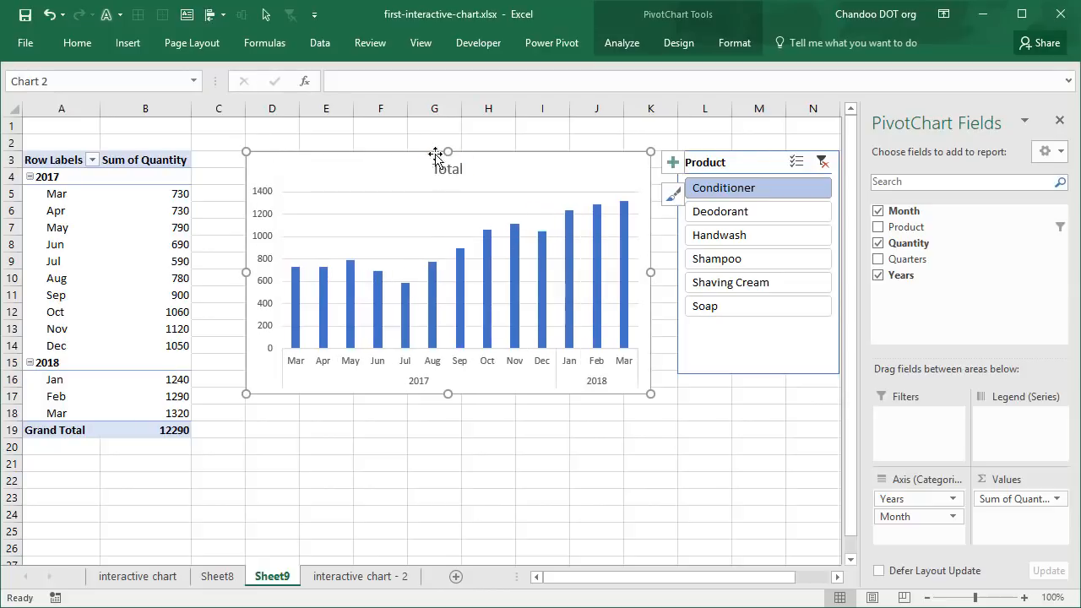
double_click(448, 169)
type("Q")
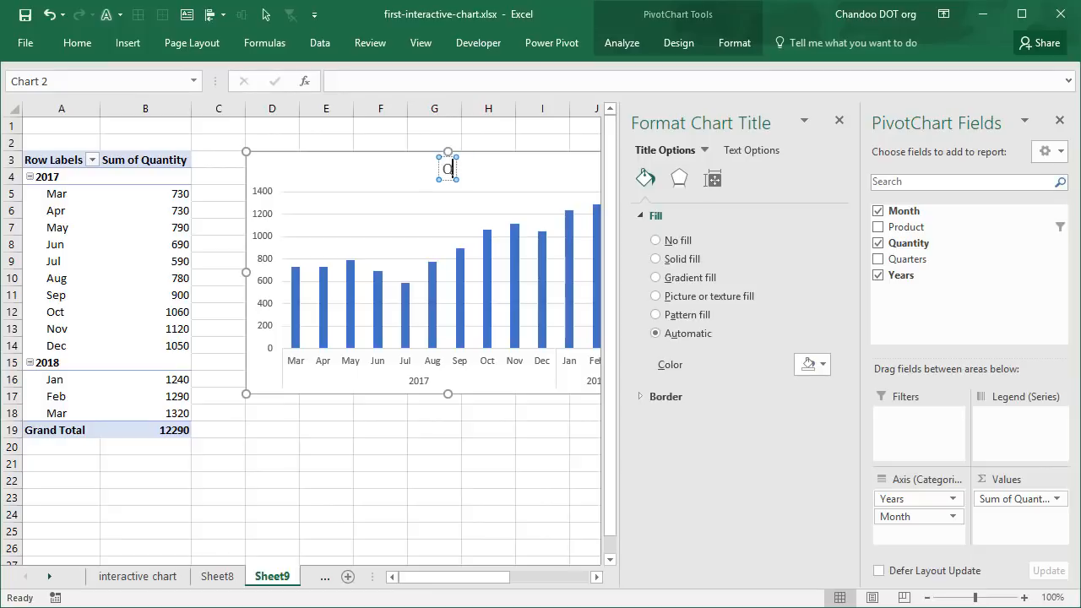
type("uantity in last 13 months")
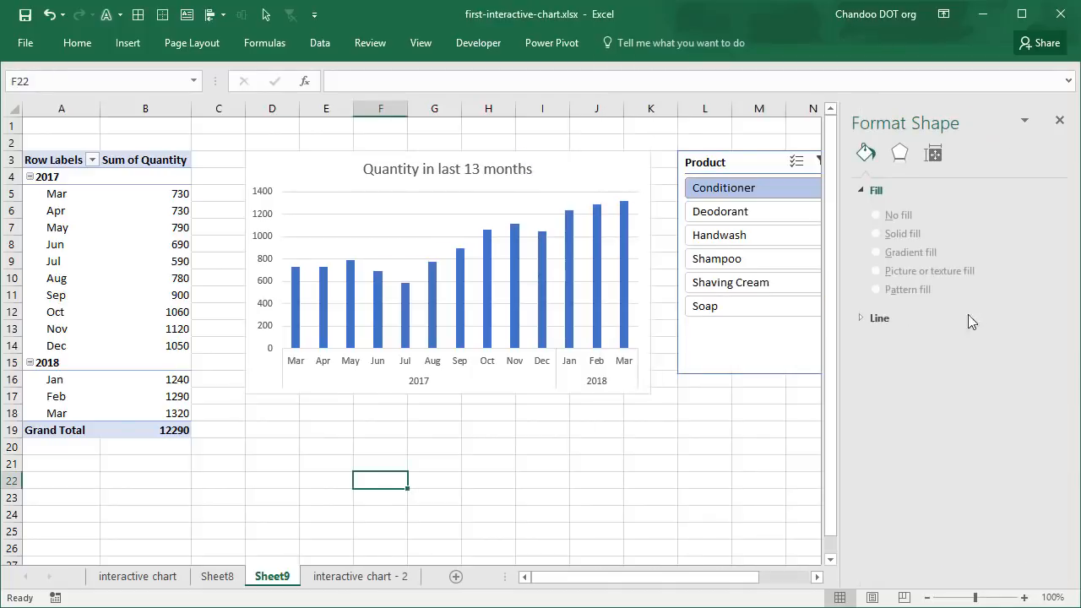
left_click(1059, 120)
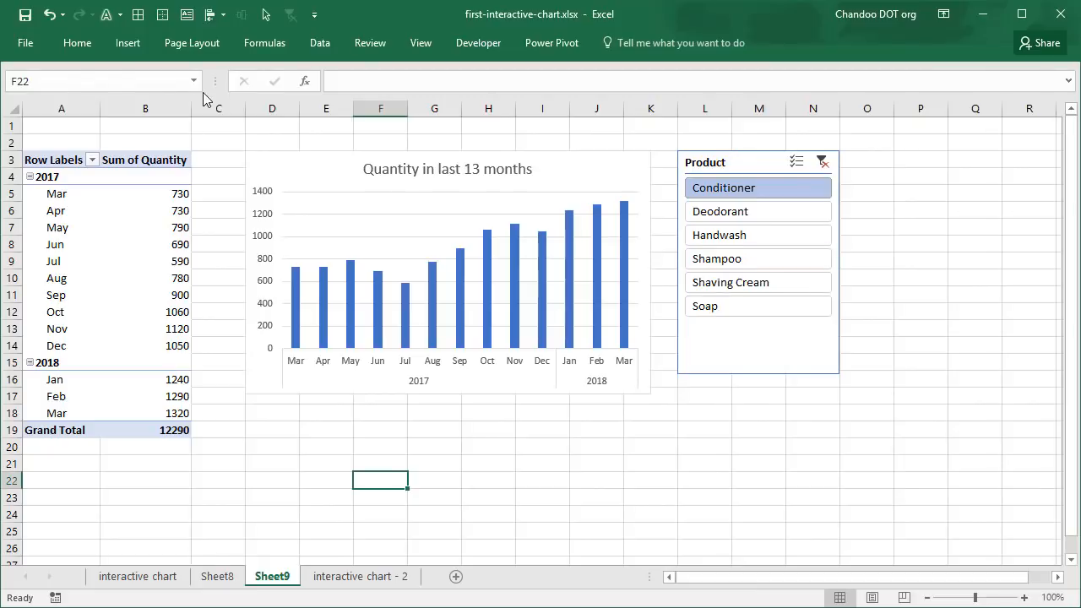
left_click(420, 42)
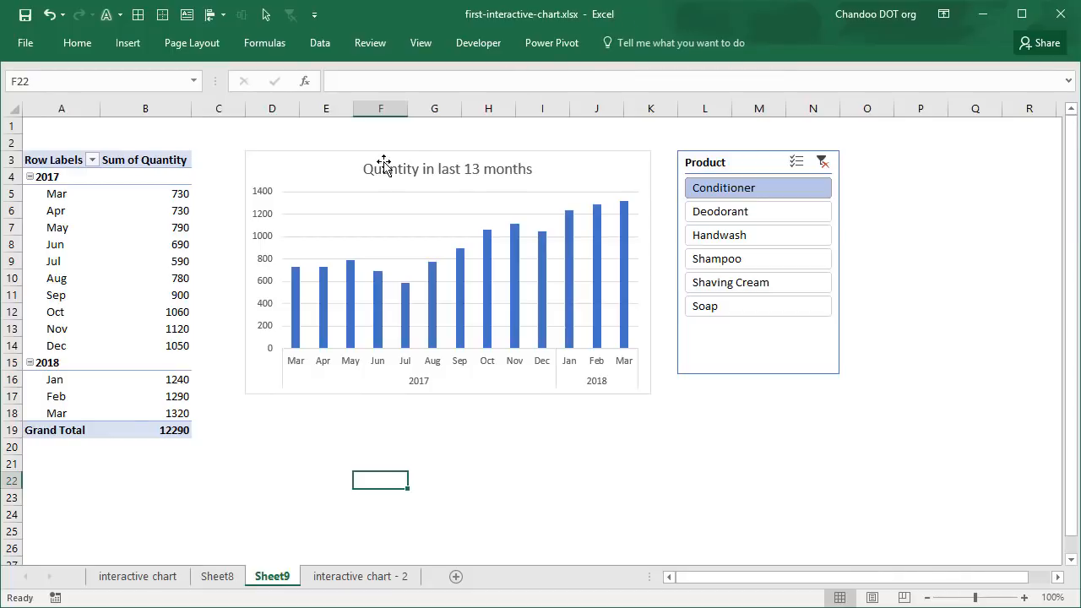
left_click(448, 270)
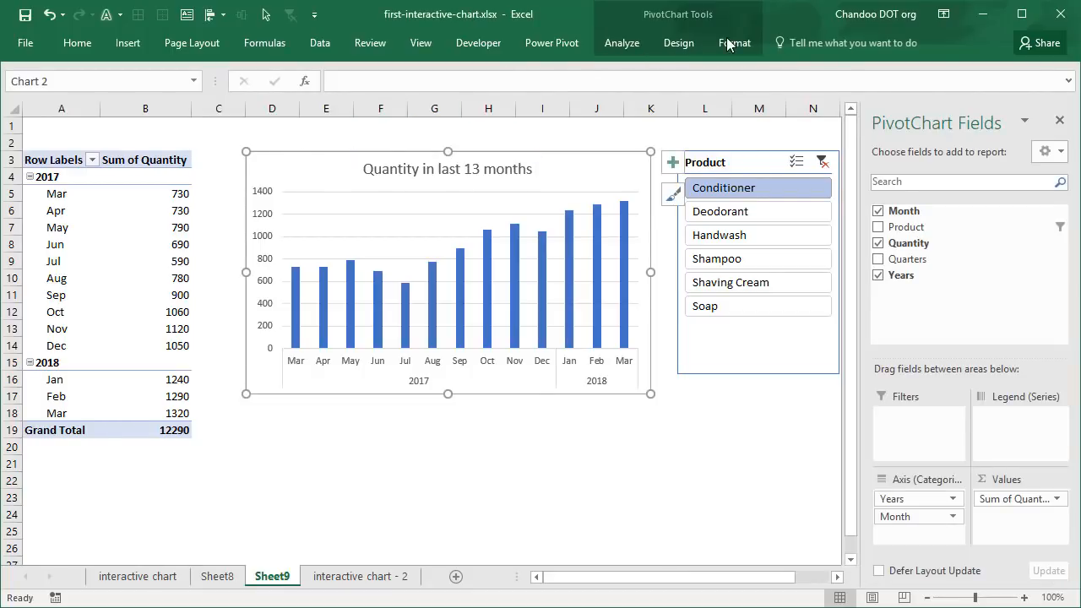
left_click(734, 42)
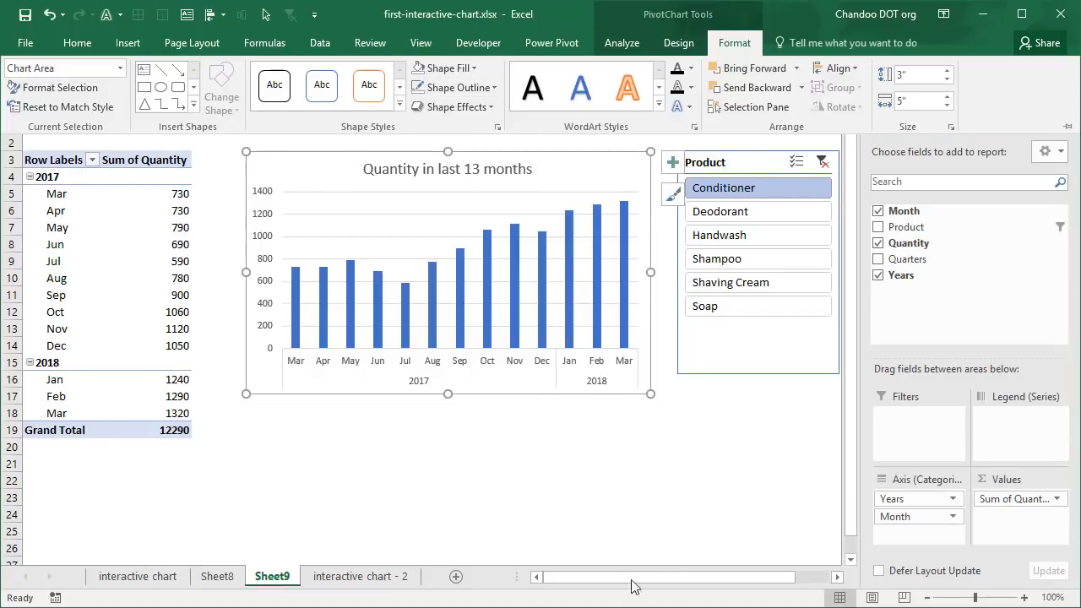
Move the Product slicer inside the enlarged pivot chart, right of the columns.
left_click(754, 434)
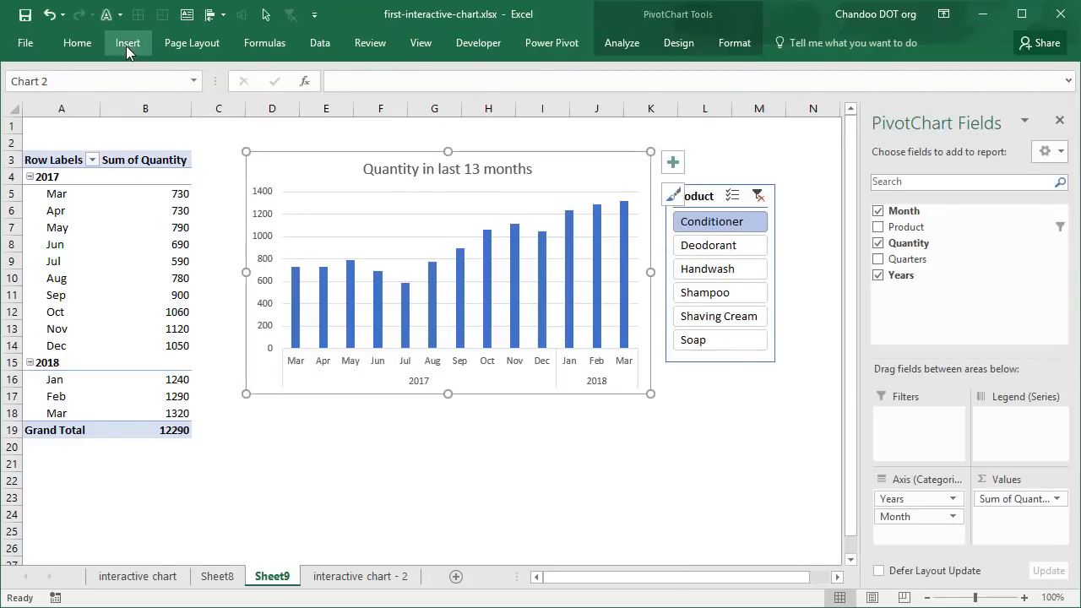
left_click(241, 87)
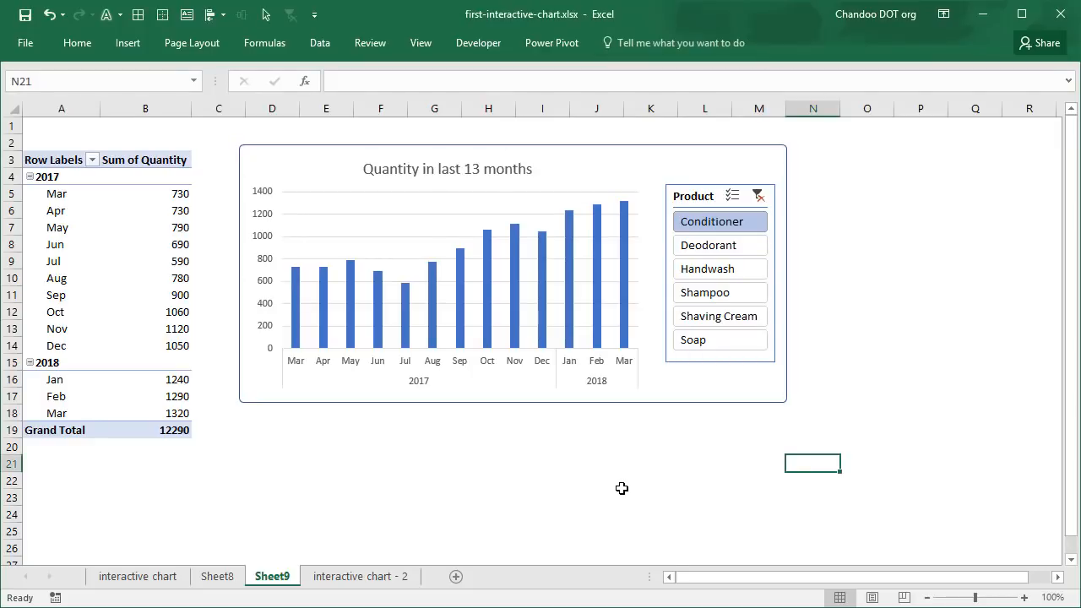
mouse_move(722, 363)
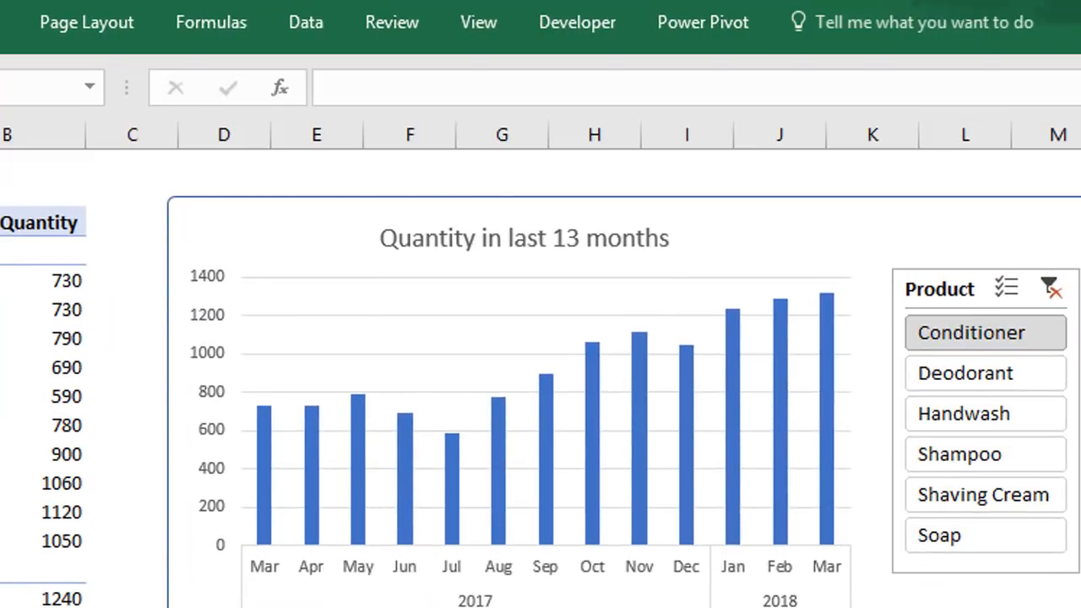
Filter the pivot table and chart to Handwash with the slicer, totalling 13070.
left_click(1005, 287)
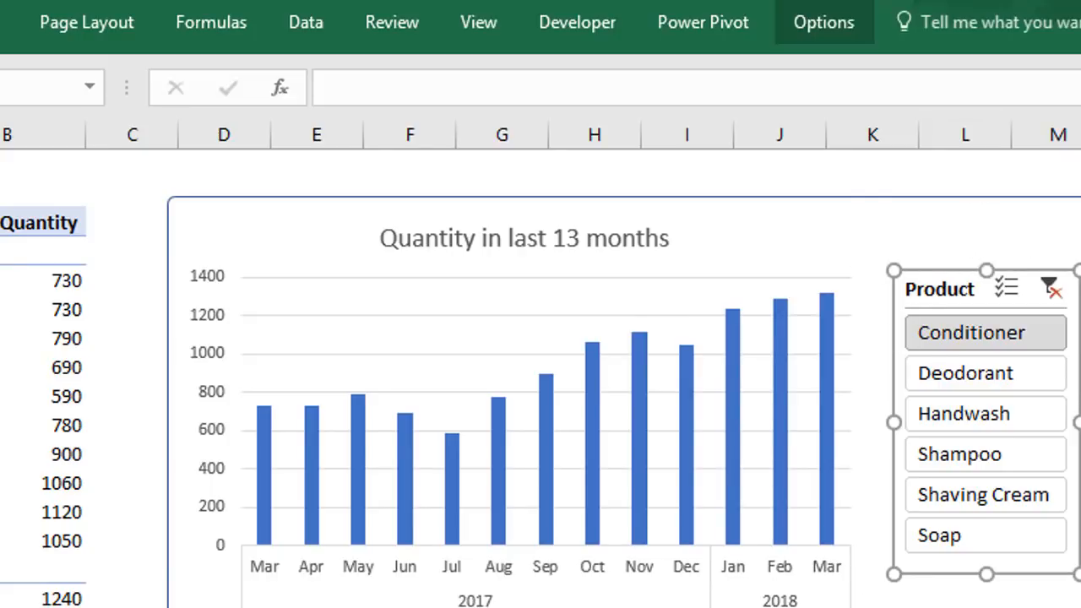
left_click(823, 22)
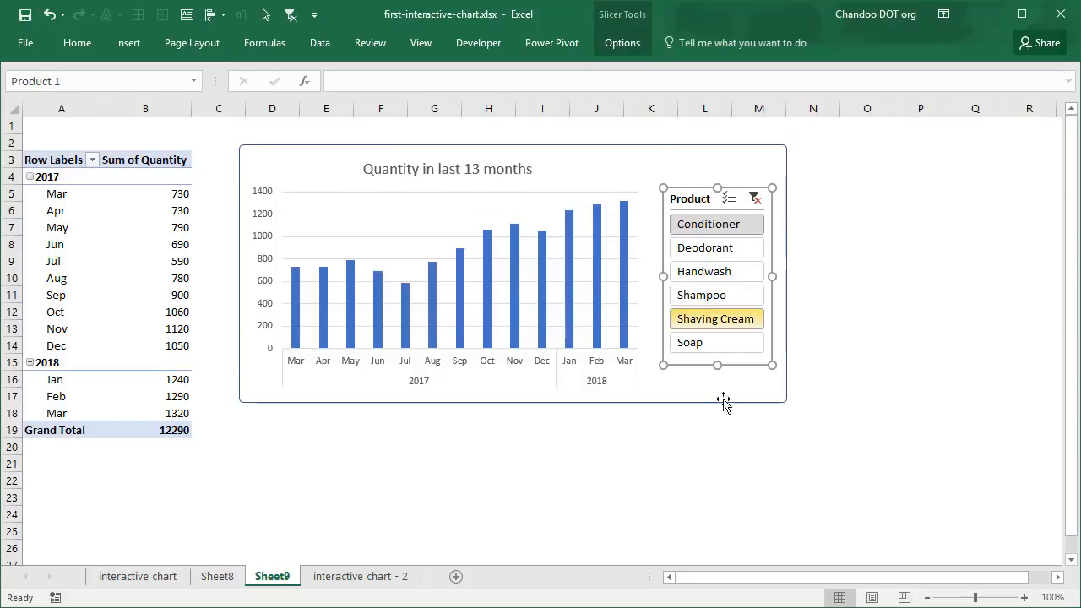
left_click(715, 318)
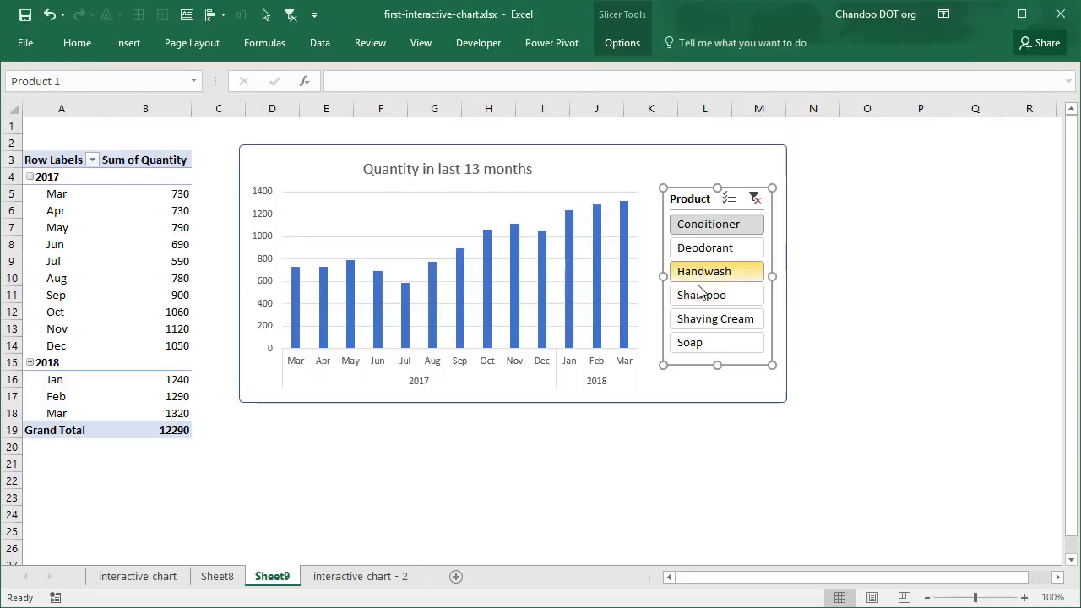
left_click(716, 295)
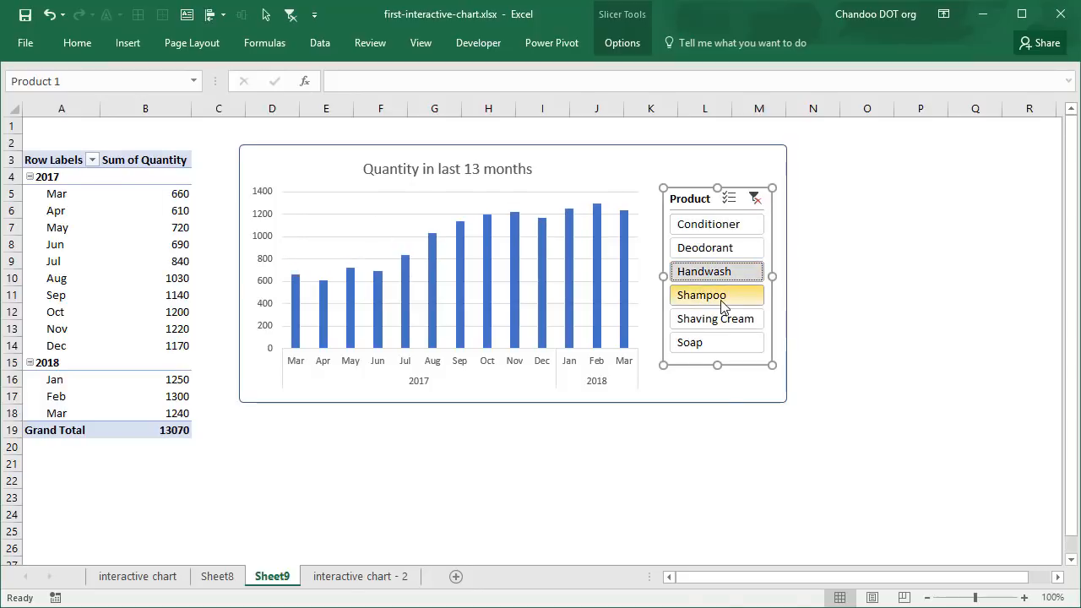
Filter the slicer to Shaving Cream, then Soap, and return to the interactive chart sheet.
left_click(690, 342)
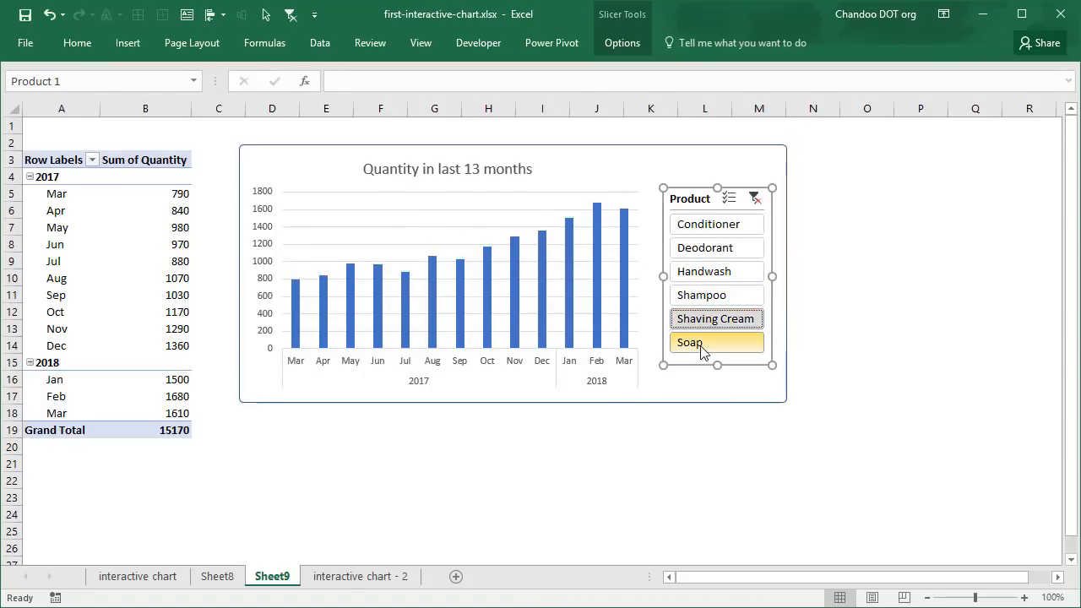
left_click(701, 294)
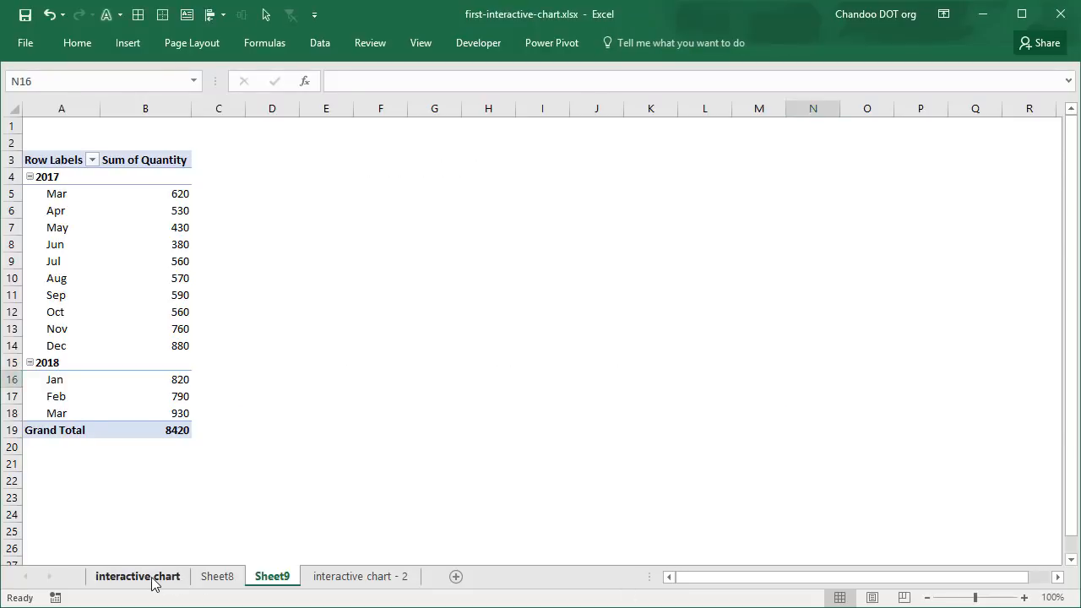
left_click(137, 575)
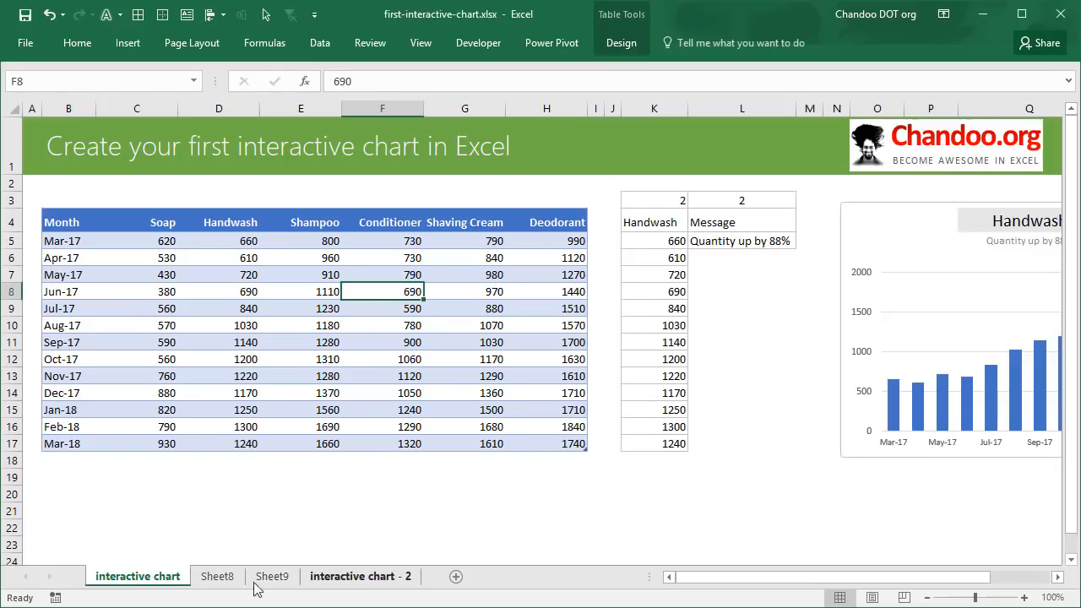
On Sheet8, switch the dropdown chart to Conditioner, then Deodorant.
left_click(217, 576)
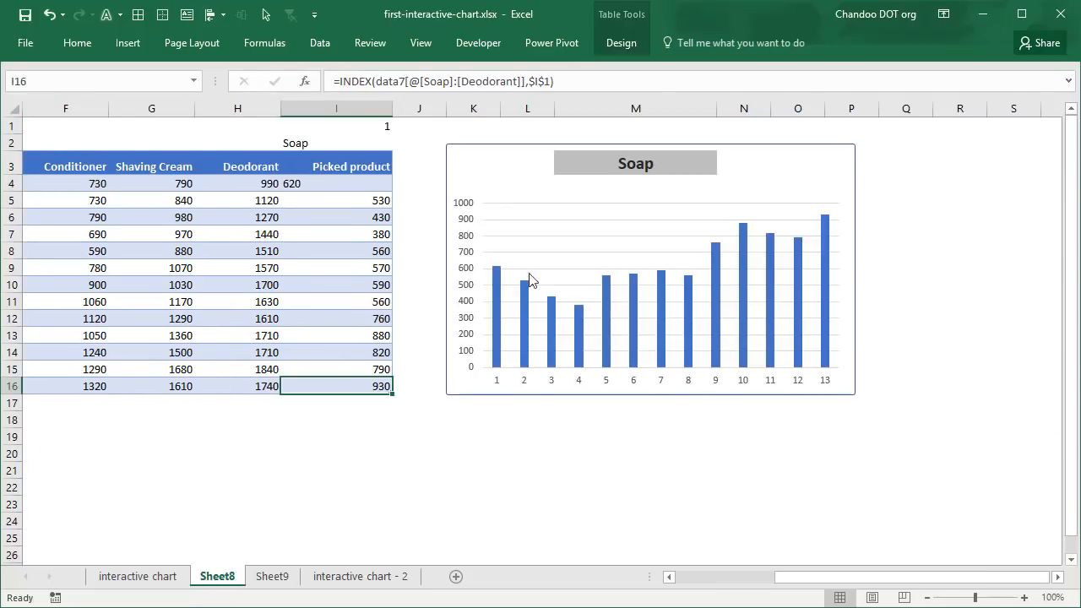
left_click(723, 166)
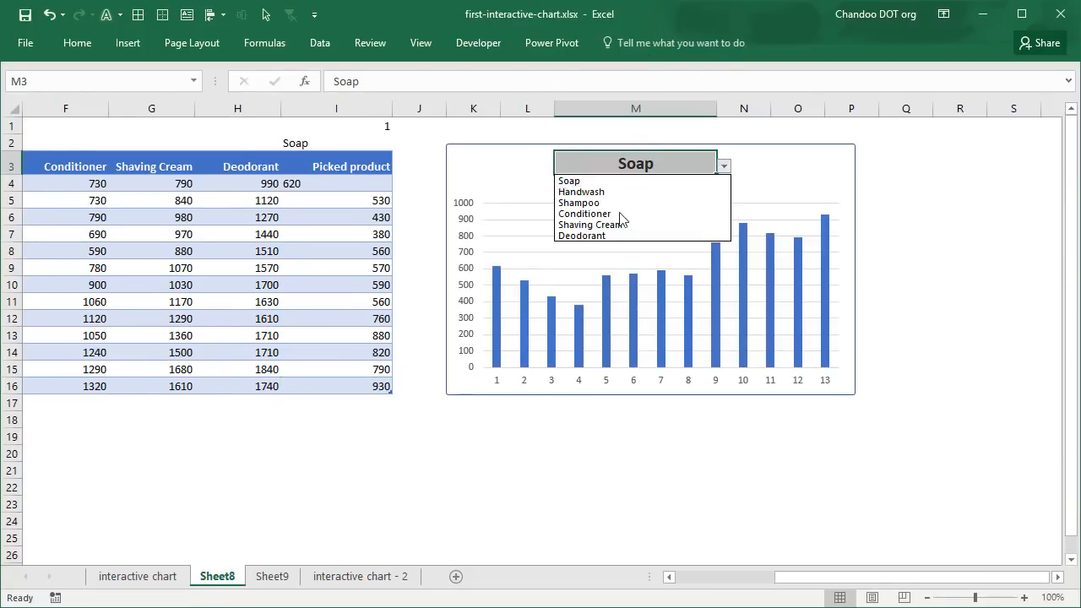
left_click(584, 214)
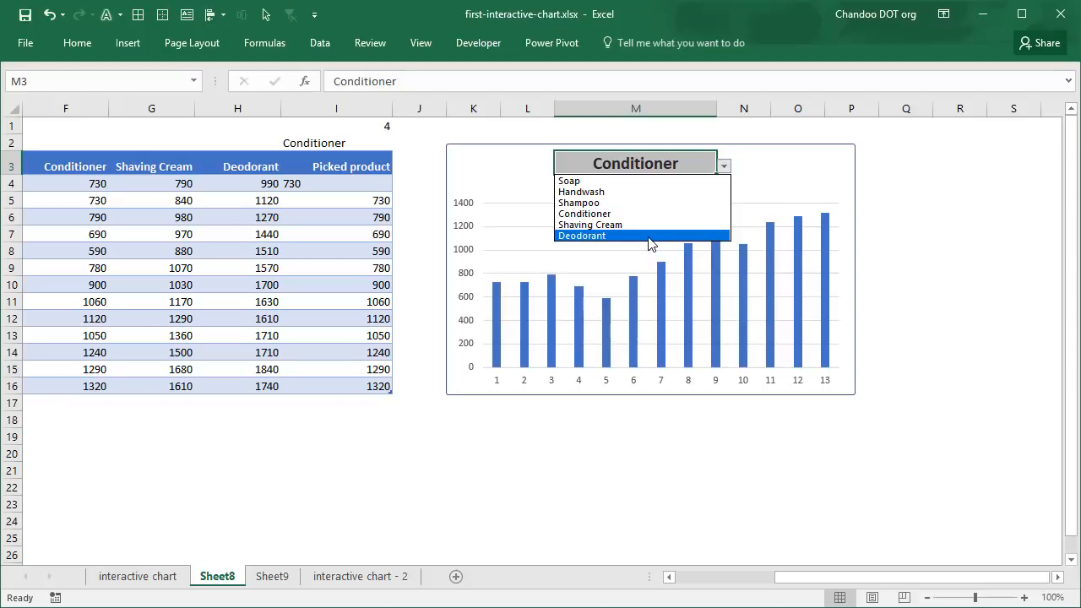
left_click(582, 236)
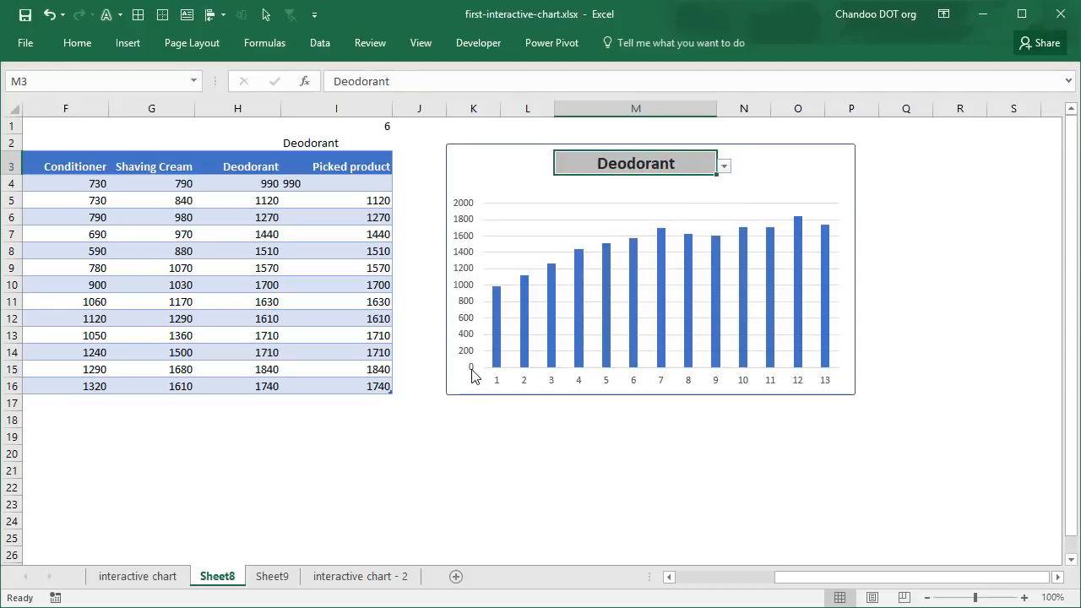
mouse_move(814, 363)
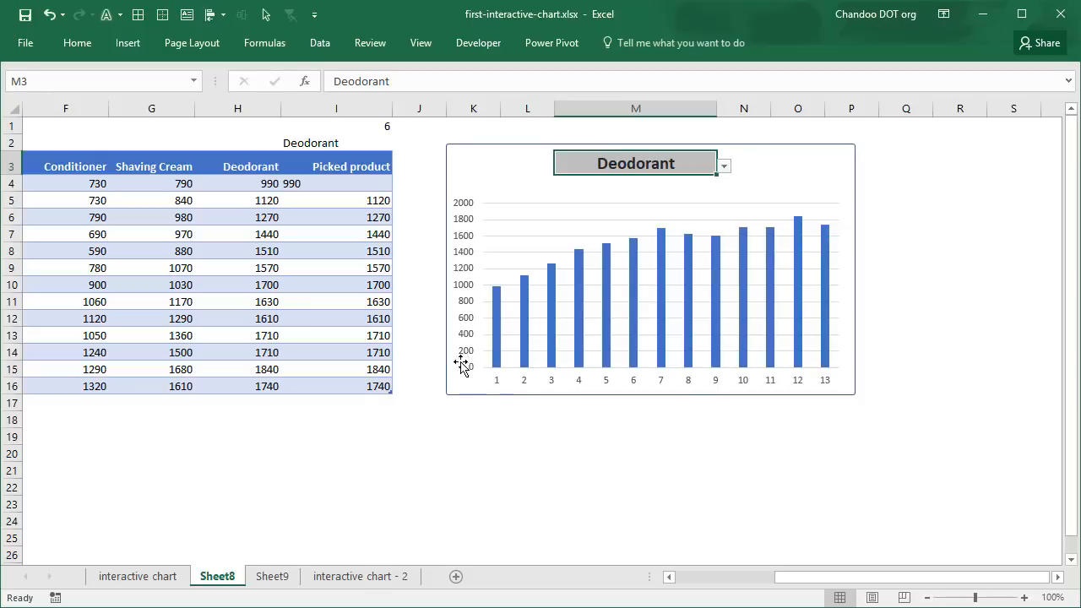
mouse_move(443, 375)
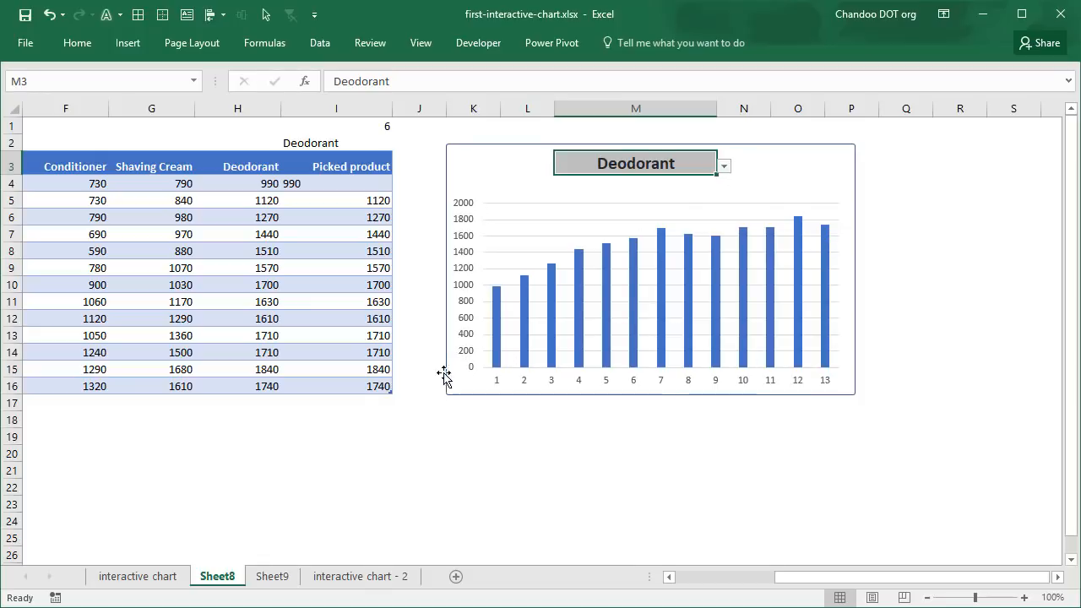
mouse_move(765, 184)
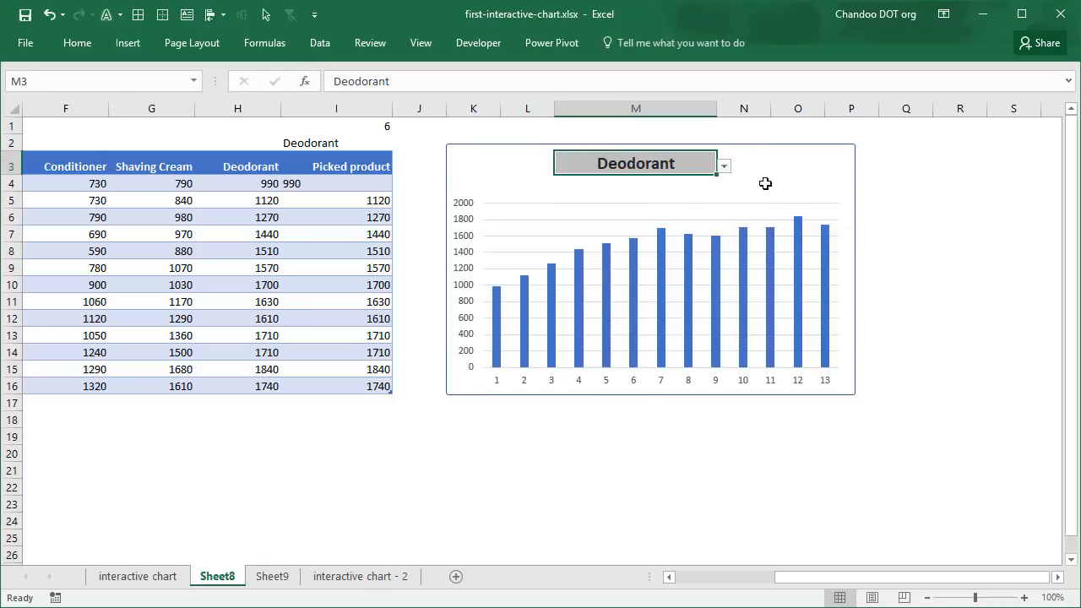
Switch the chart to Deodorant again and settle back on Soap.
left_click(723, 165)
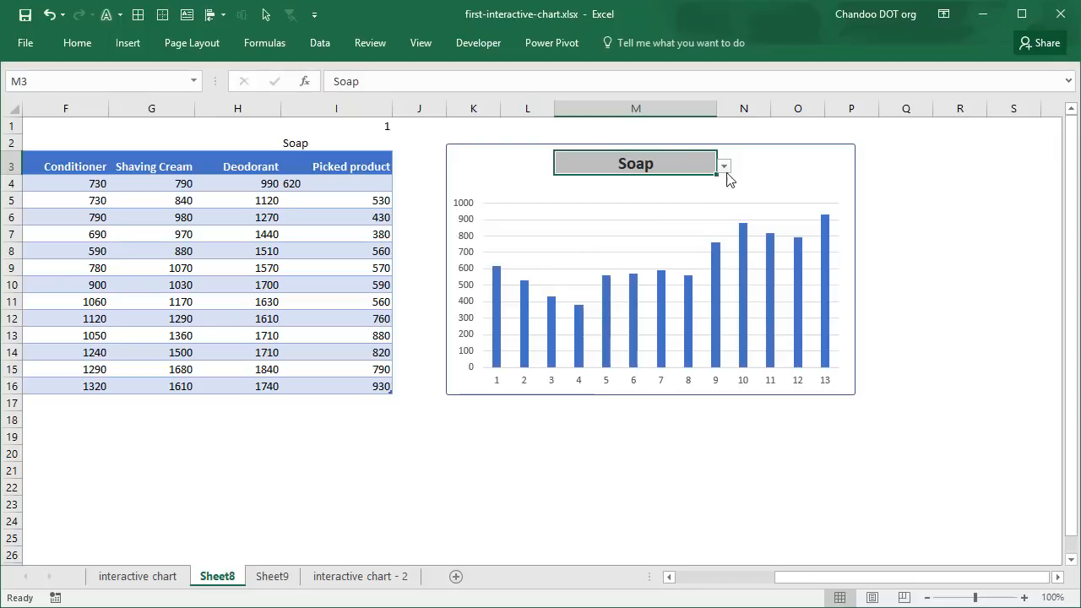
left_click(723, 165)
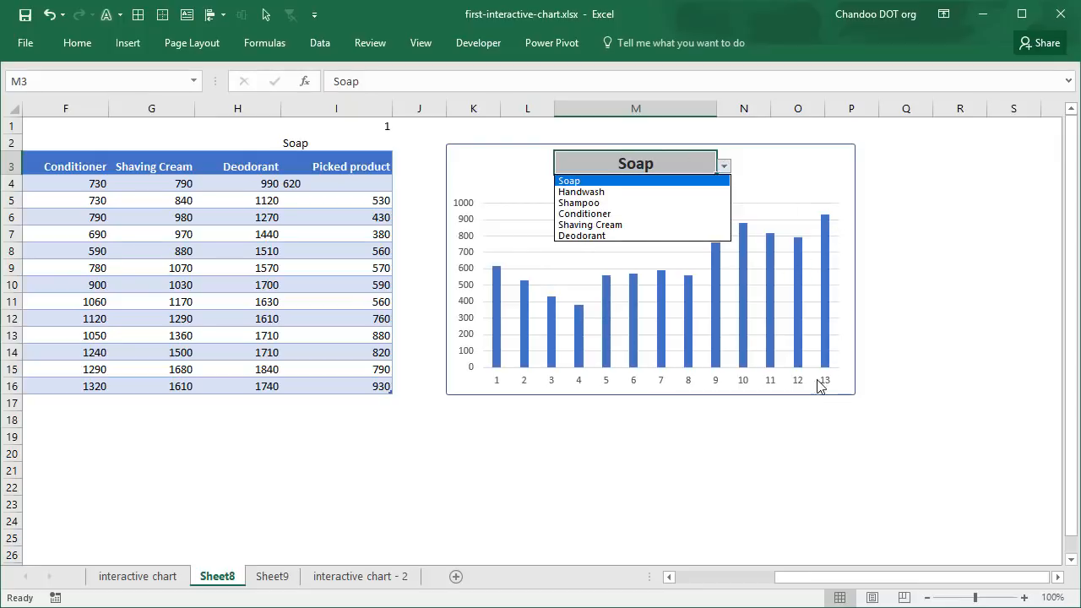
mouse_move(826, 221)
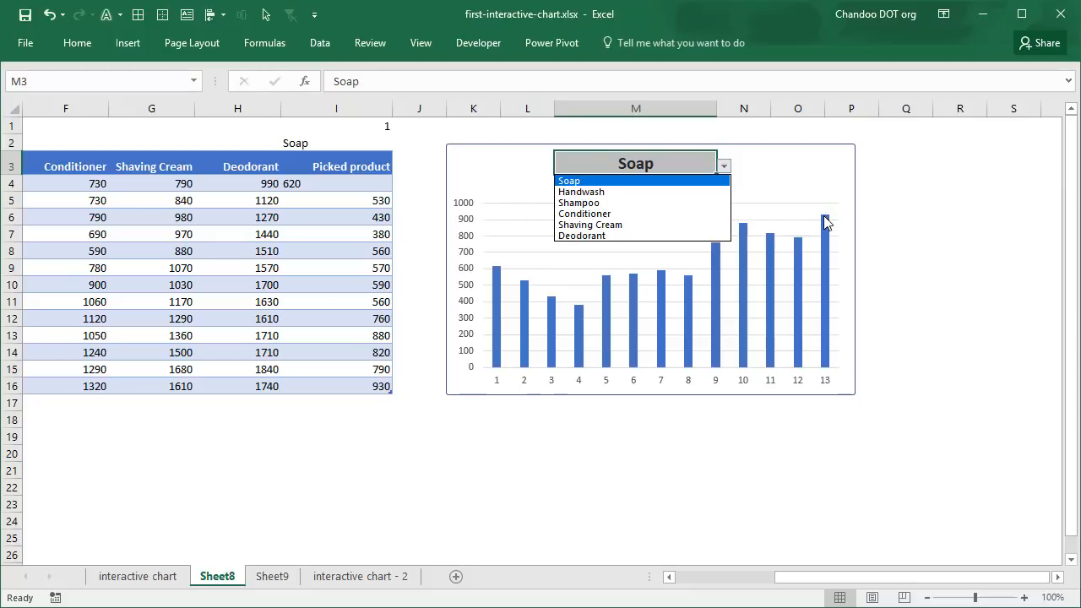
mouse_move(646, 241)
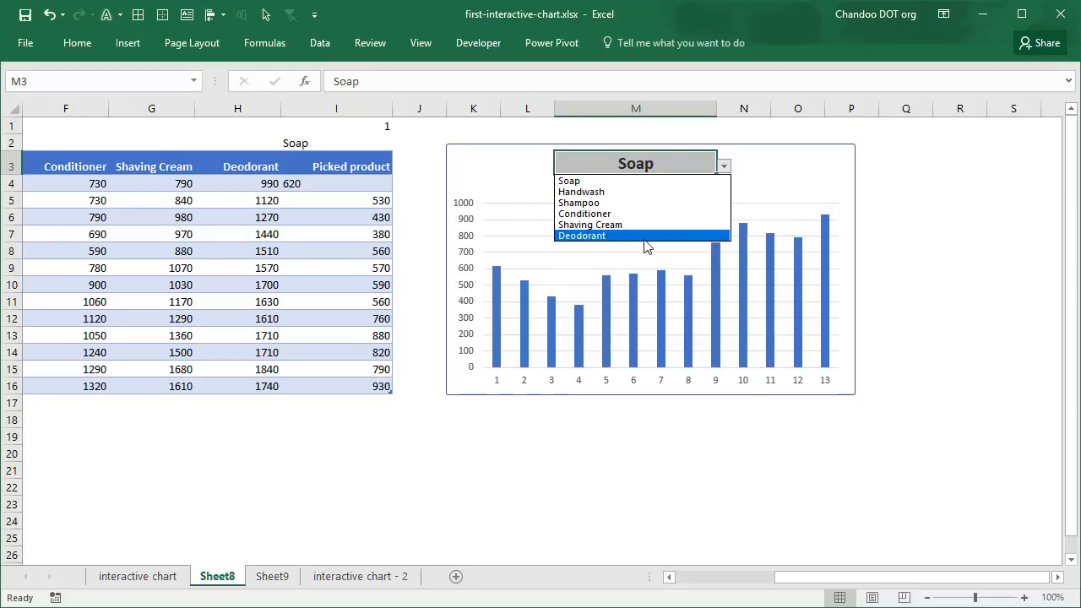
left_click(581, 235)
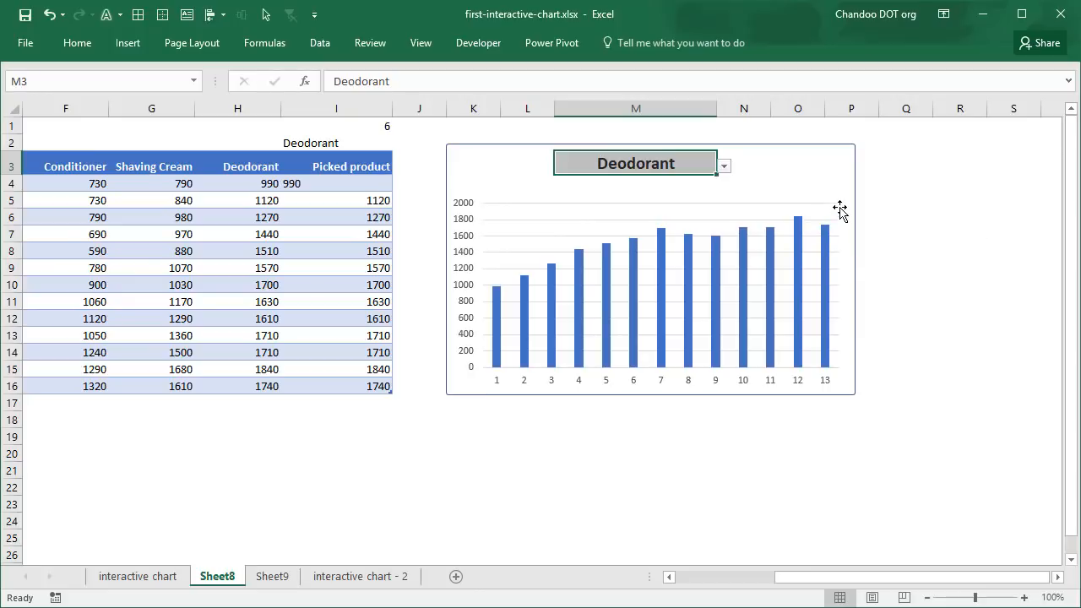
mouse_move(825, 208)
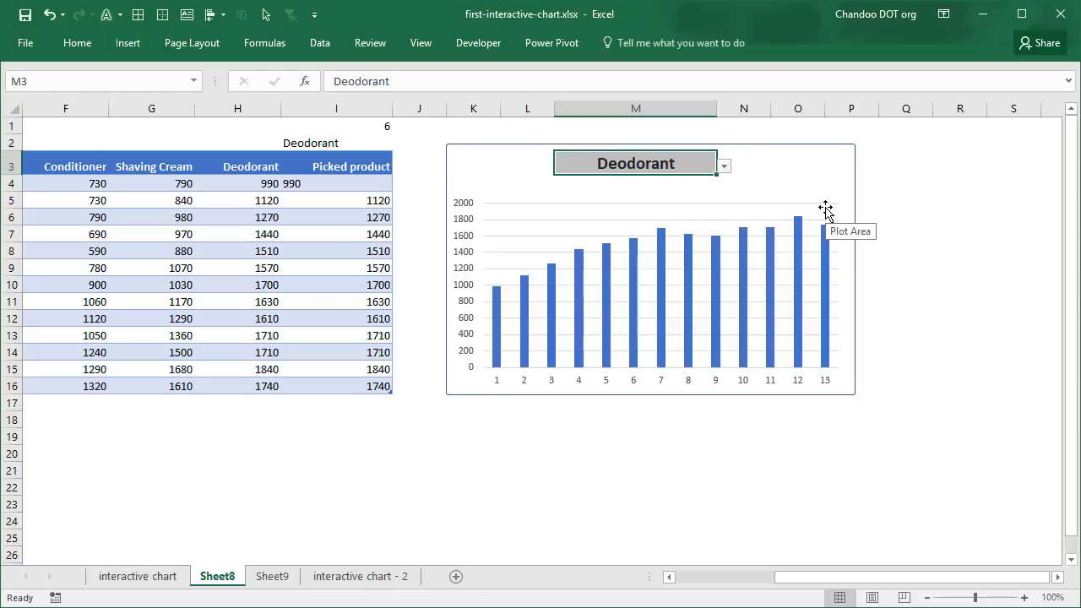
mouse_move(842, 279)
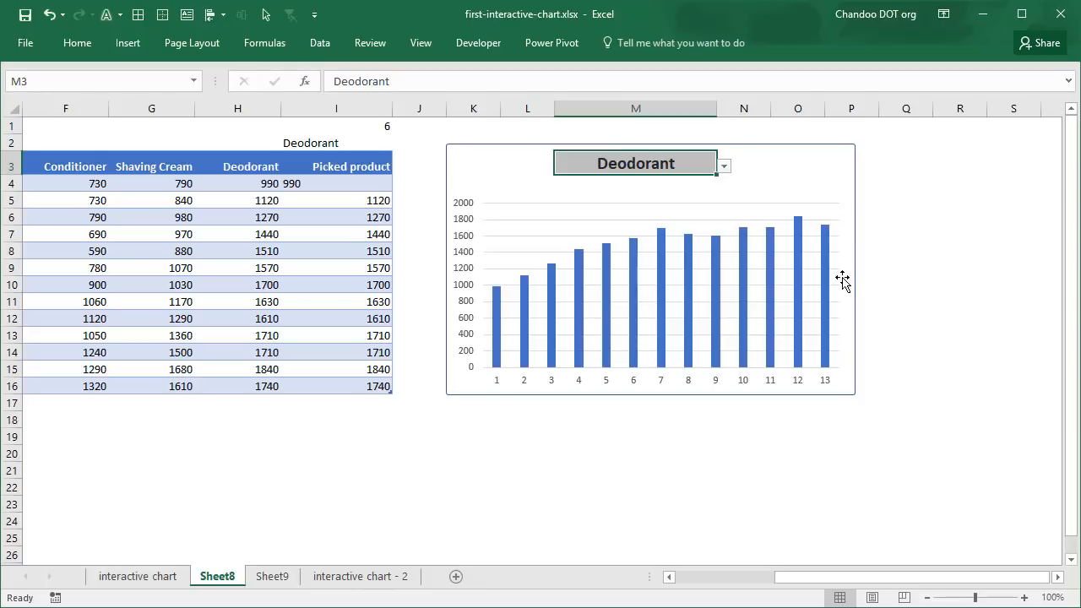
mouse_move(454, 237)
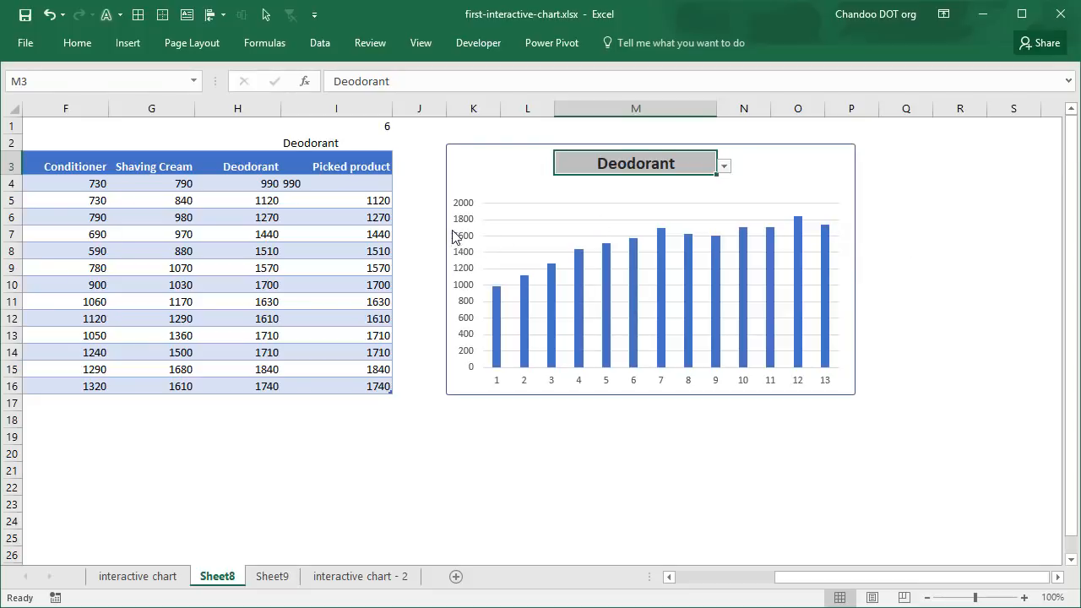
mouse_move(462, 246)
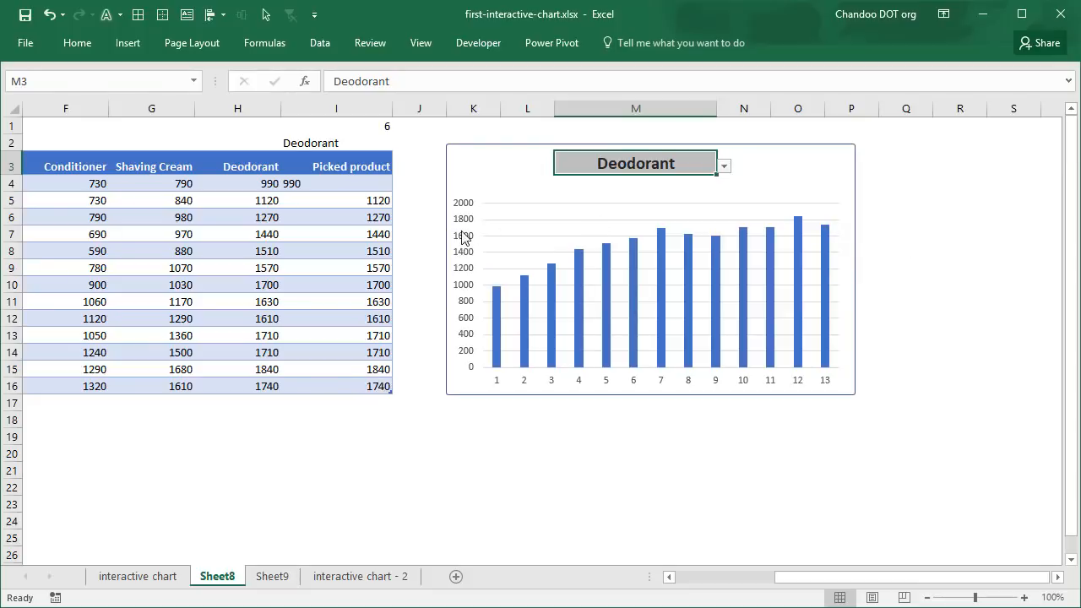
left_click(723, 165)
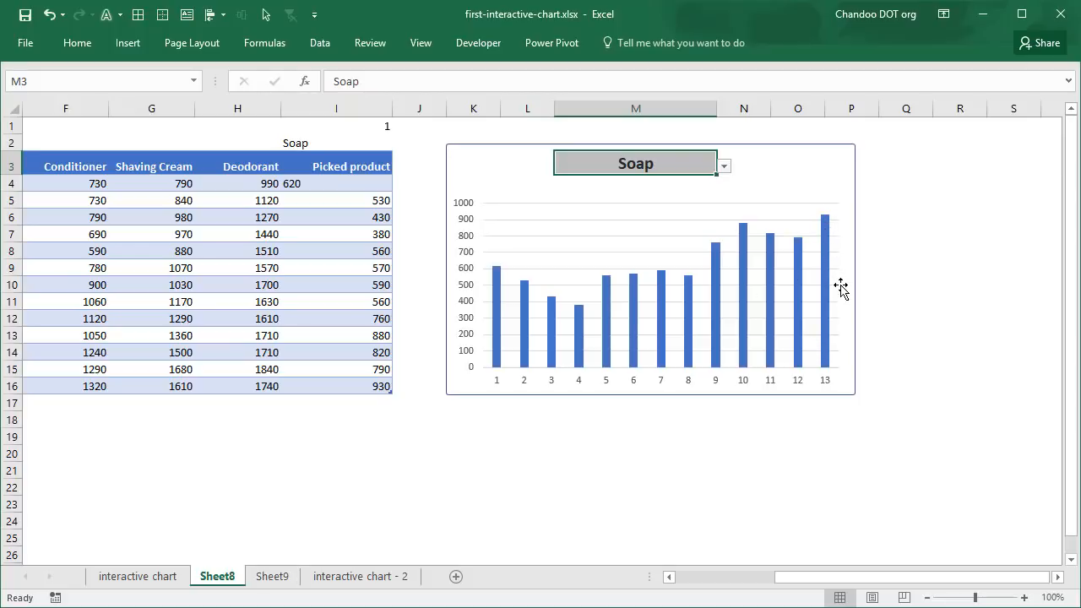
mouse_move(840, 285)
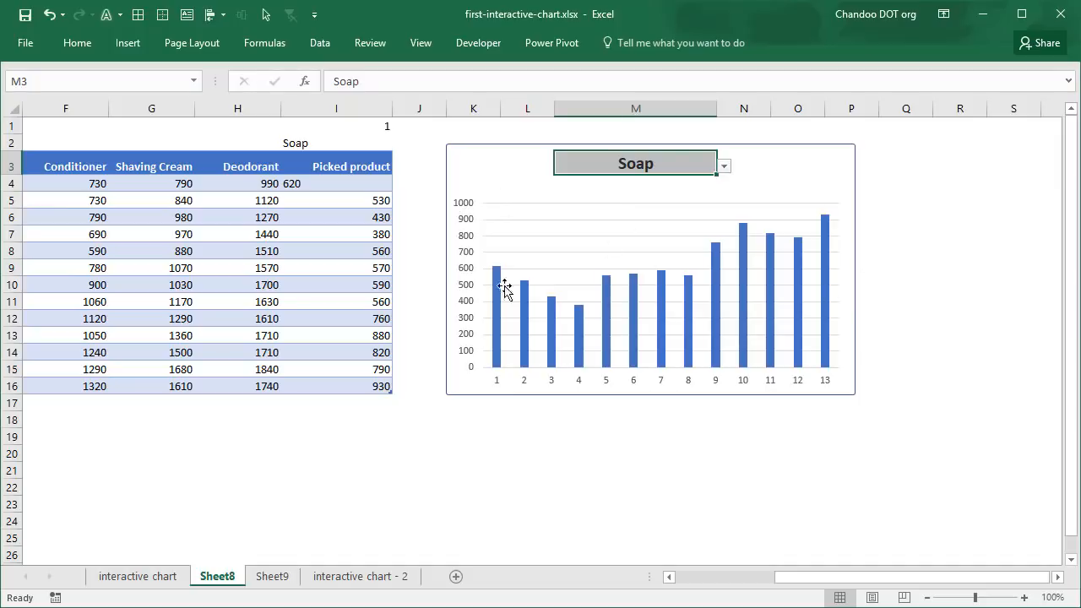
mouse_move(482, 213)
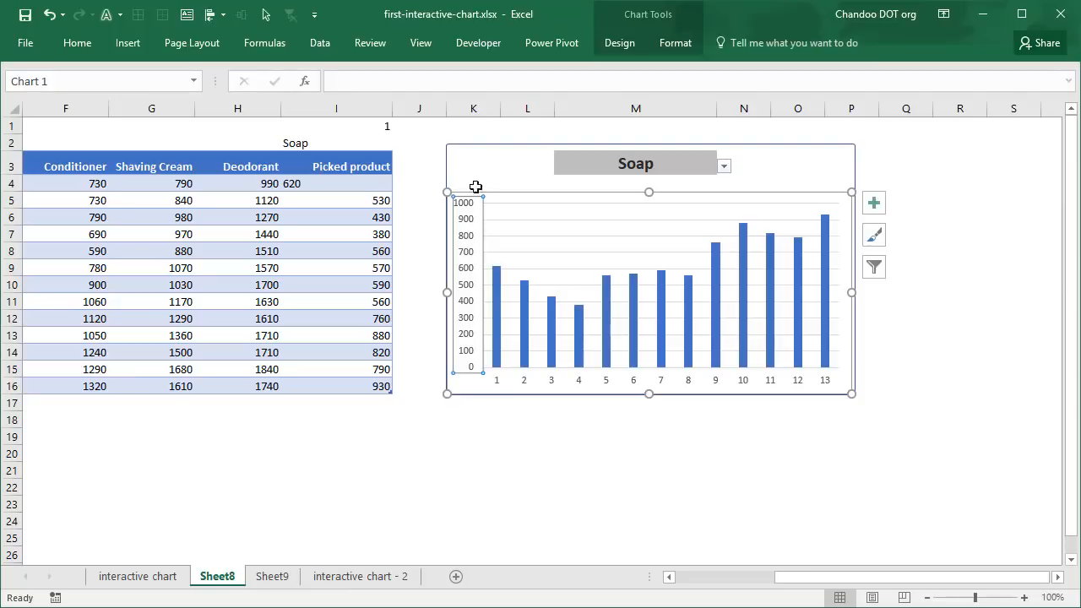
Open Format Axis for the vertical axis and enter 2000 as the maximum bound.
key("ctrl+1")
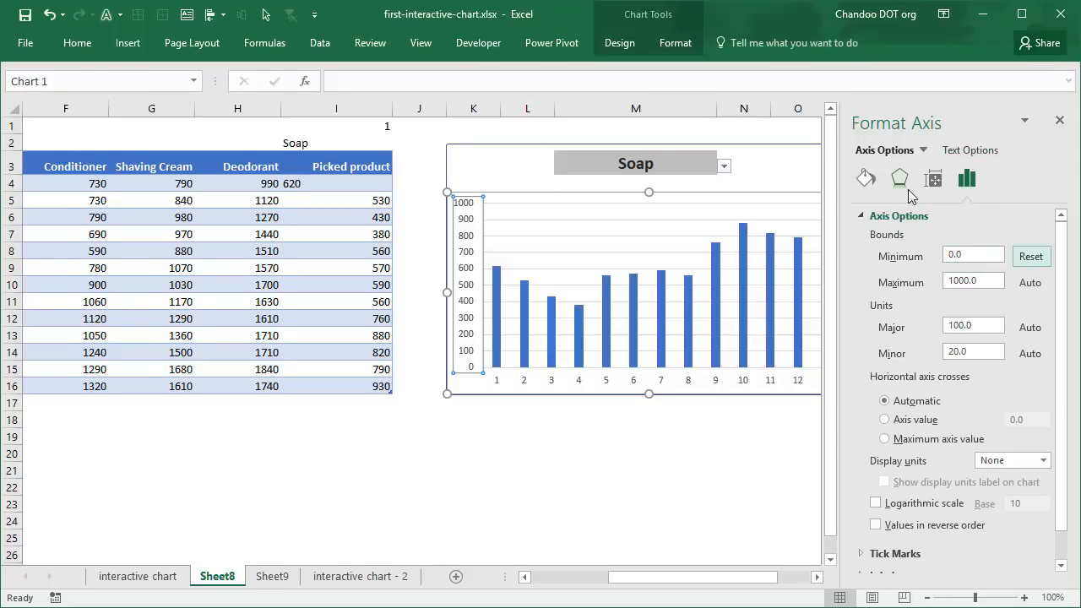
type("2000")
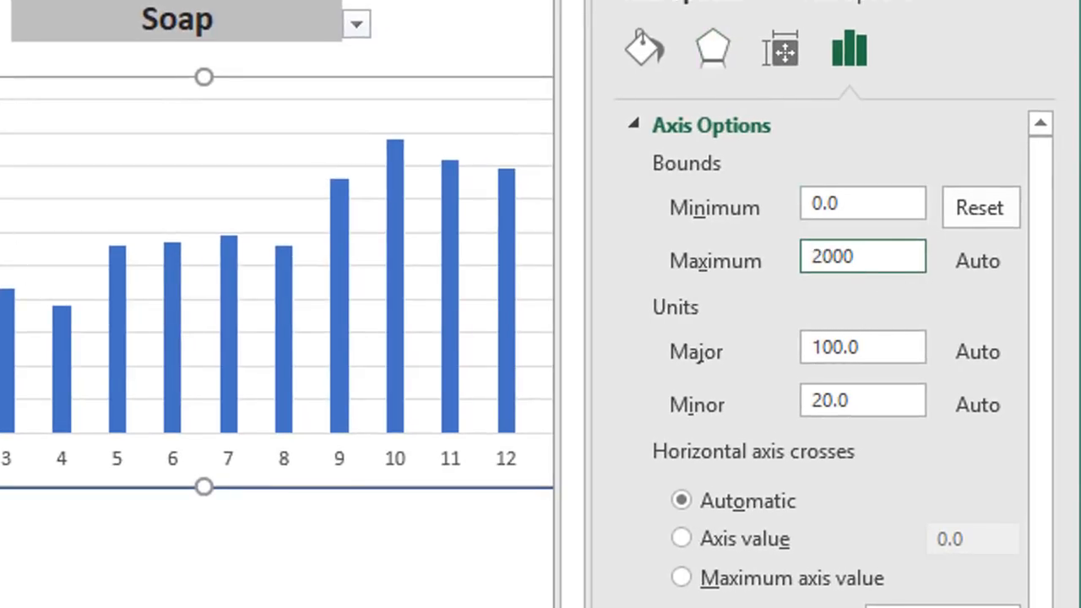
mouse_move(303, 527)
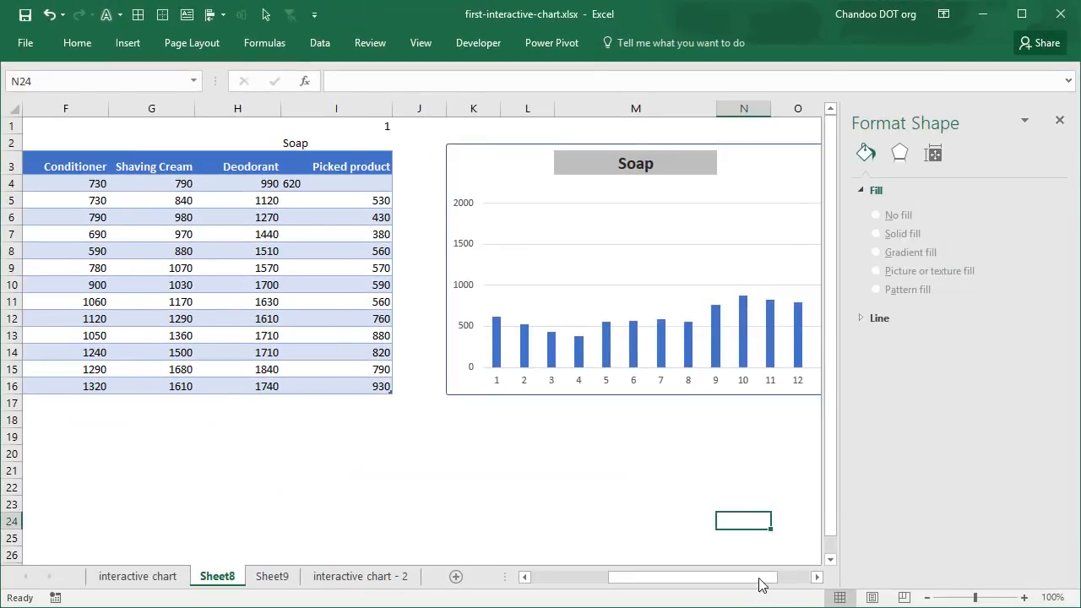
Pick Shaving Cream from the dropdown and confirm the axis remains 0–2000.
scroll("right", 3)
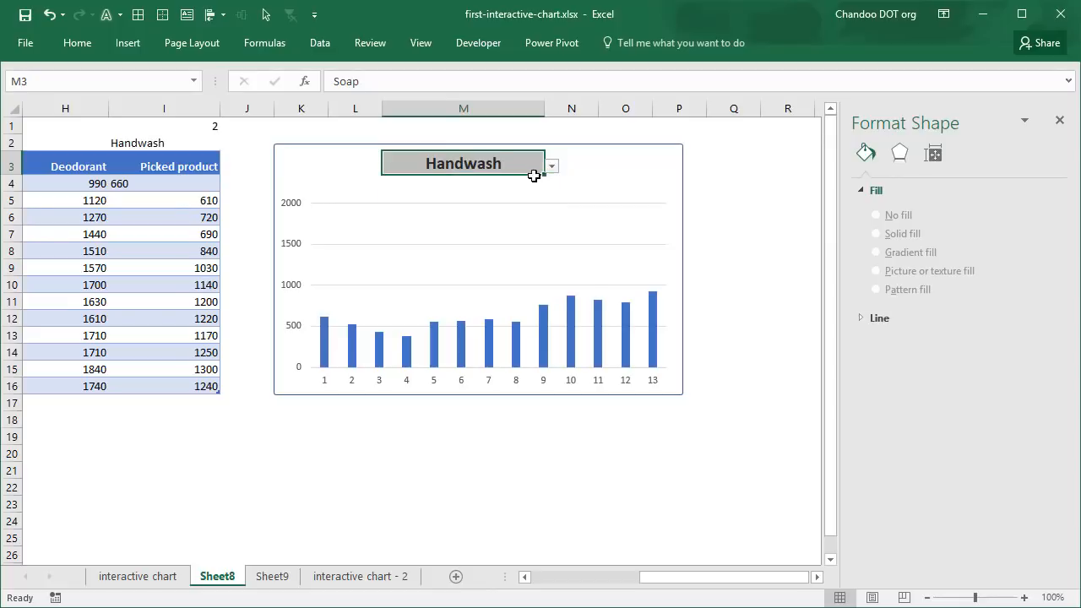
left_click(551, 164)
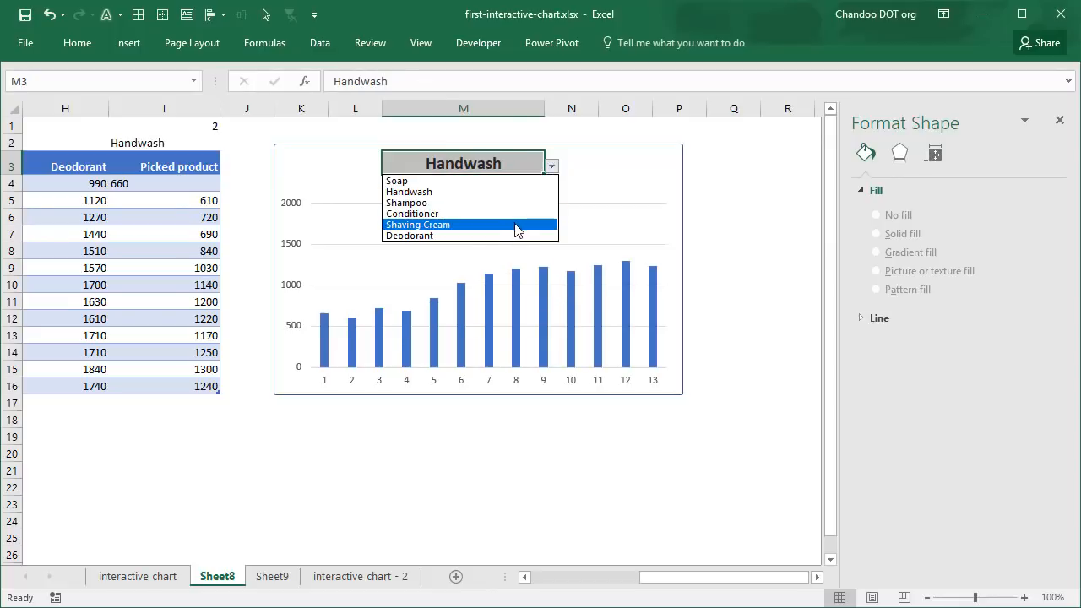
left_click(417, 224)
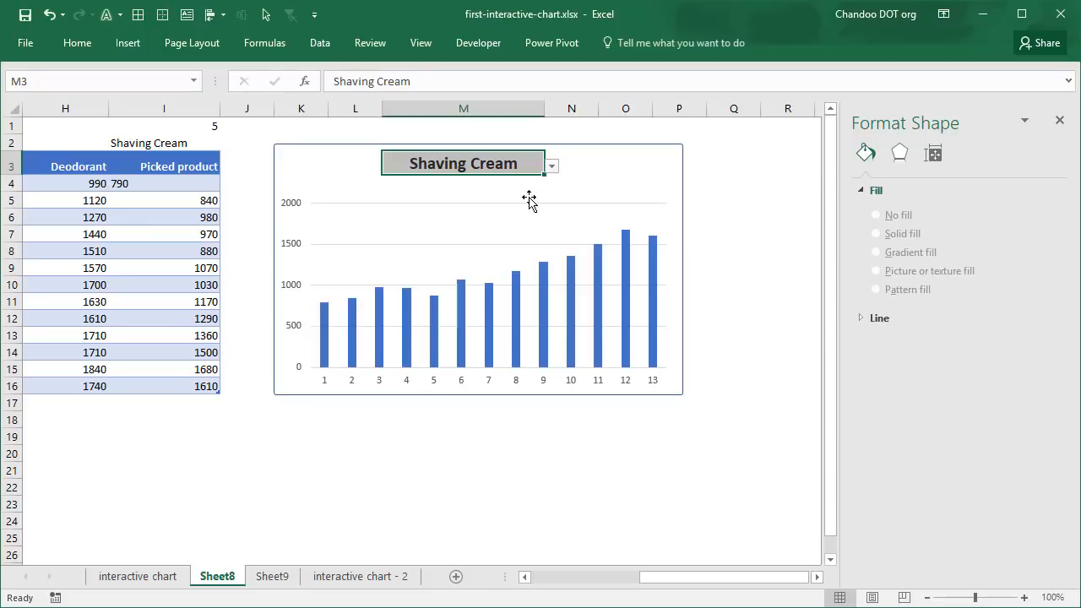
mouse_move(706, 587)
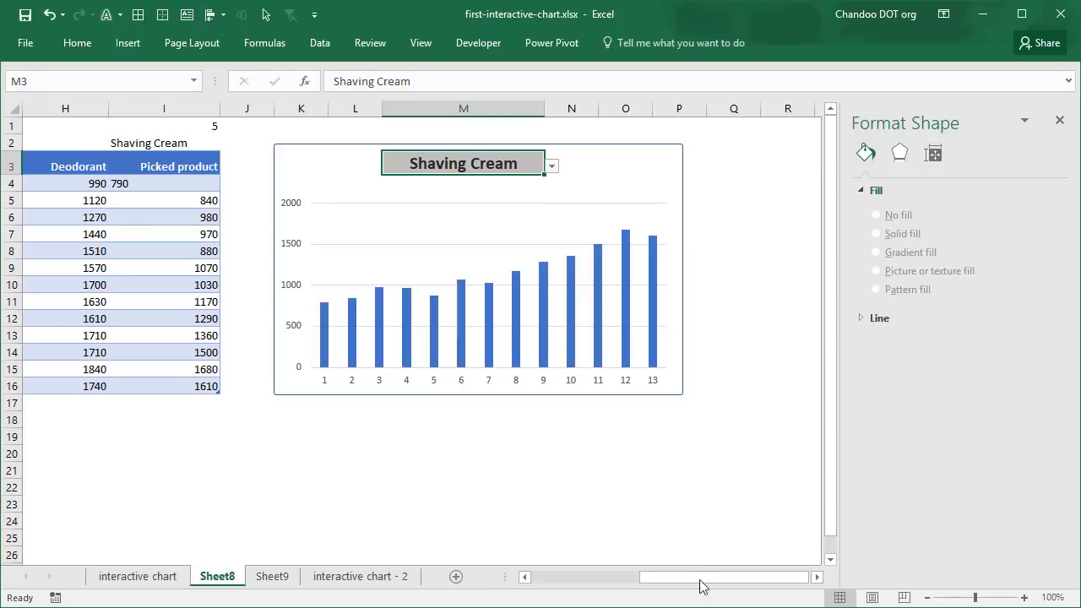
scroll("left", 3)
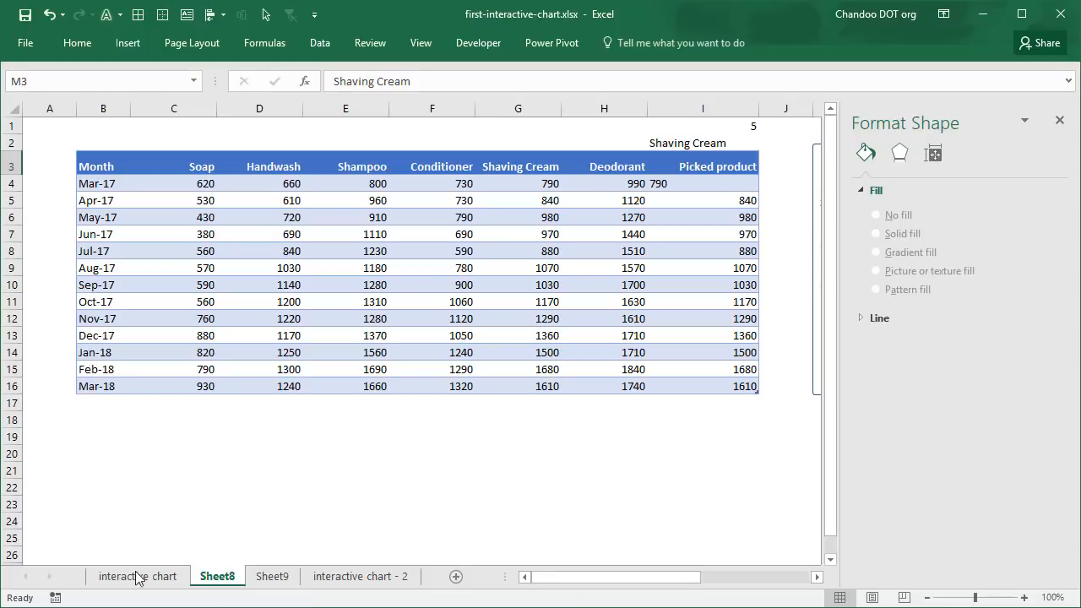
Return to the interactive chart sheet, close the formatting pane, and view the Handwash chart.
left_click(137, 576)
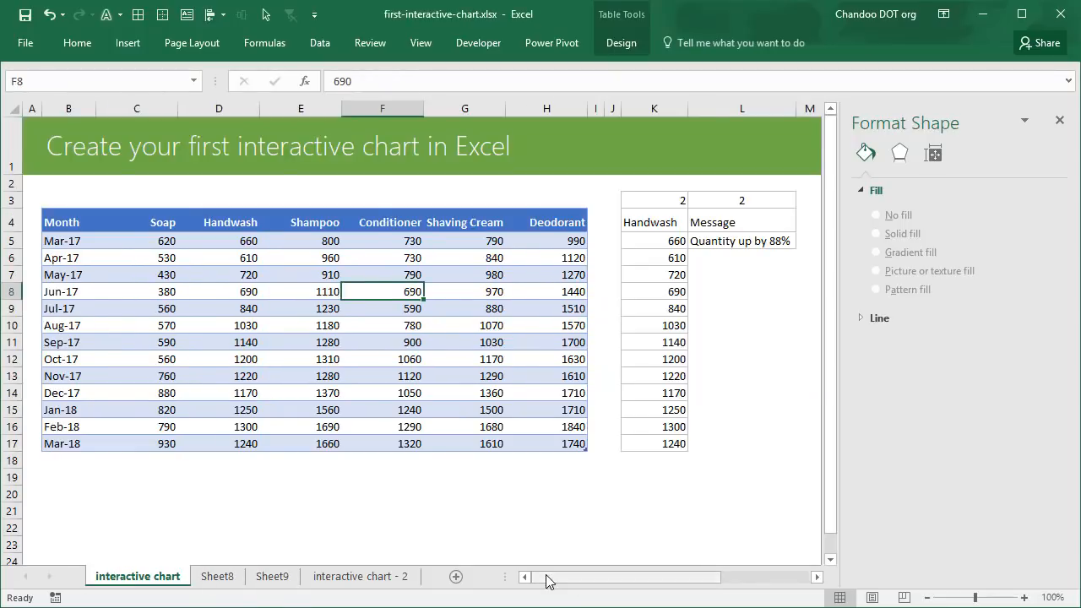
scroll("right", 3)
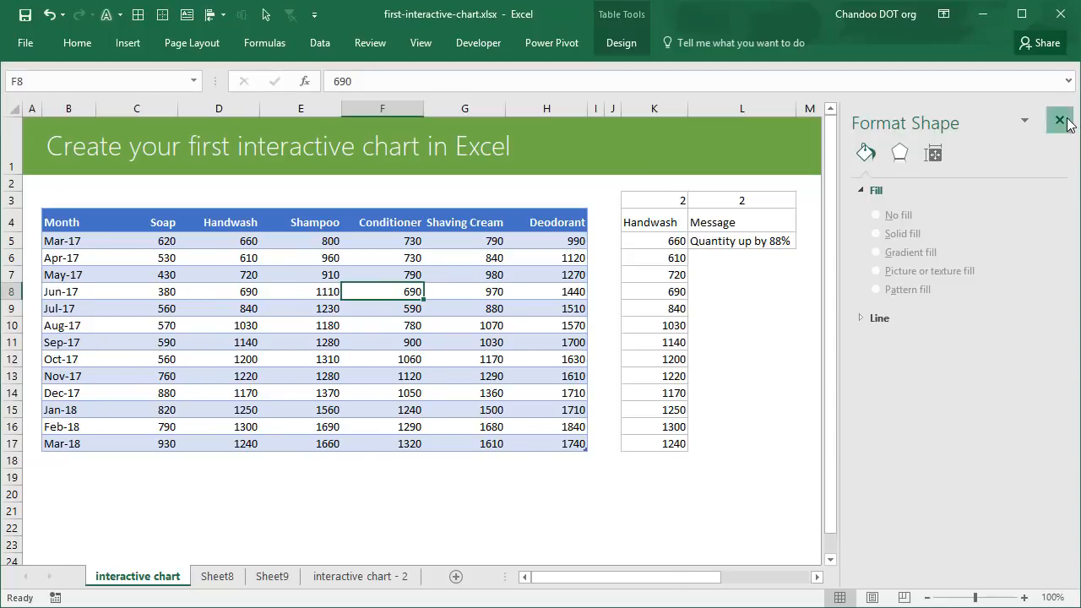
left_click(1059, 120)
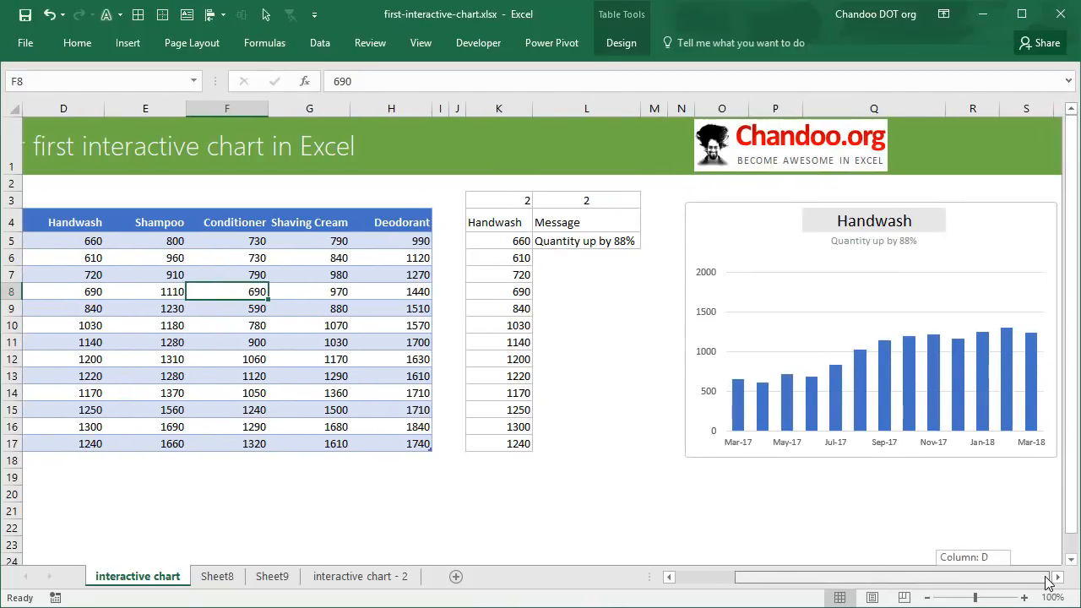
mouse_move(1039, 588)
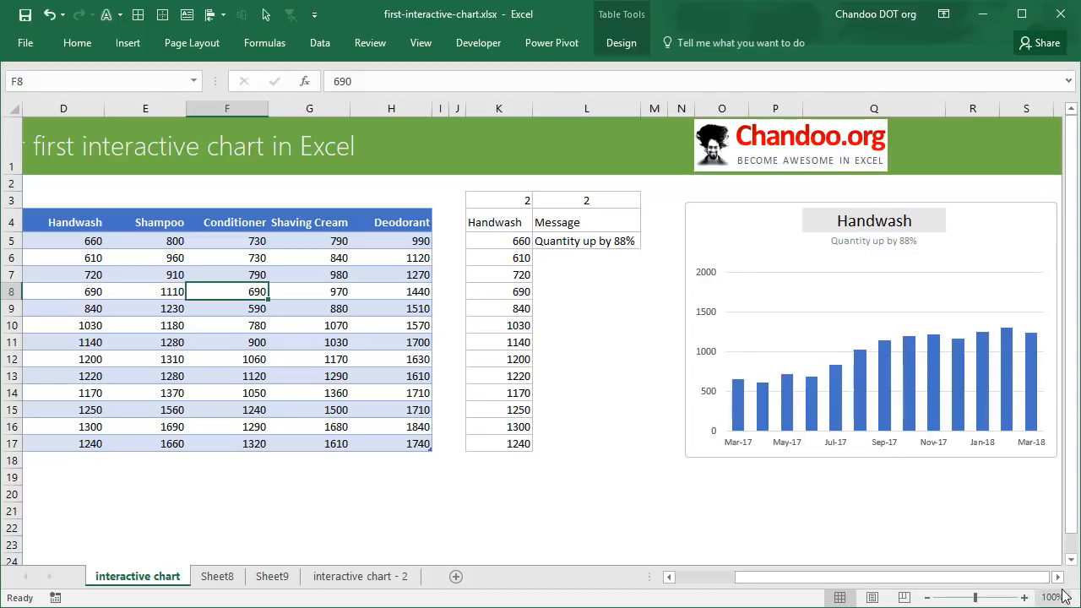
left_click(1060, 576)
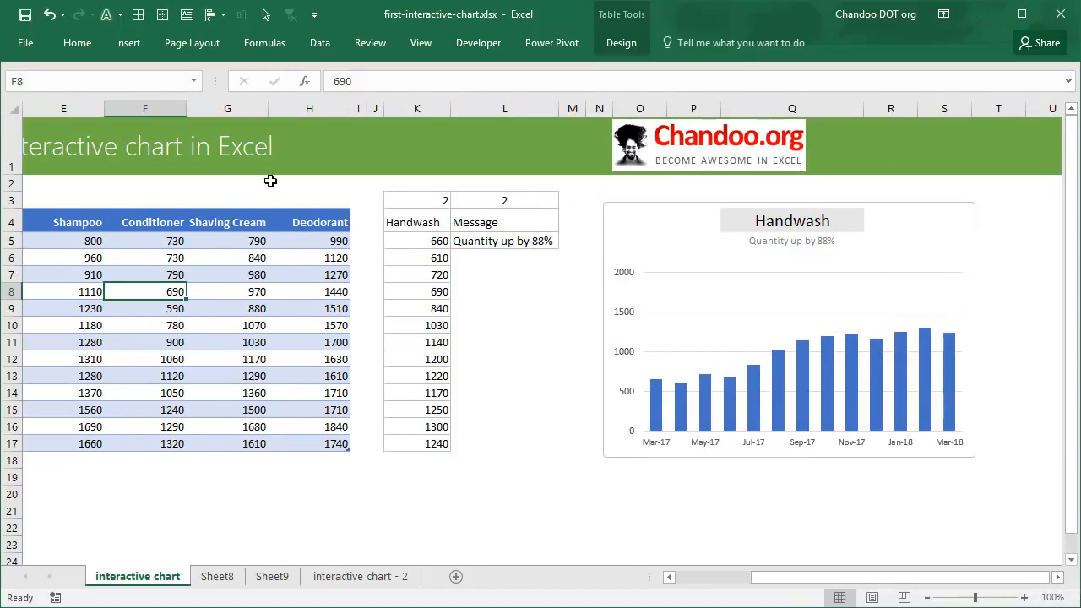
mouse_move(379, 255)
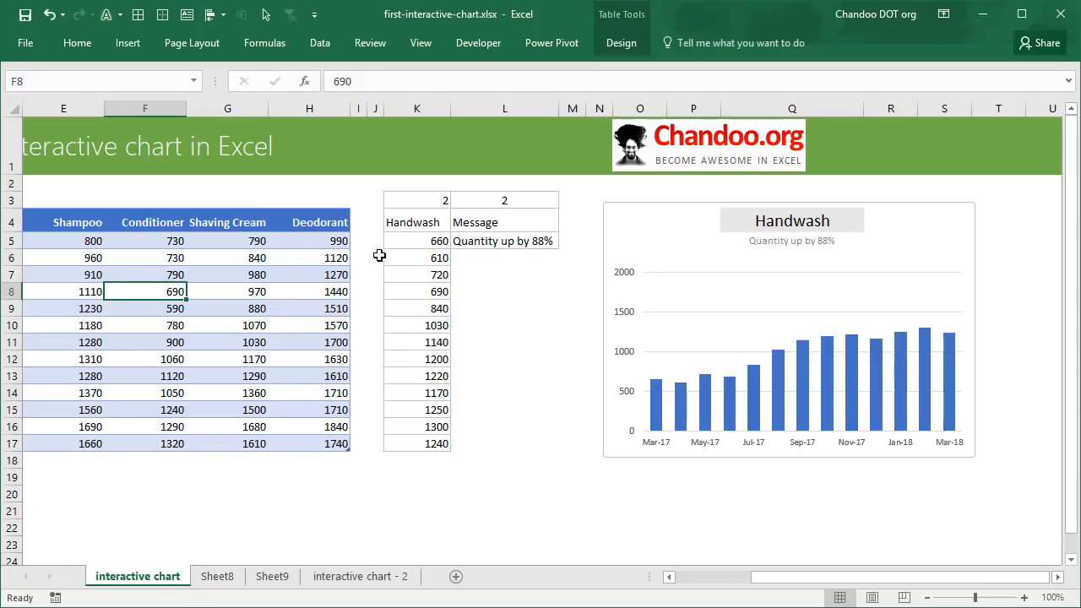
mouse_move(423, 347)
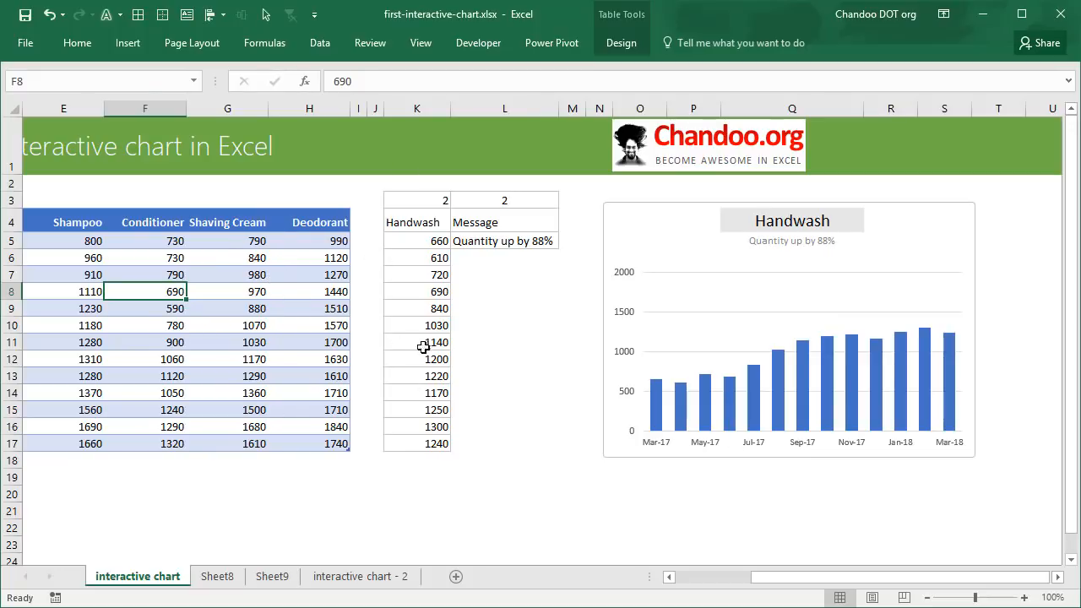
mouse_move(548, 337)
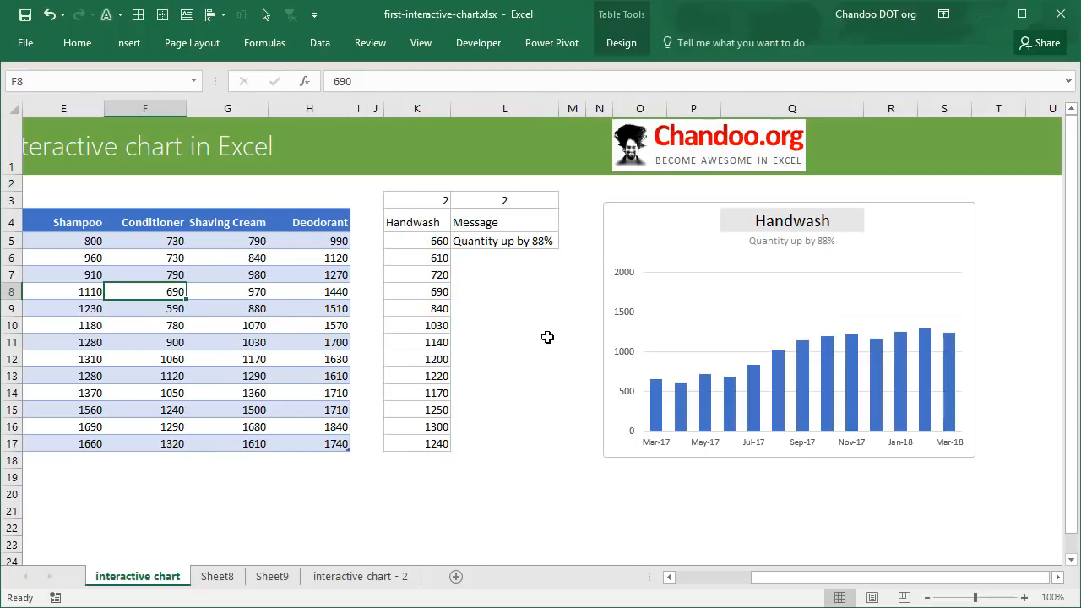
mouse_move(540, 331)
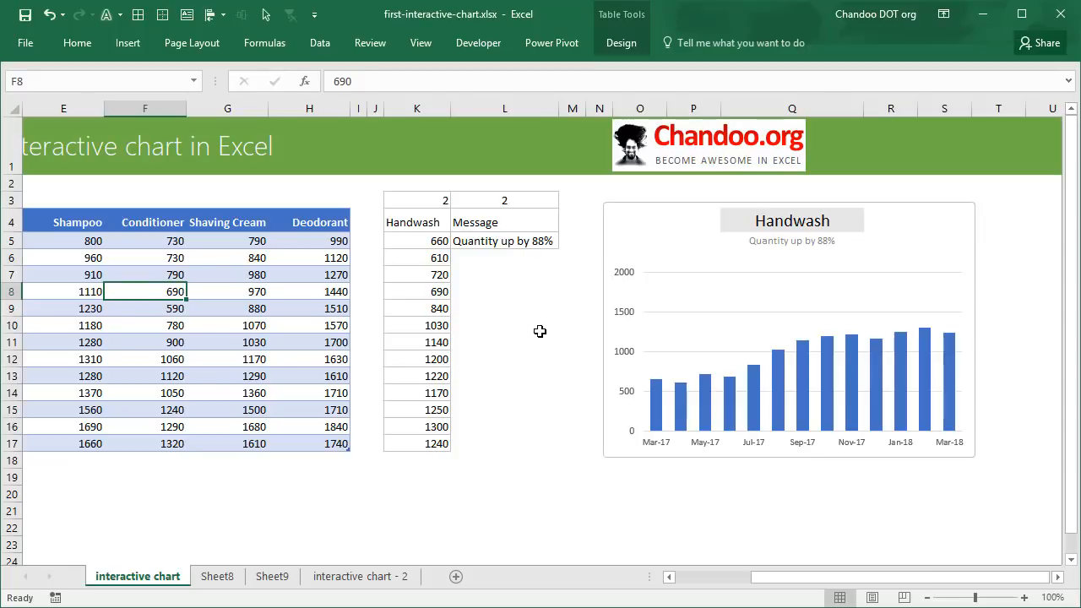
mouse_move(548, 384)
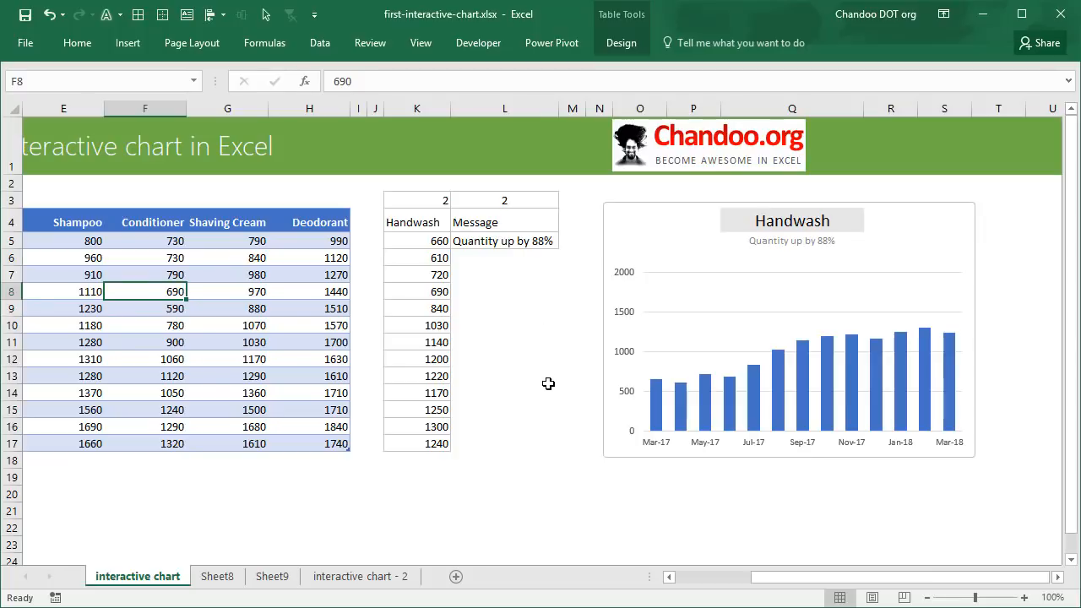